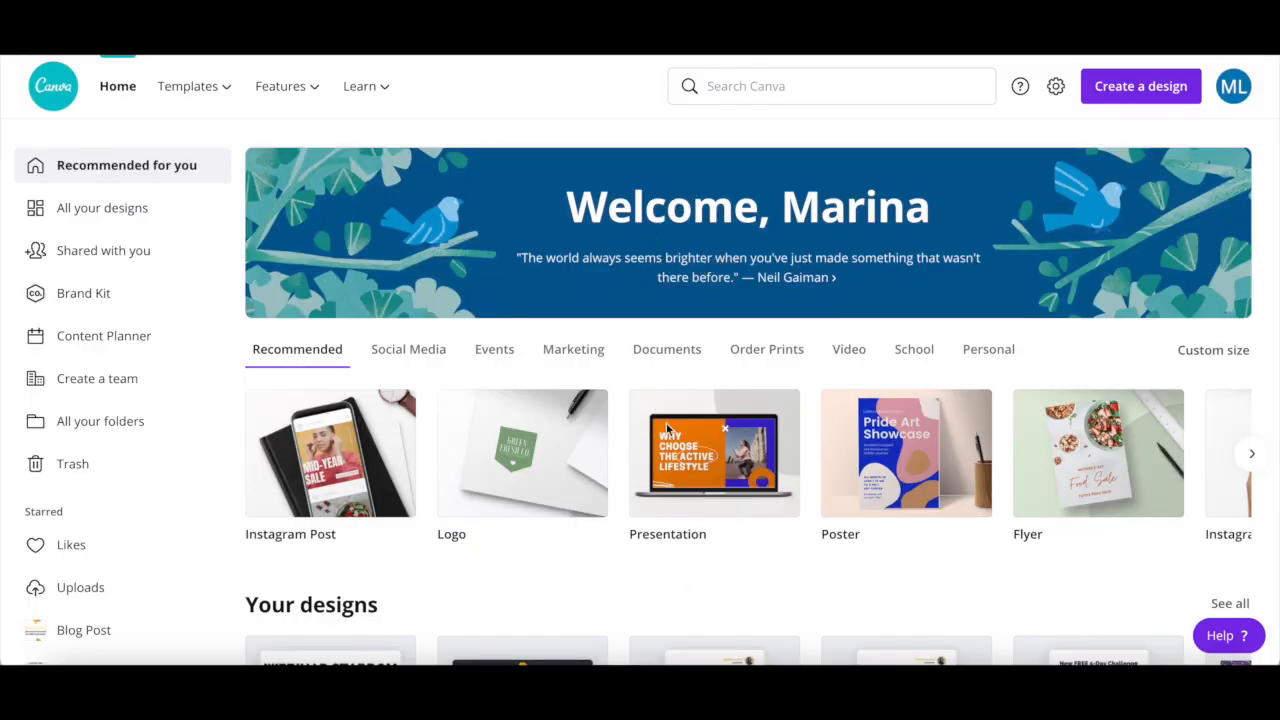
mouse_move(810, 206)
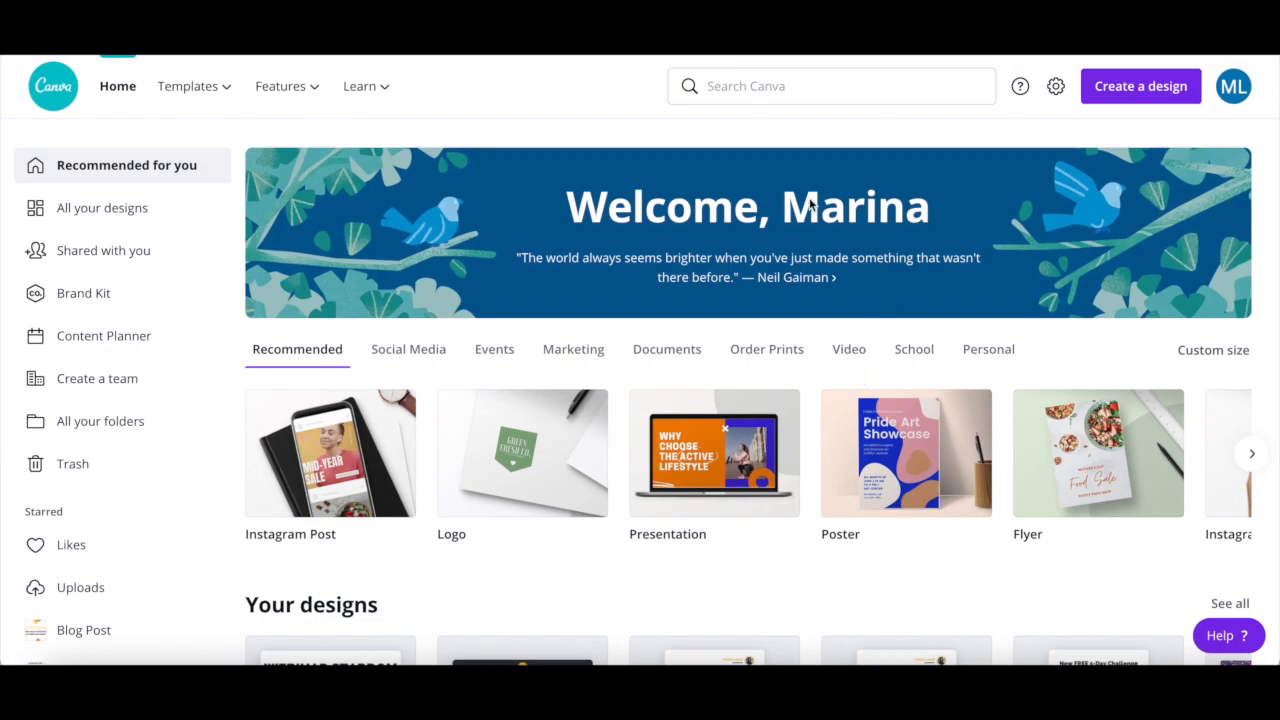
mouse_move(258, 280)
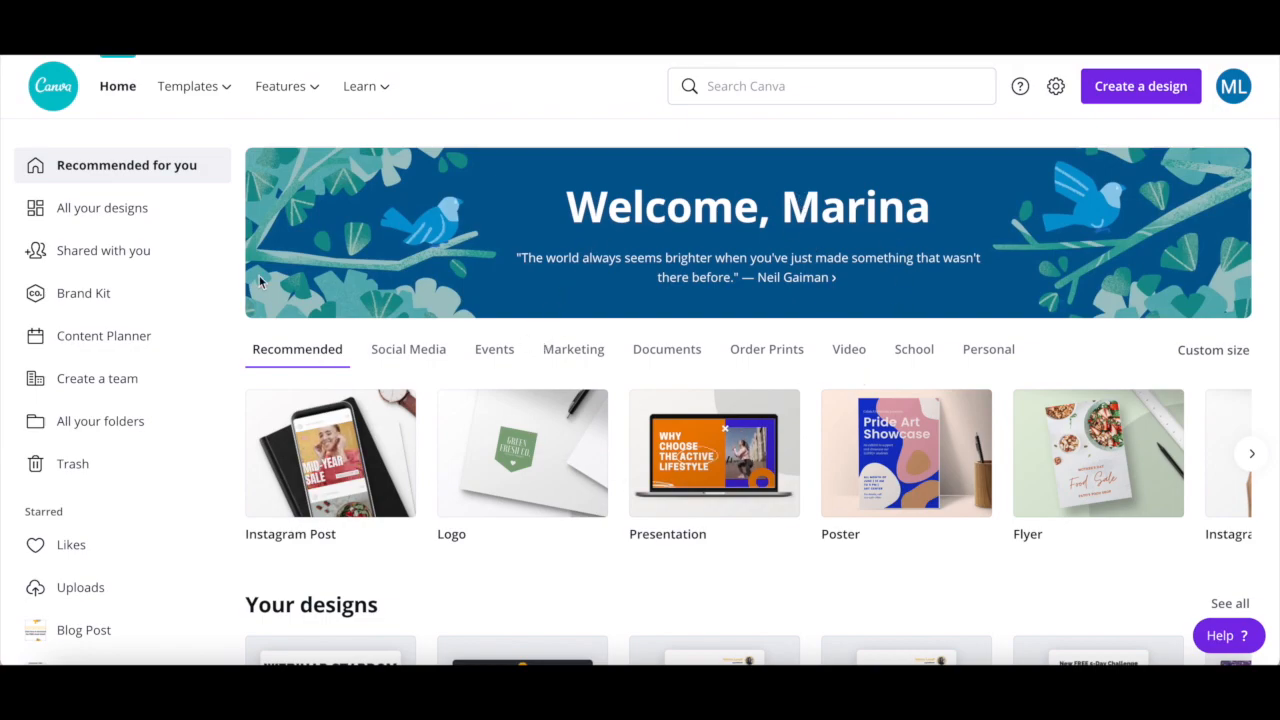
mouse_move(44, 140)
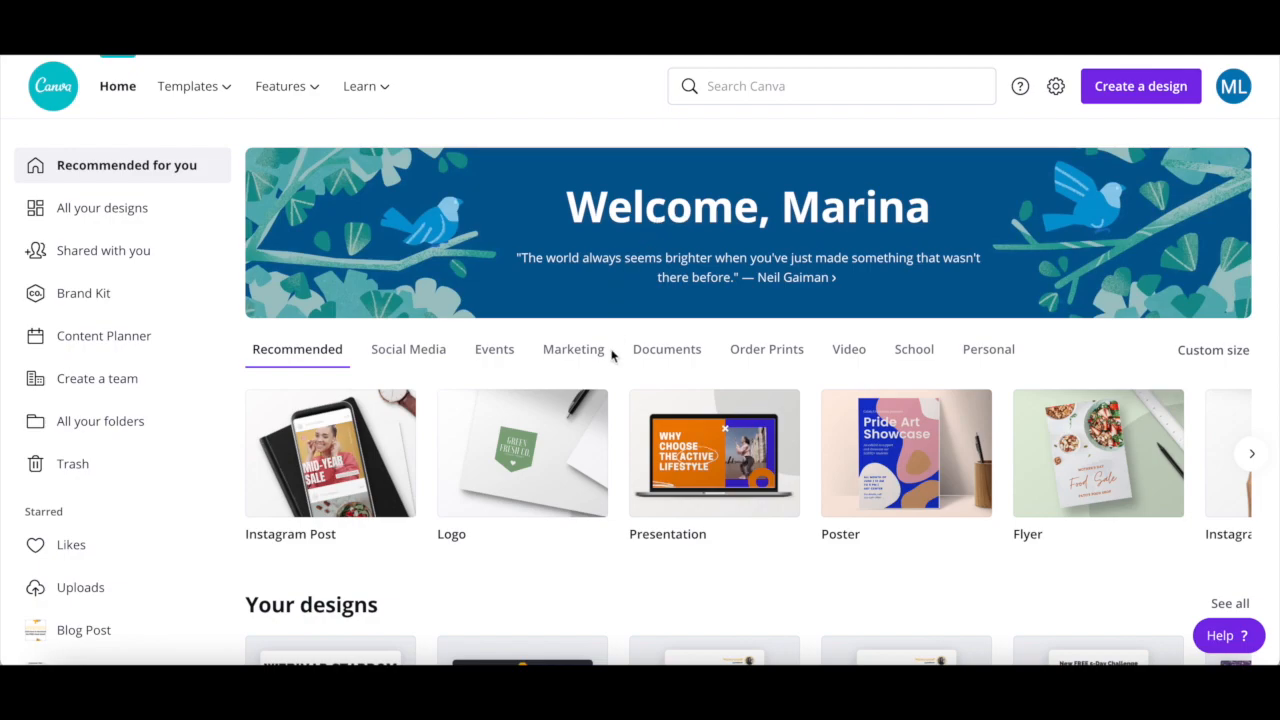
mouse_move(716, 362)
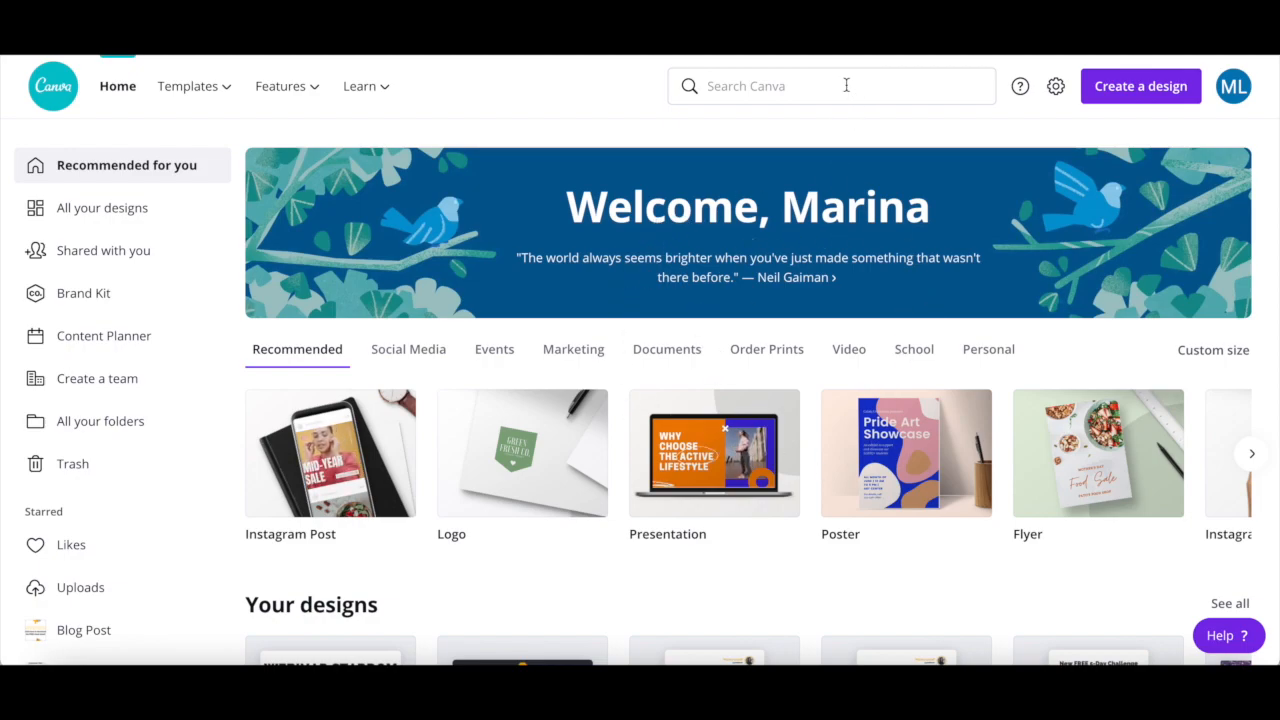
Step: Search Canva for 'pinterest pin' and browse the 688 Pinterest Pin template results
click(830, 84)
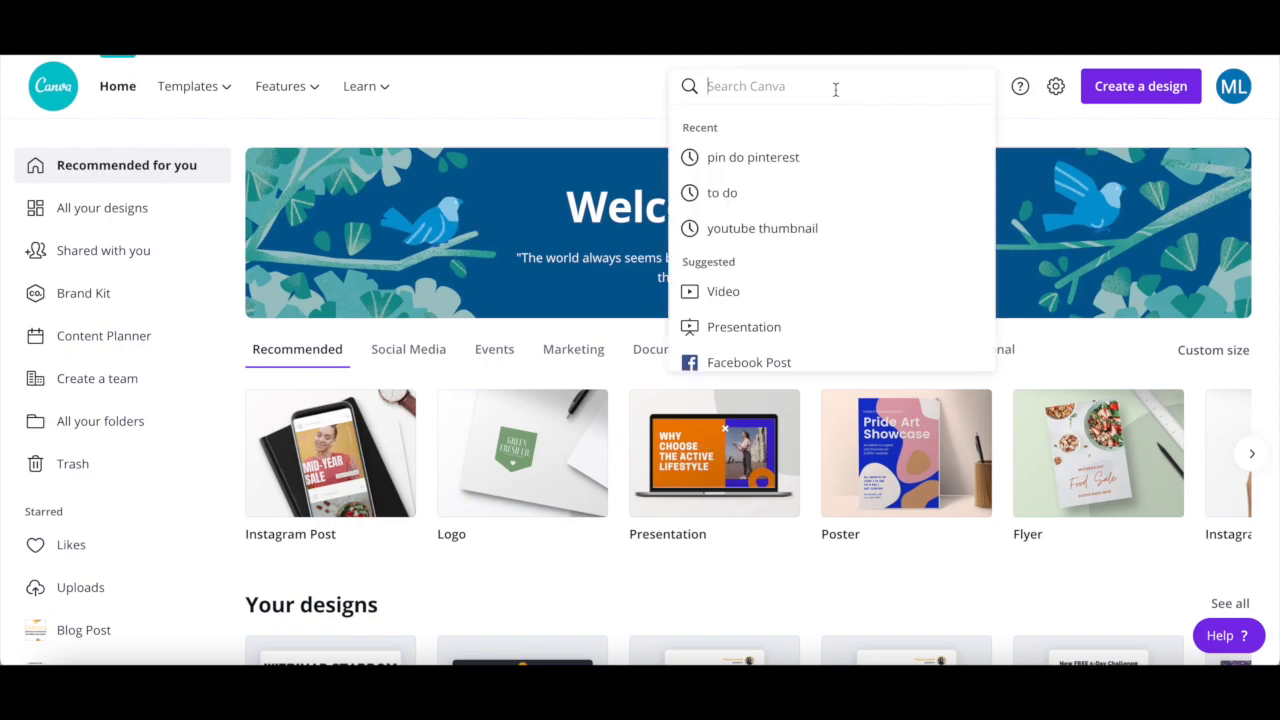
text(pinterest pin)
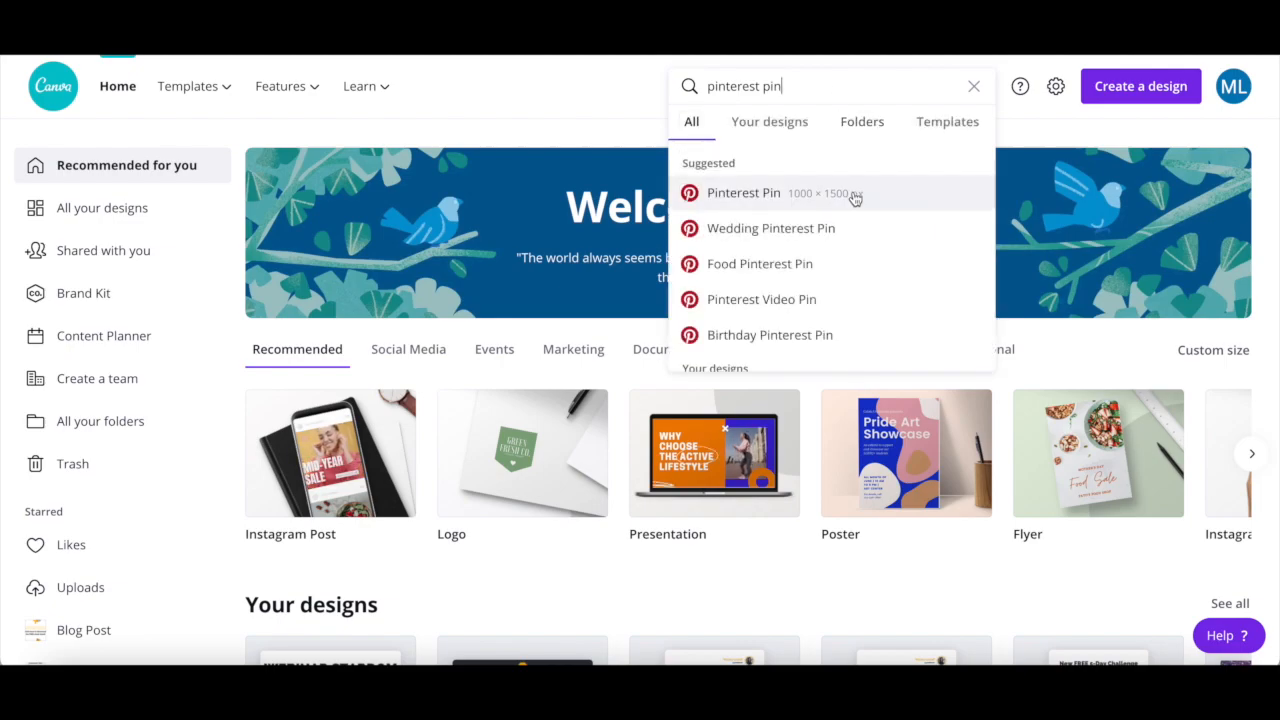
click(744, 192)
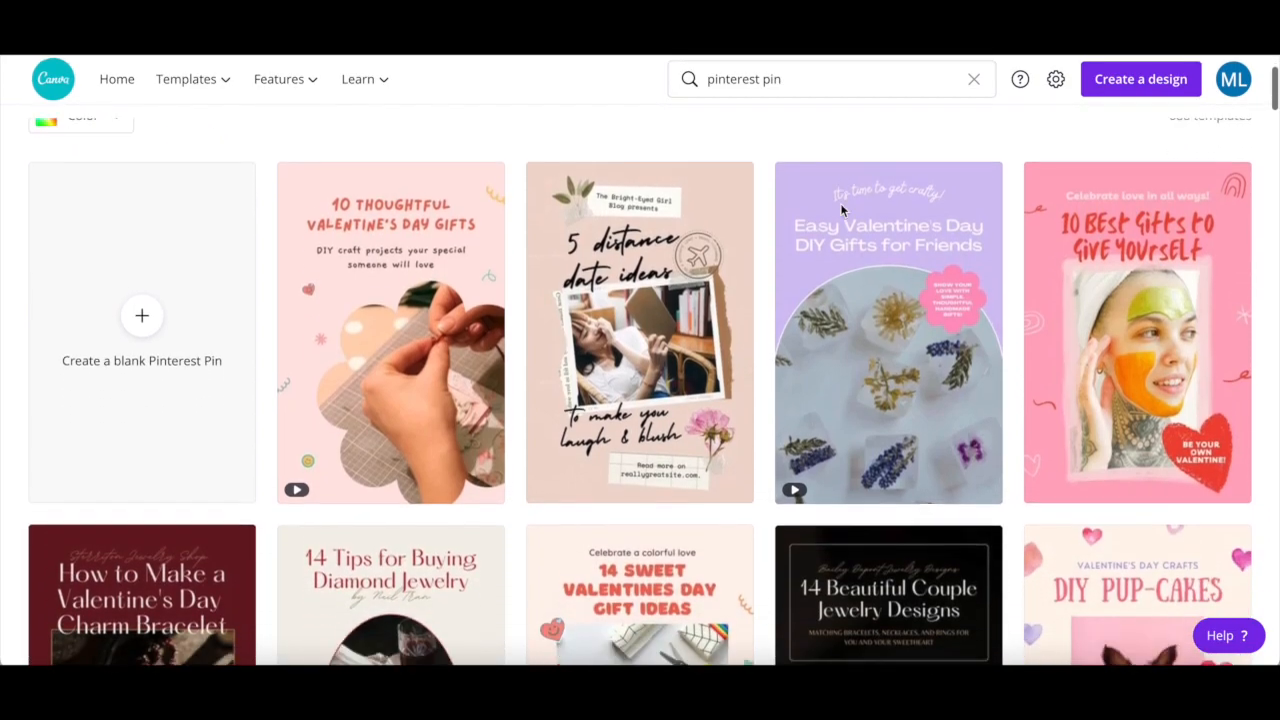
scroll(down, 3)
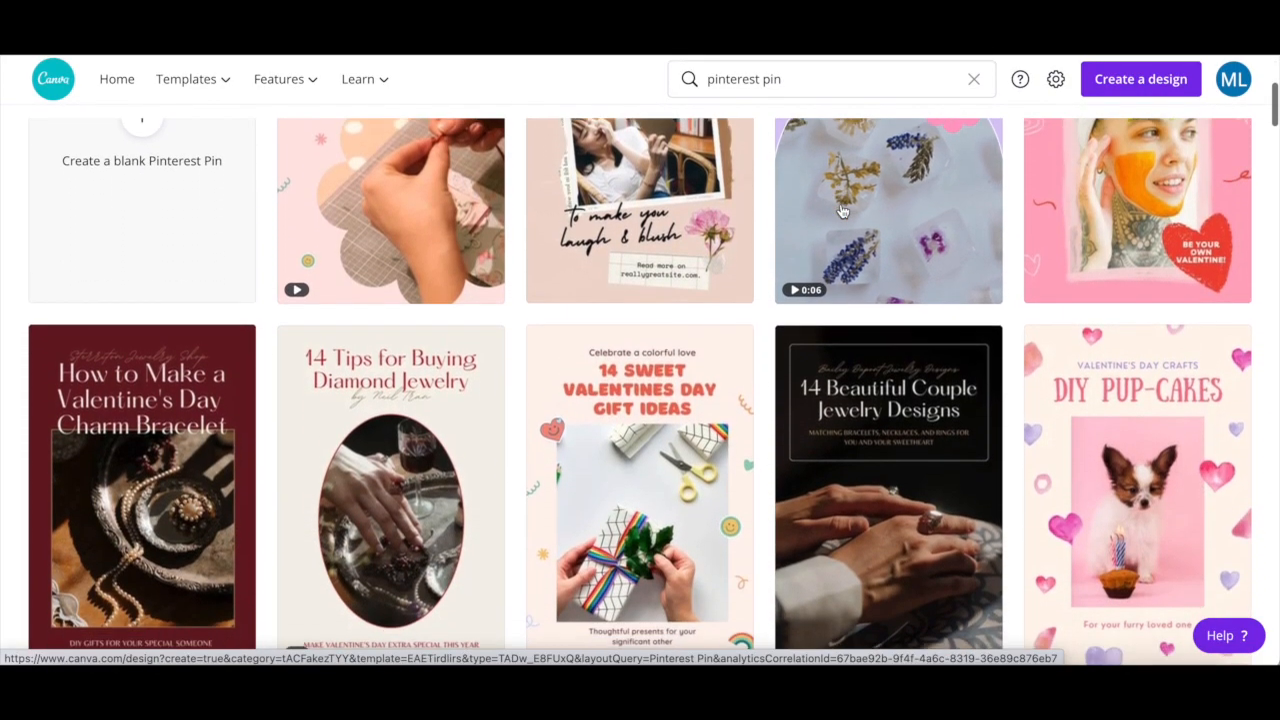
scroll(down, 3)
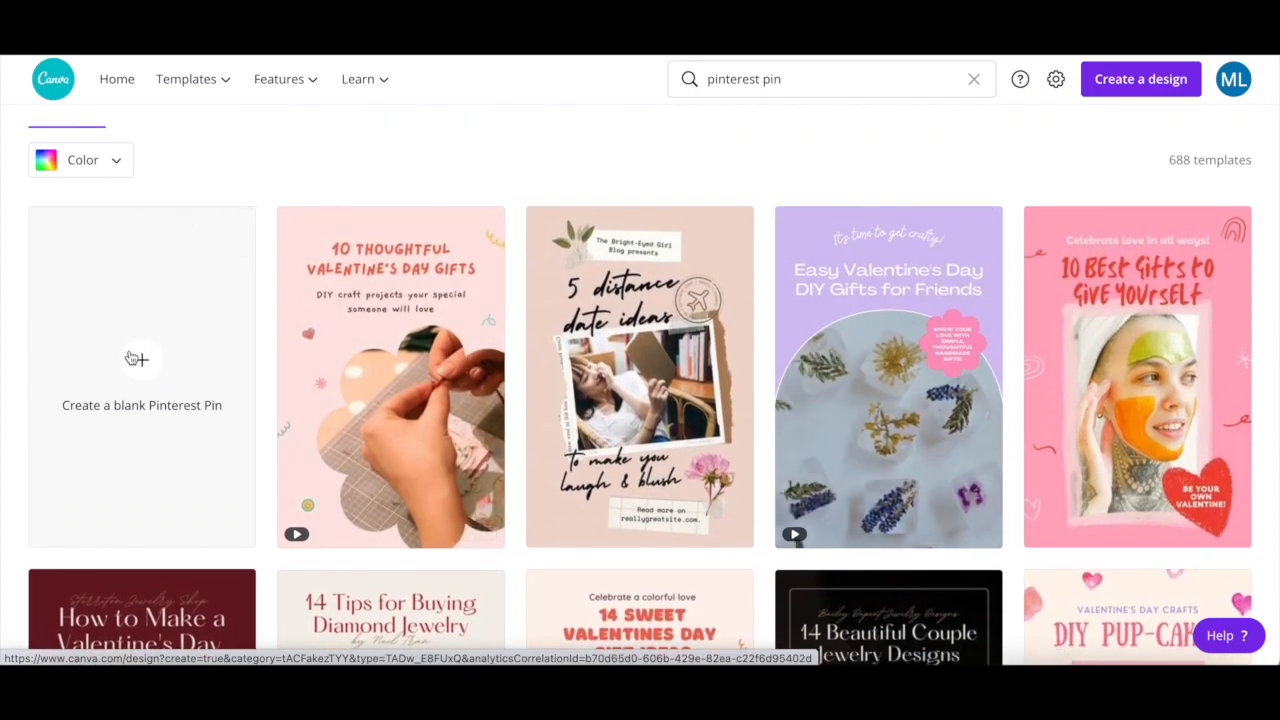
mouse_move(116, 254)
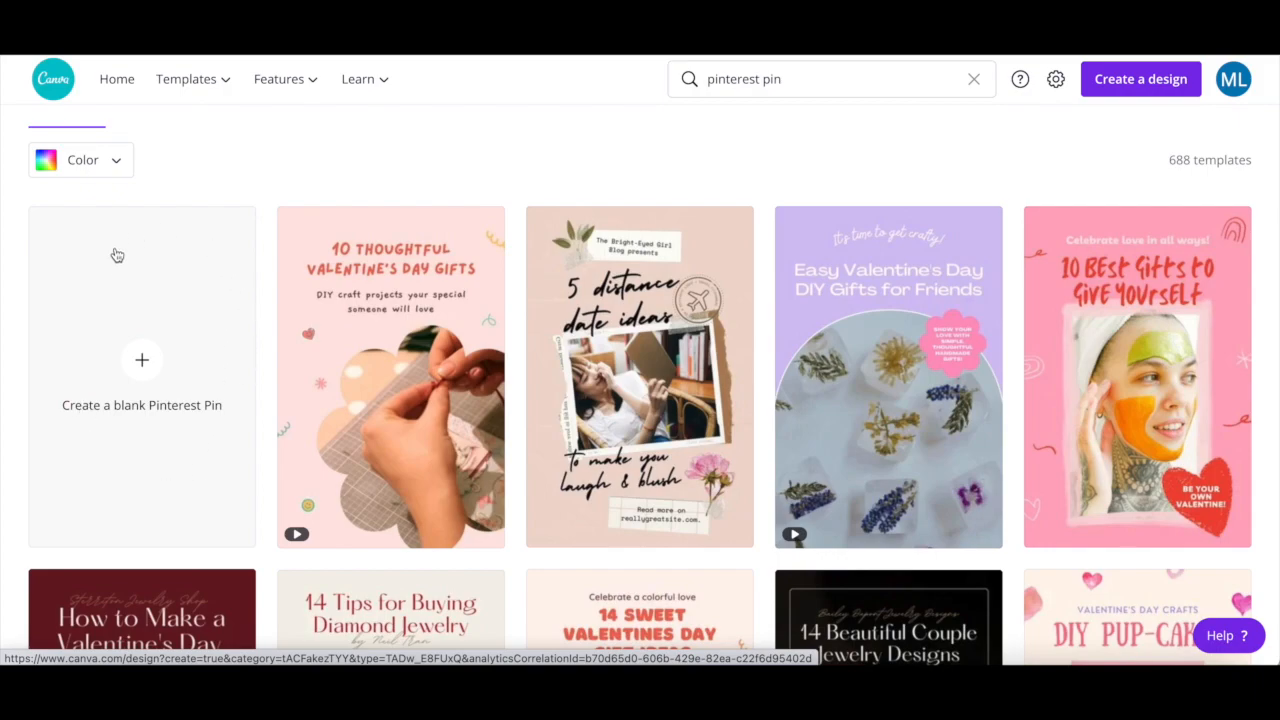
mouse_move(112, 344)
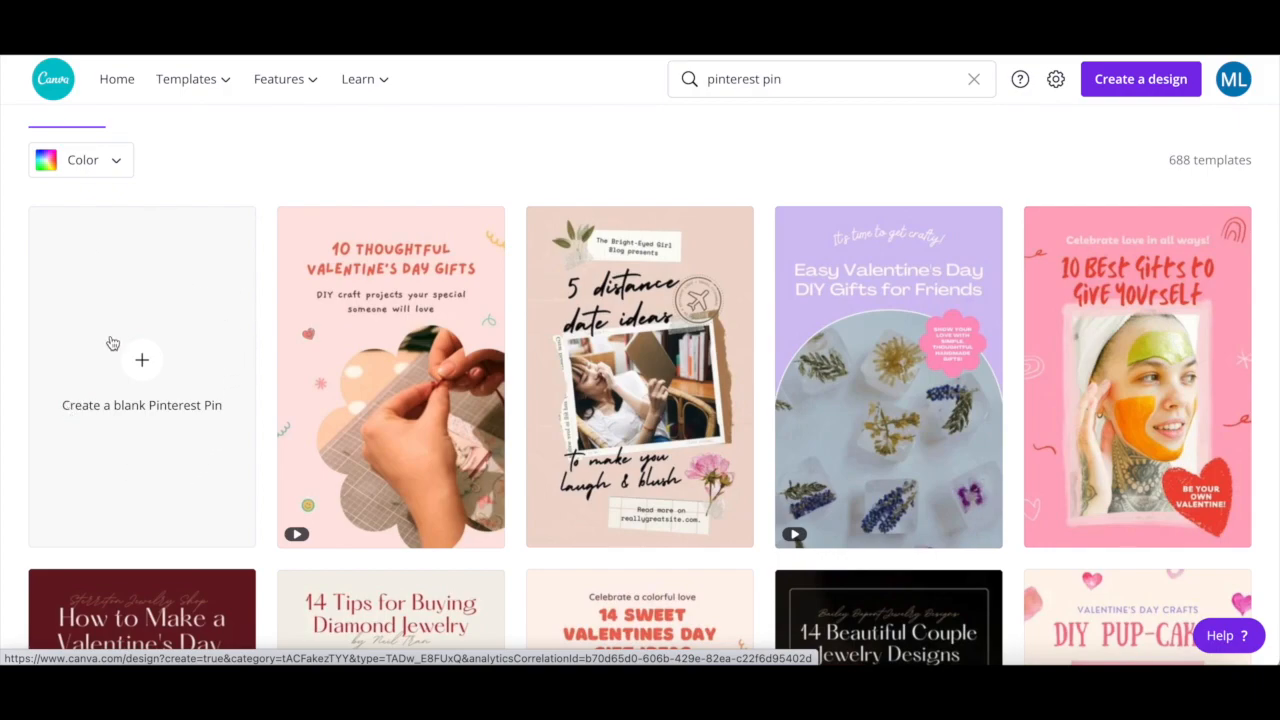
scroll(down, 3)
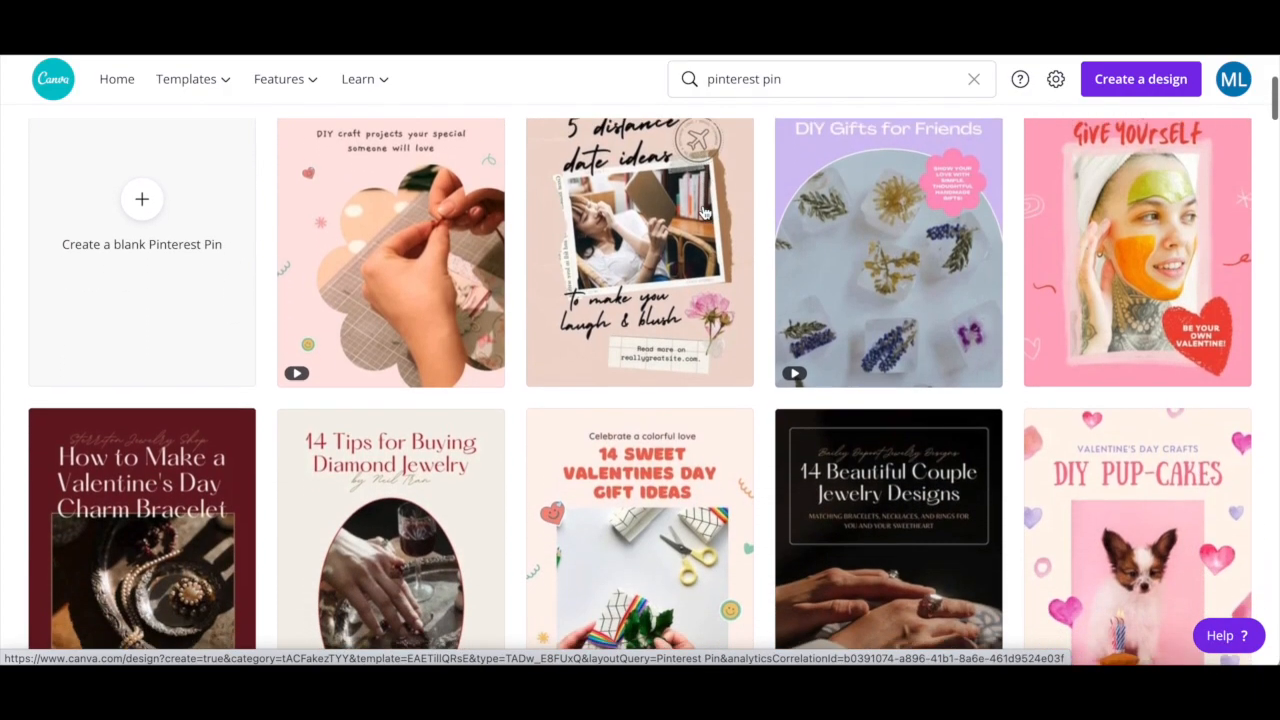
scroll(down, 3)
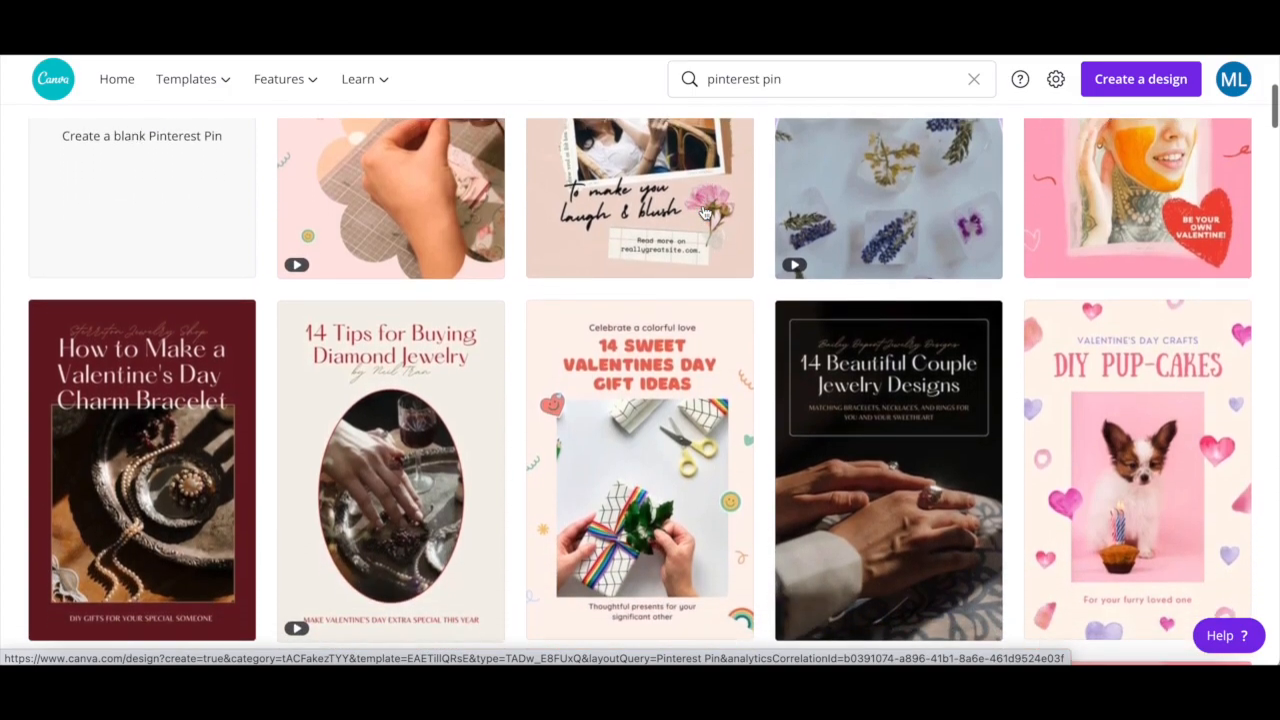
scroll(down, 3)
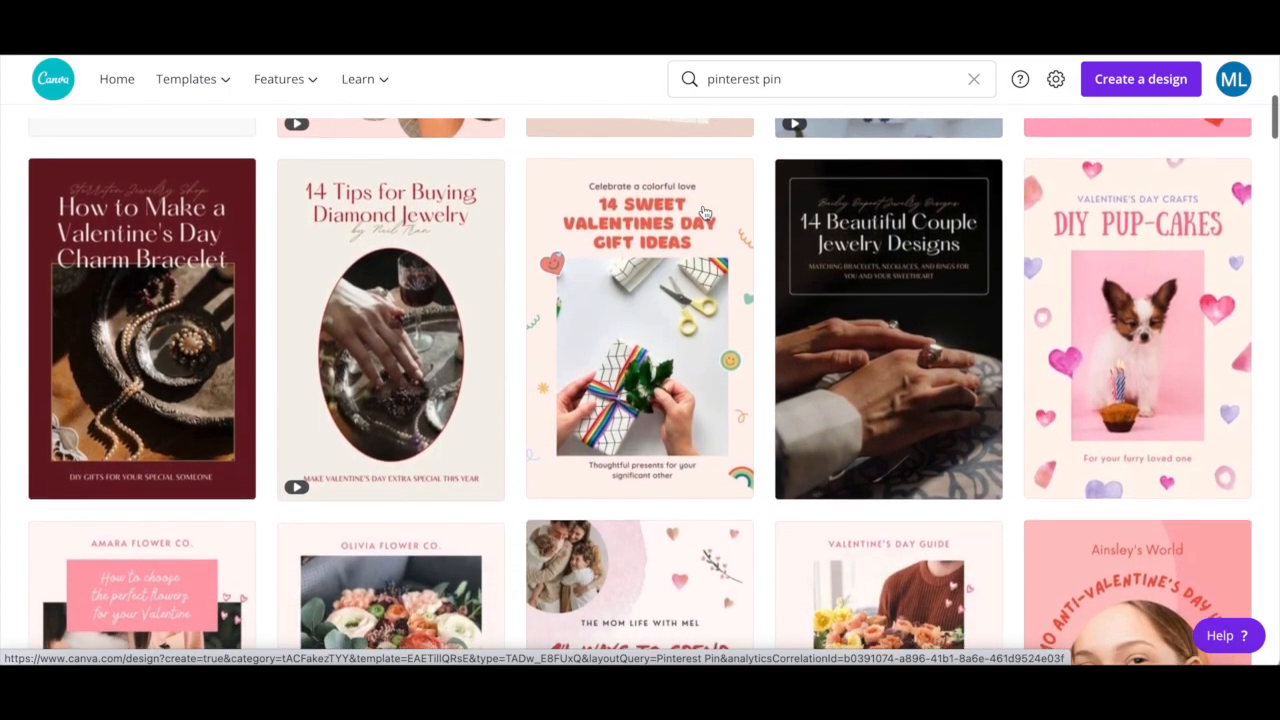
scroll(down, 3)
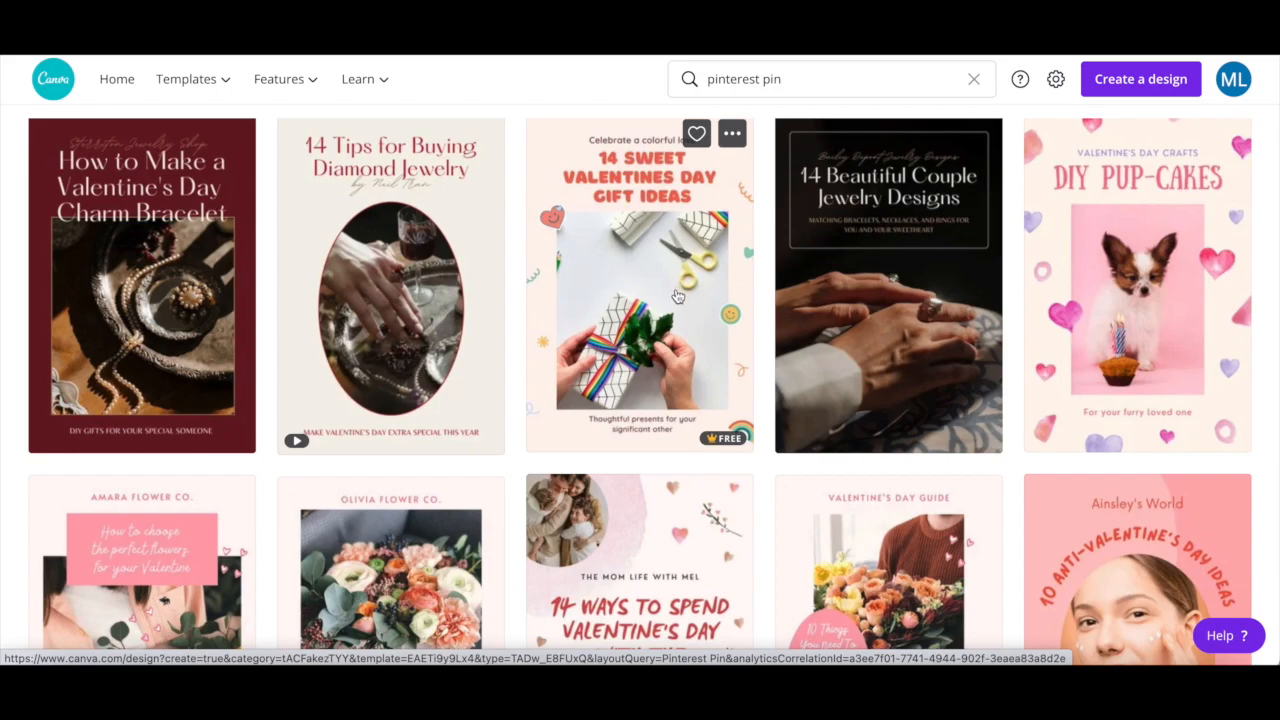
Step: Open the 14 Sweet Valentines Day template and apply the Spring Style Inspiration design to its page
click(640, 290)
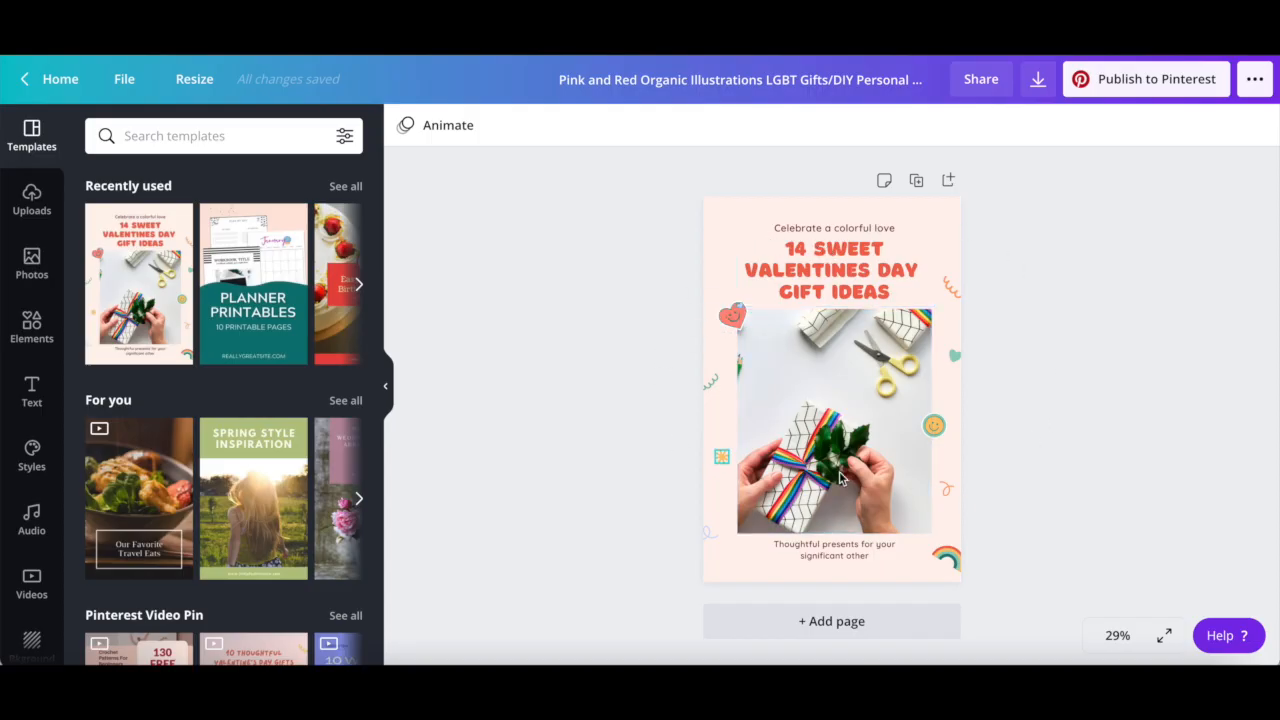
mouse_move(954, 272)
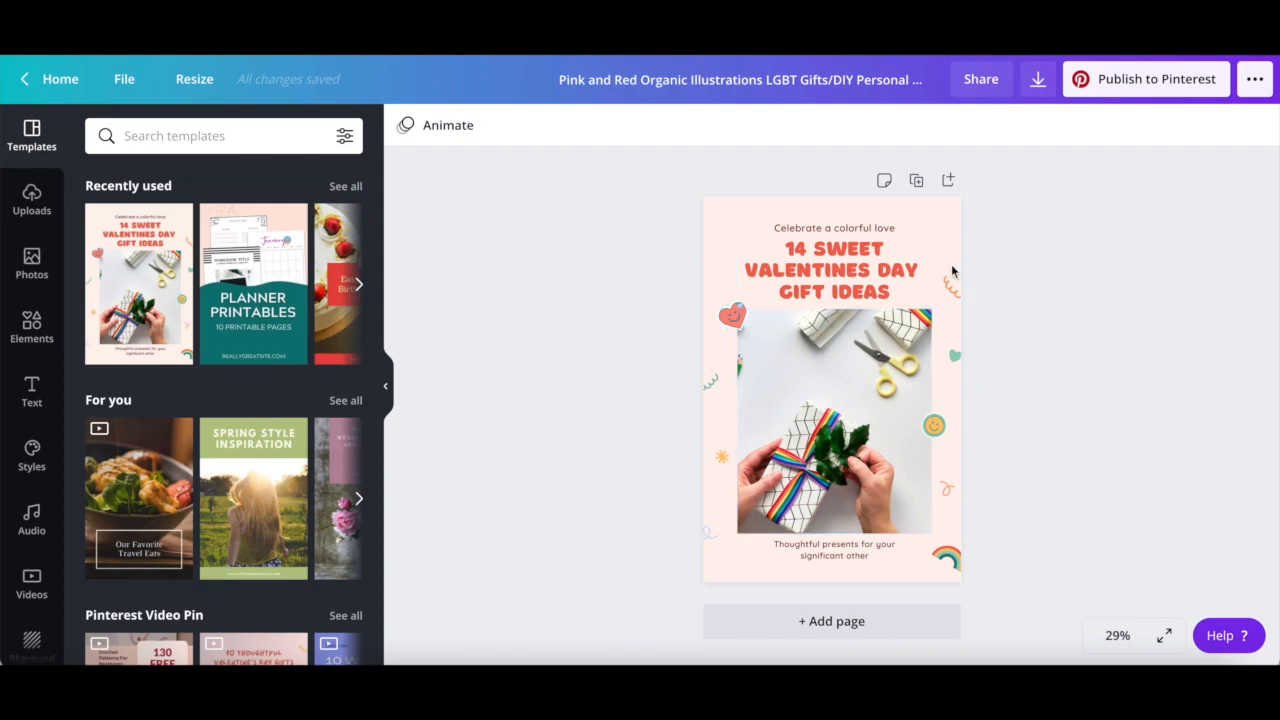
mouse_move(478, 316)
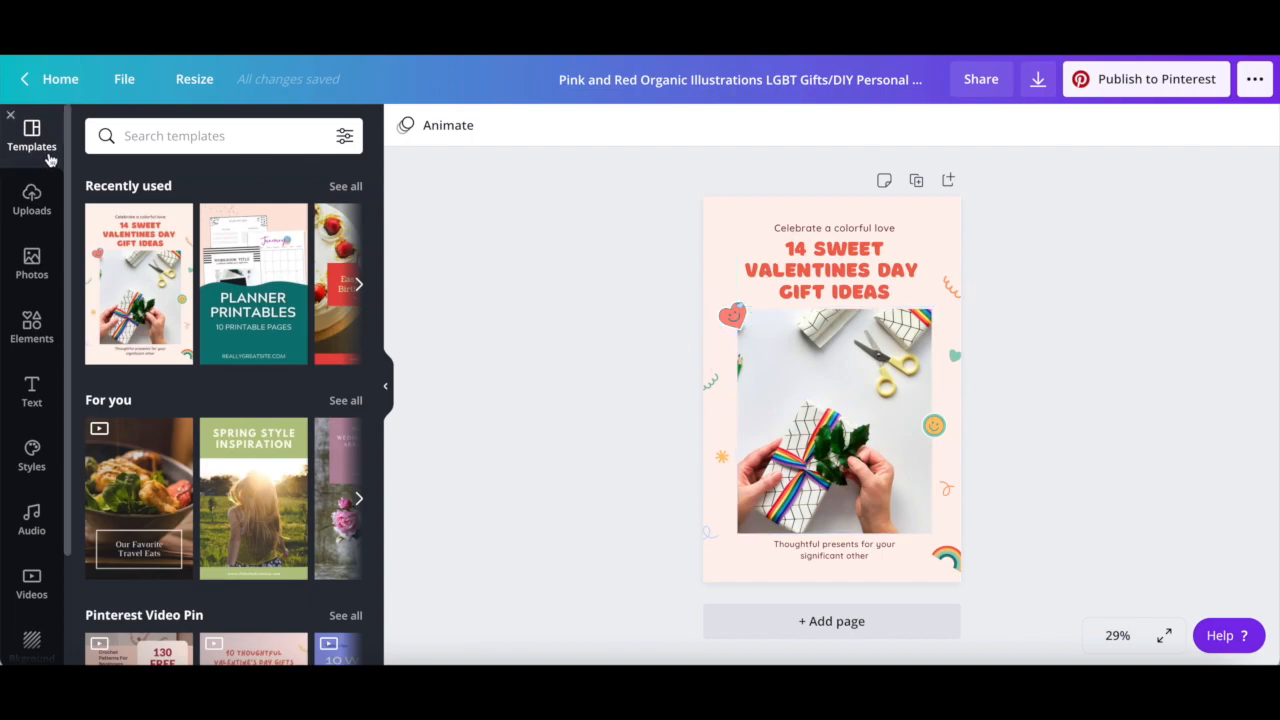
mouse_move(32, 146)
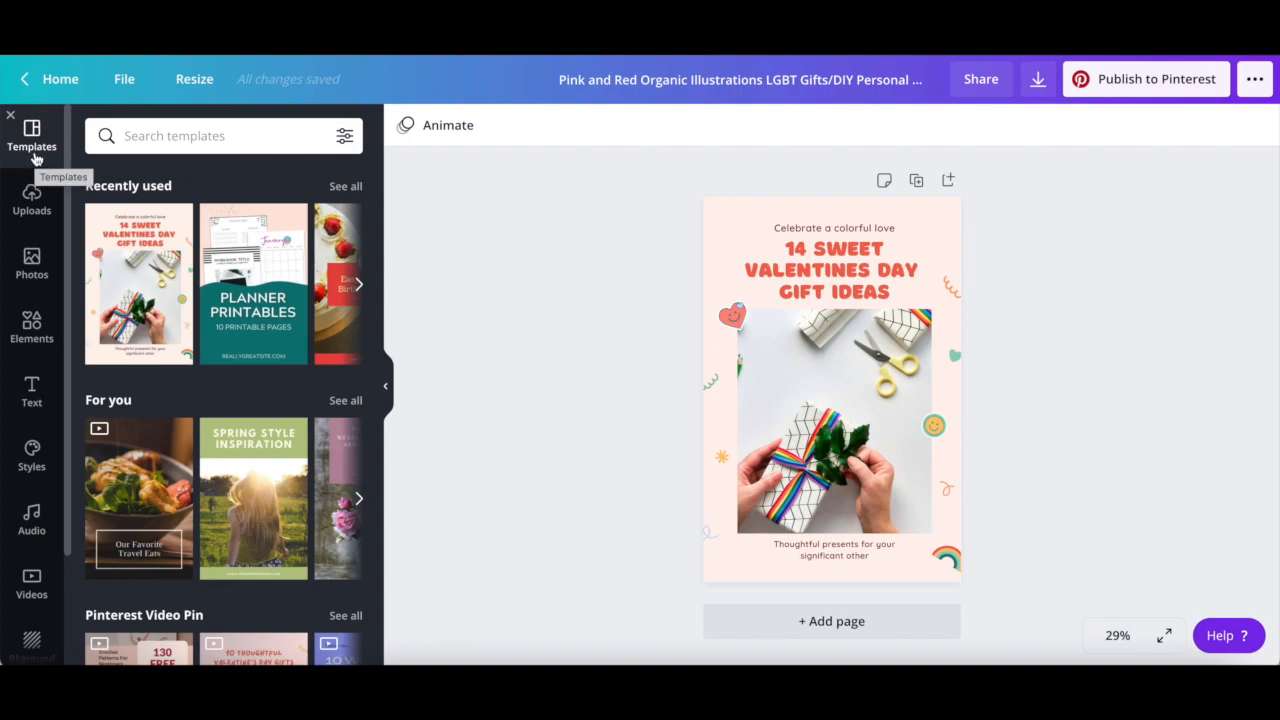
click(252, 500)
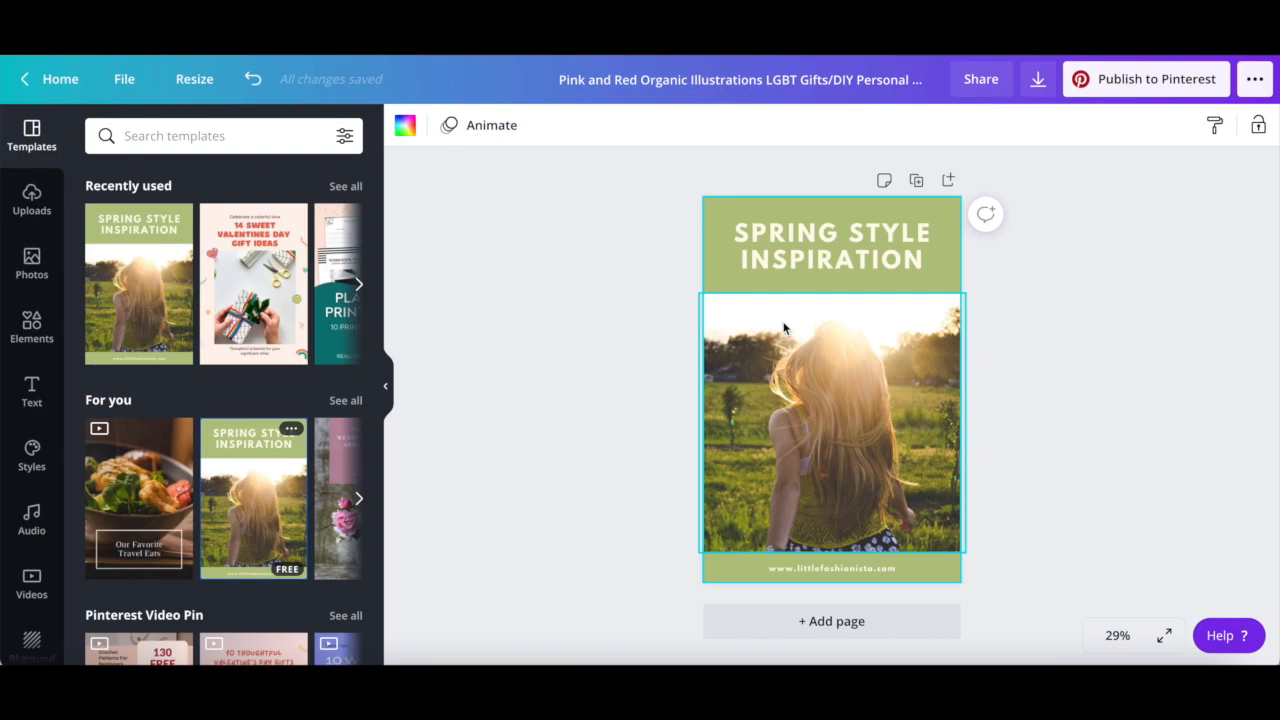
click(1020, 330)
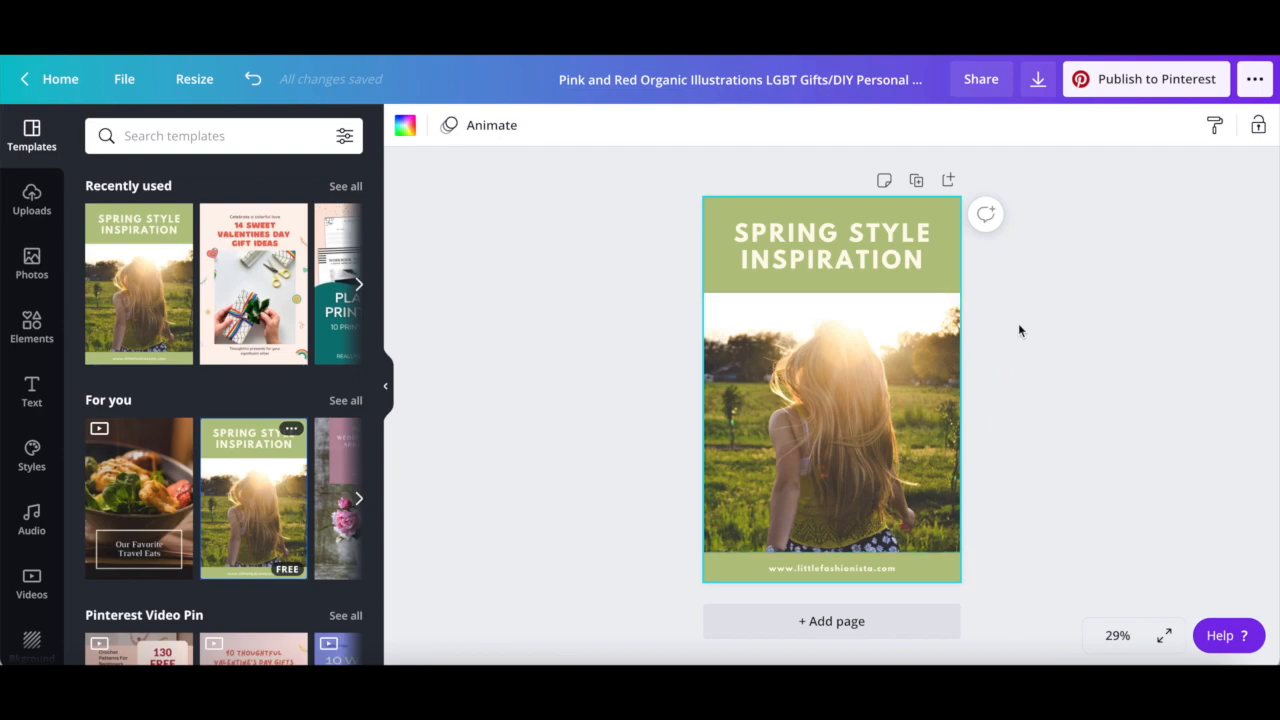
click(830, 244)
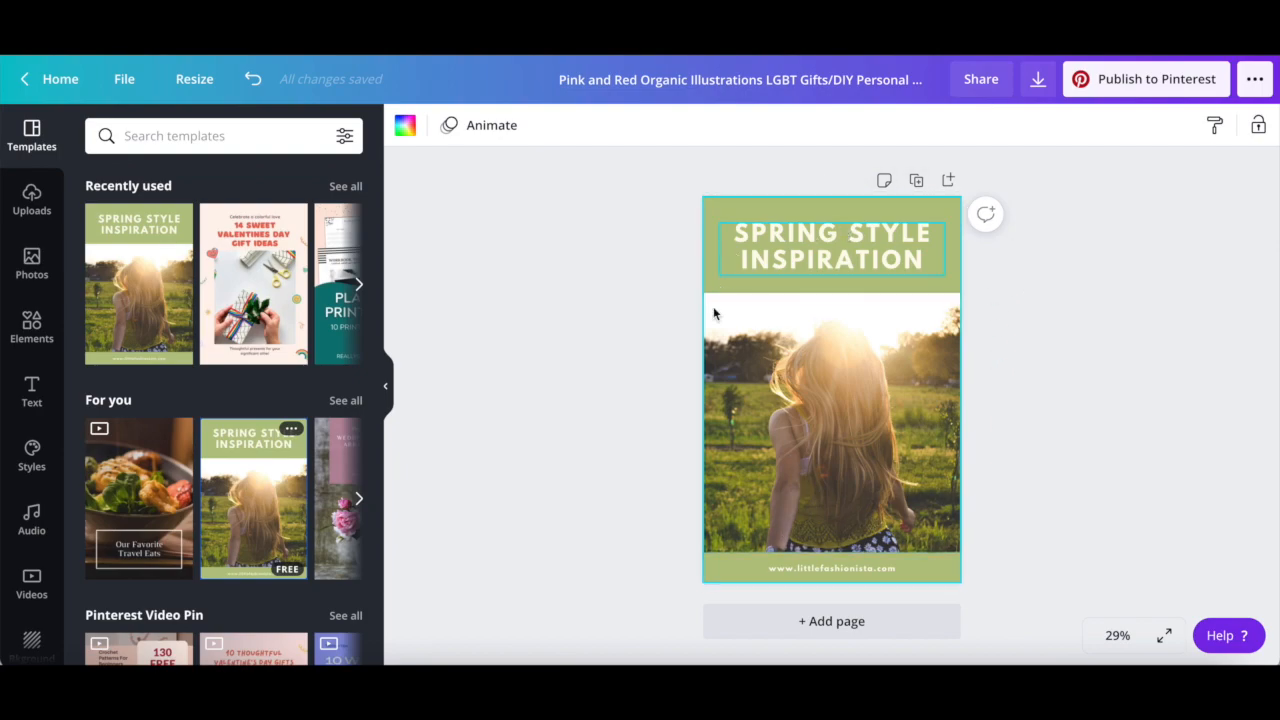
Step: Select the page background, the SPRING STYLE INSPIRATION title and the field photo in turn
click(858, 448)
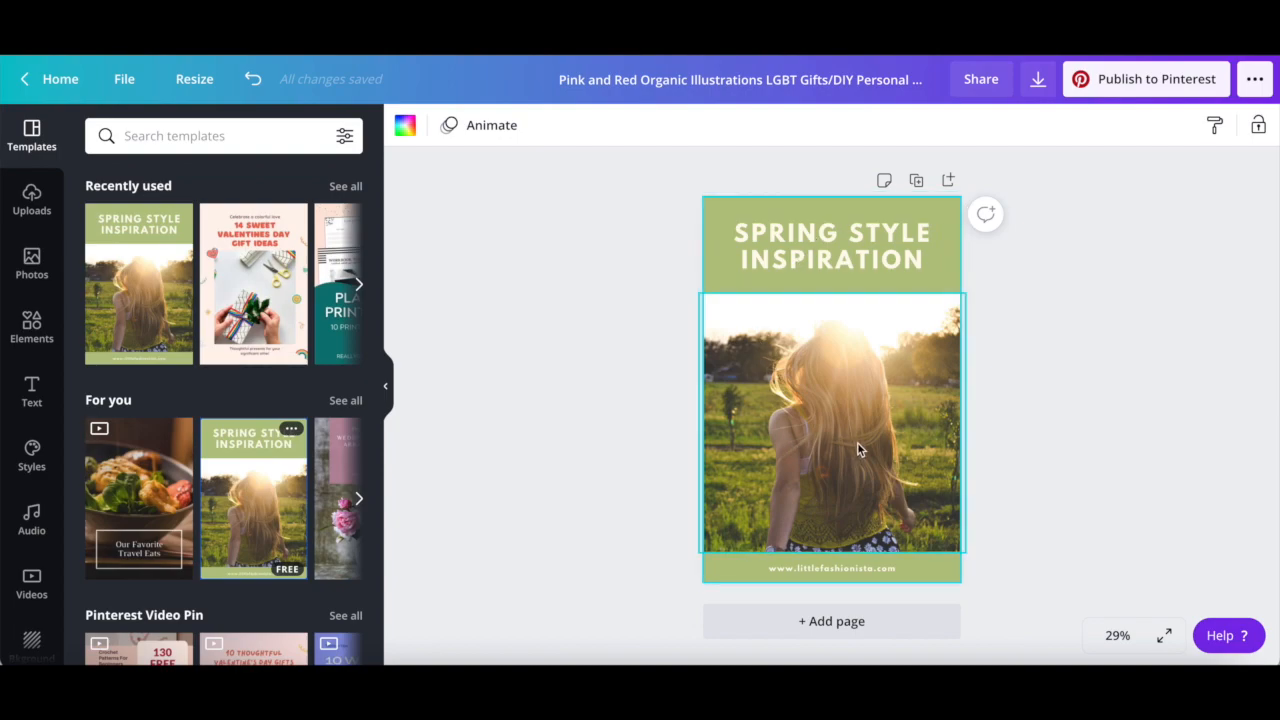
click(830, 420)
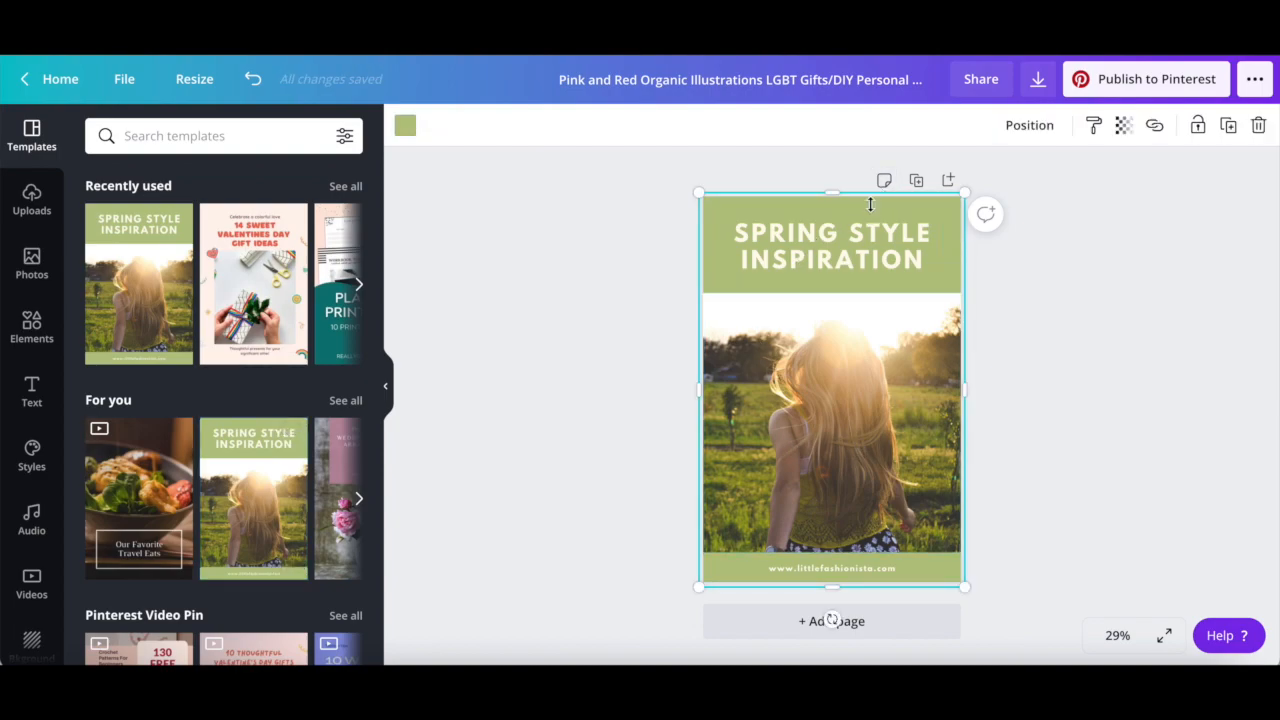
click(832, 244)
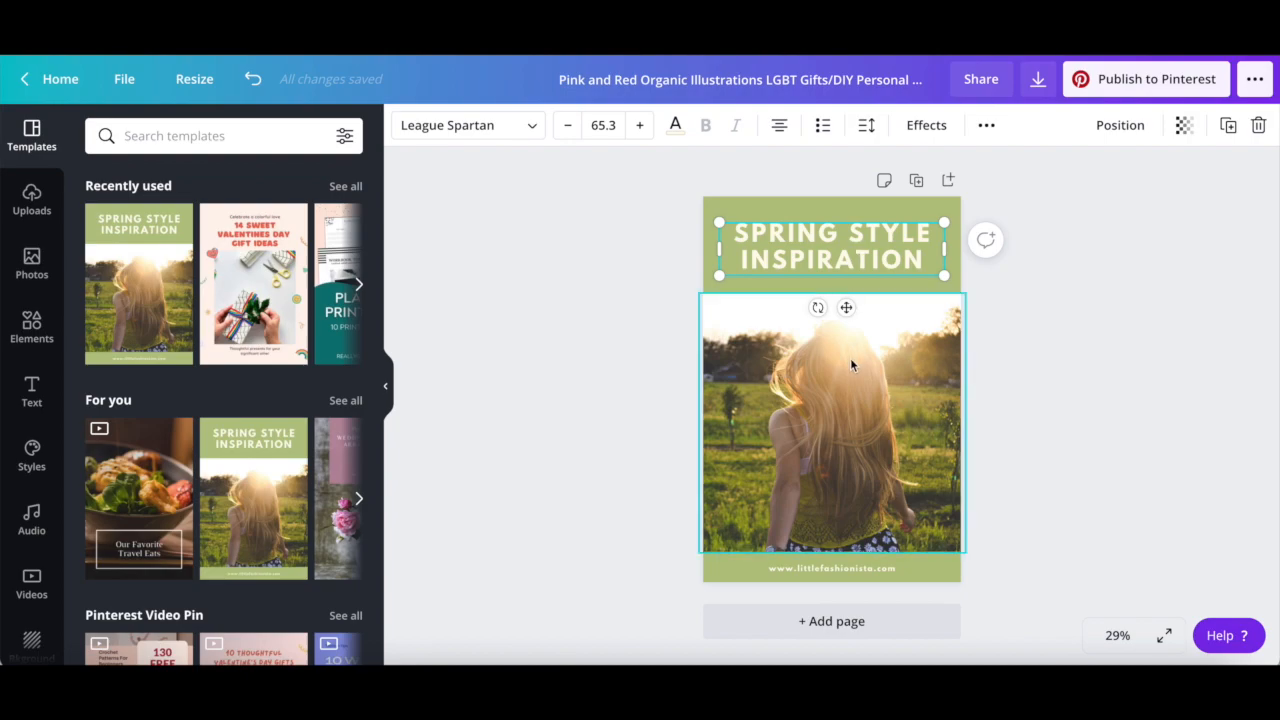
click(852, 420)
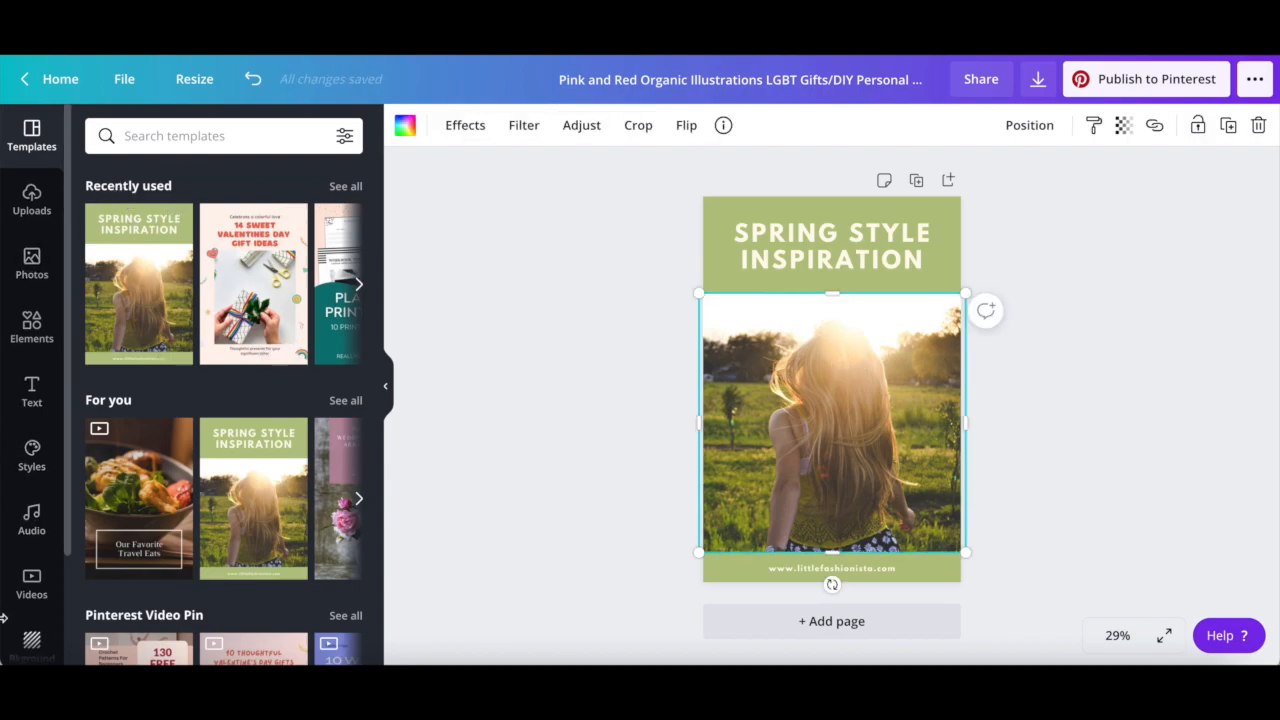
mouse_move(32, 262)
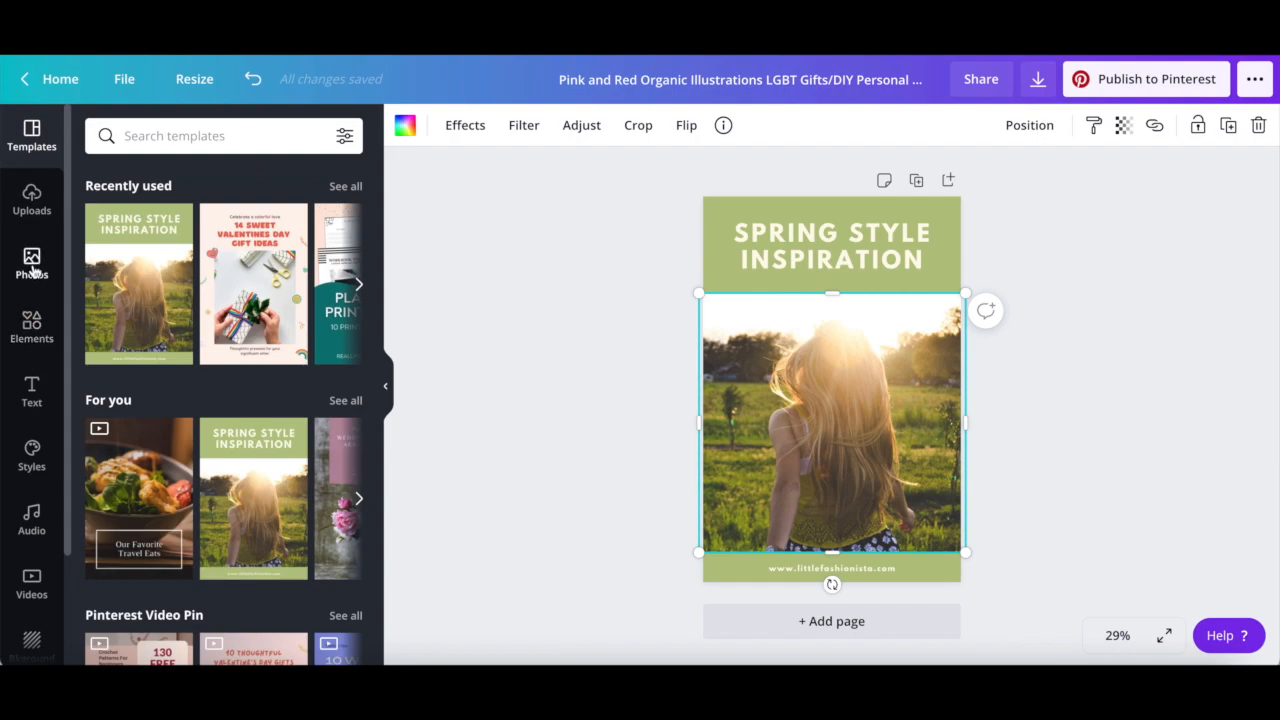
Step: Open the Elements library in Canva's side panel before switching to the YouTube tutorial
click(32, 324)
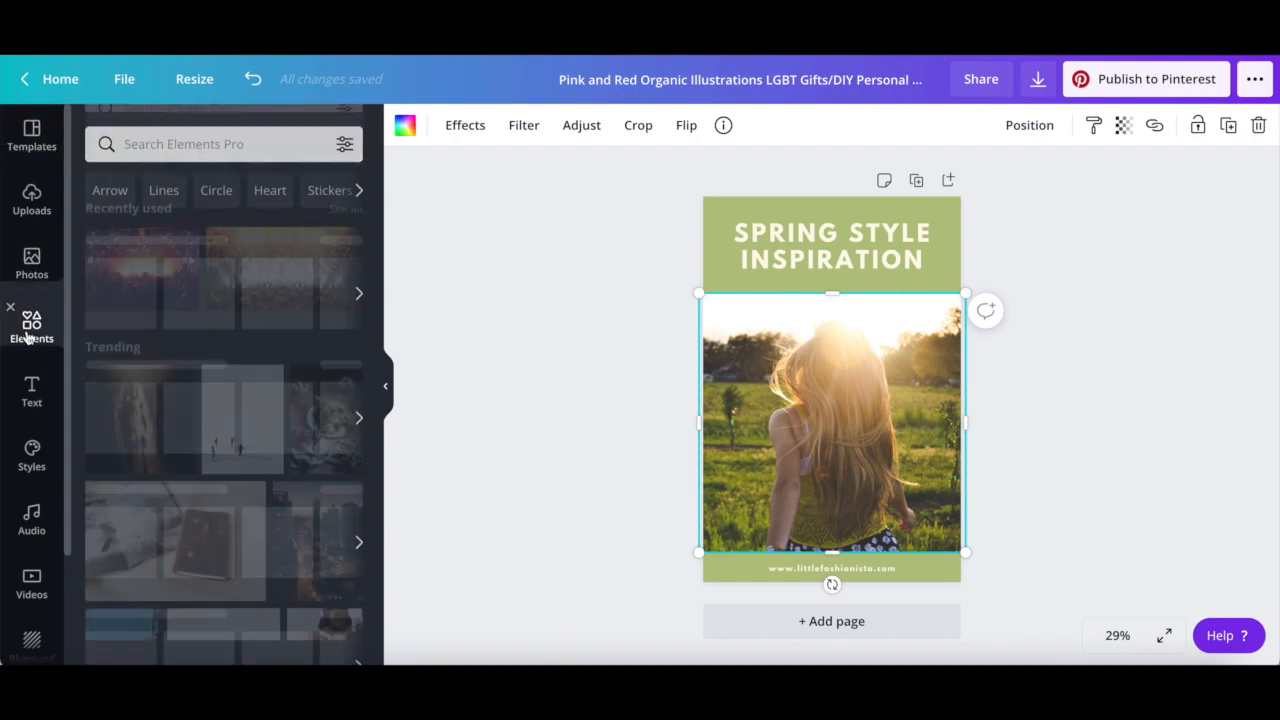
click(32, 390)
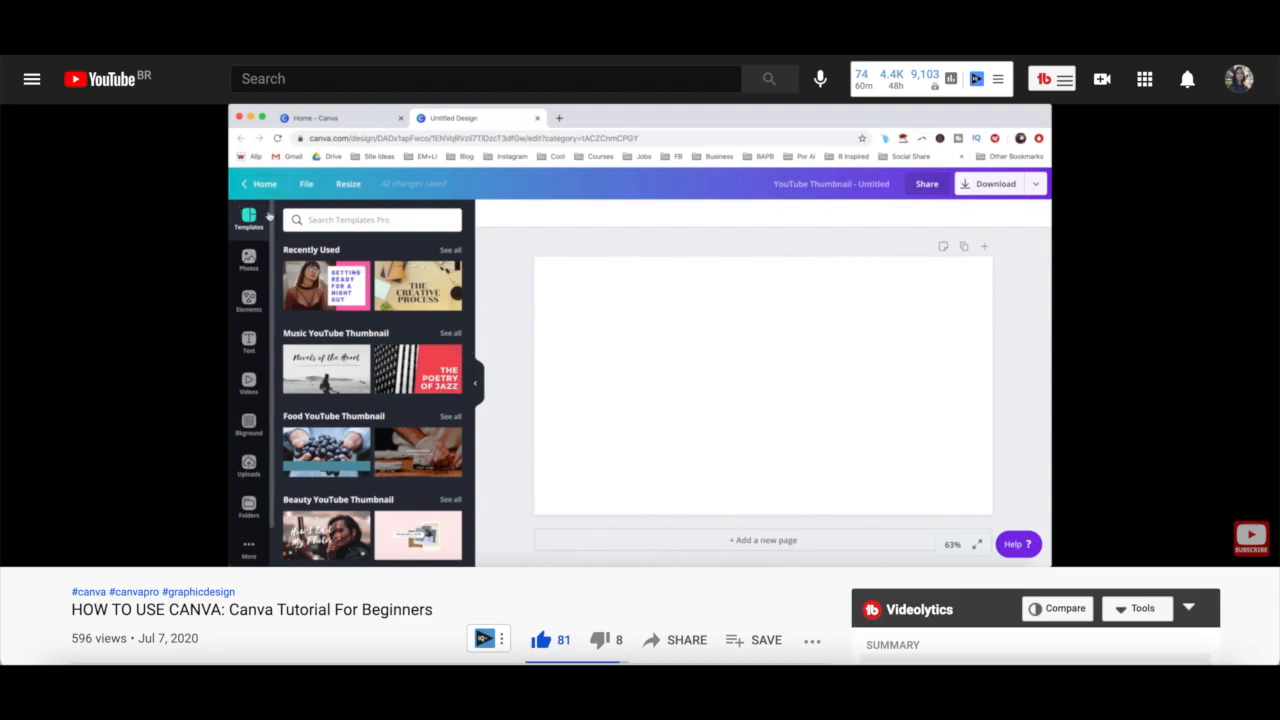
mouse_move(238, 218)
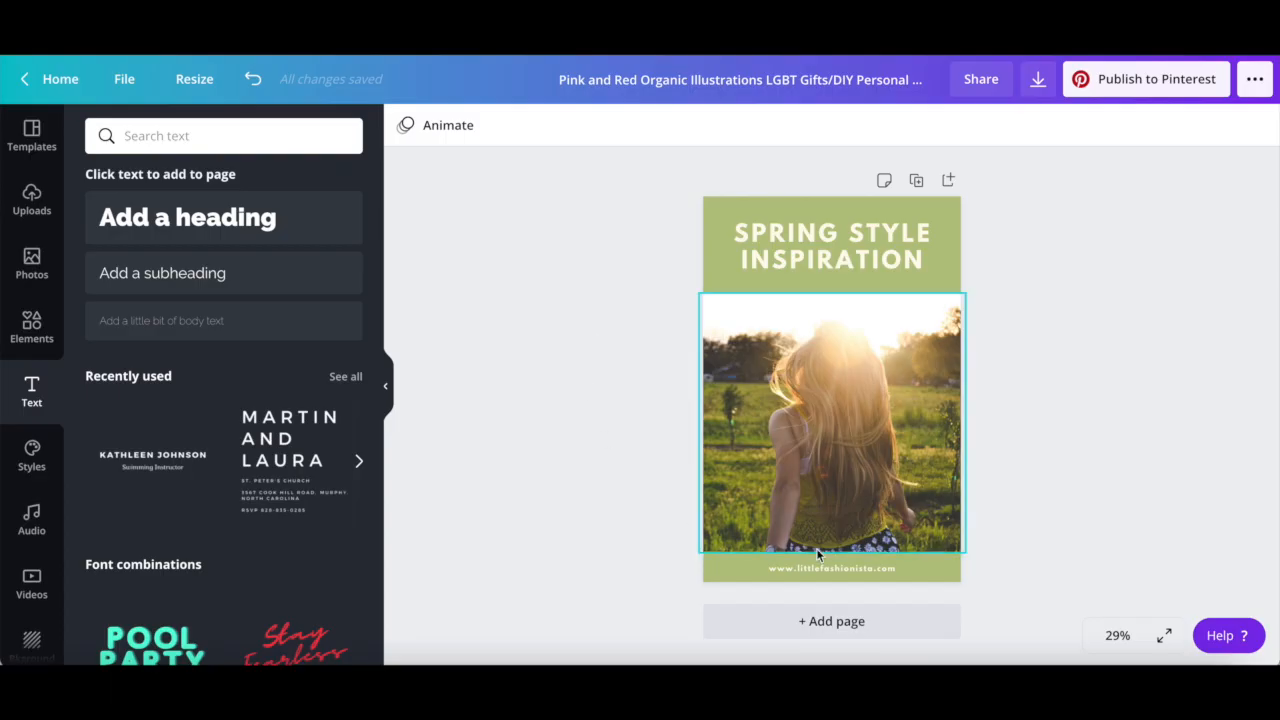
mouse_move(862, 468)
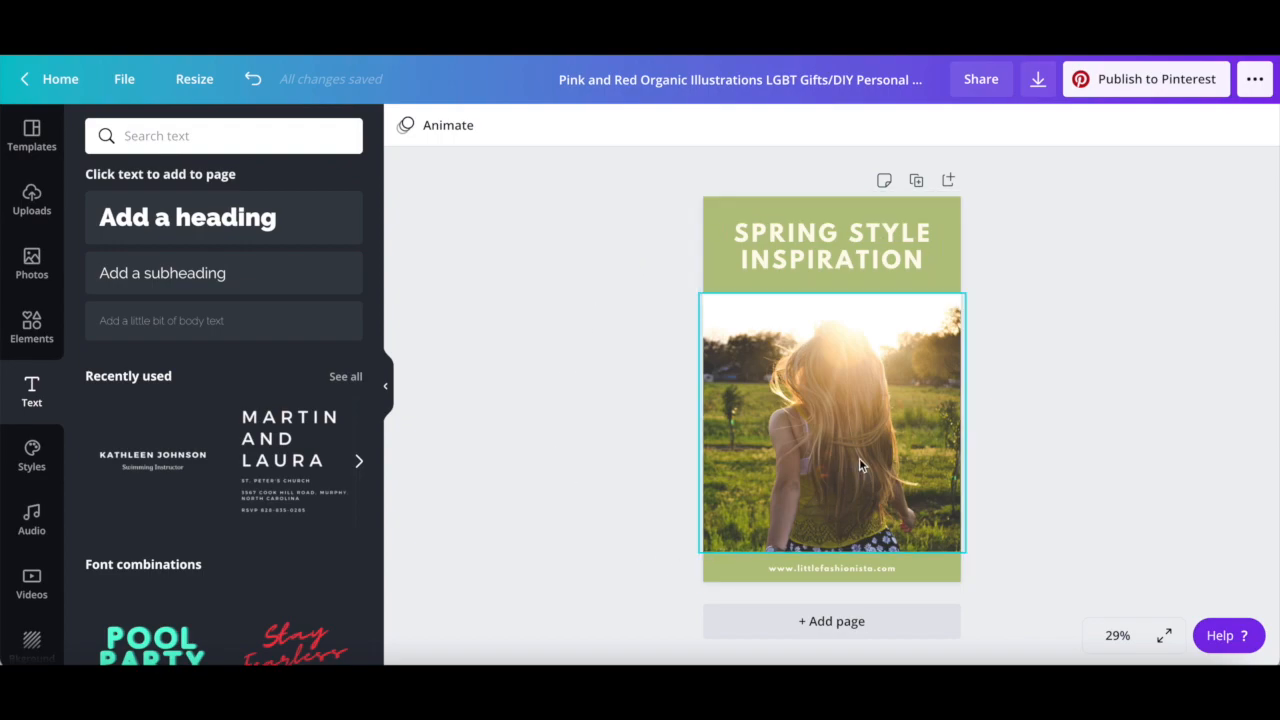
mouse_move(864, 322)
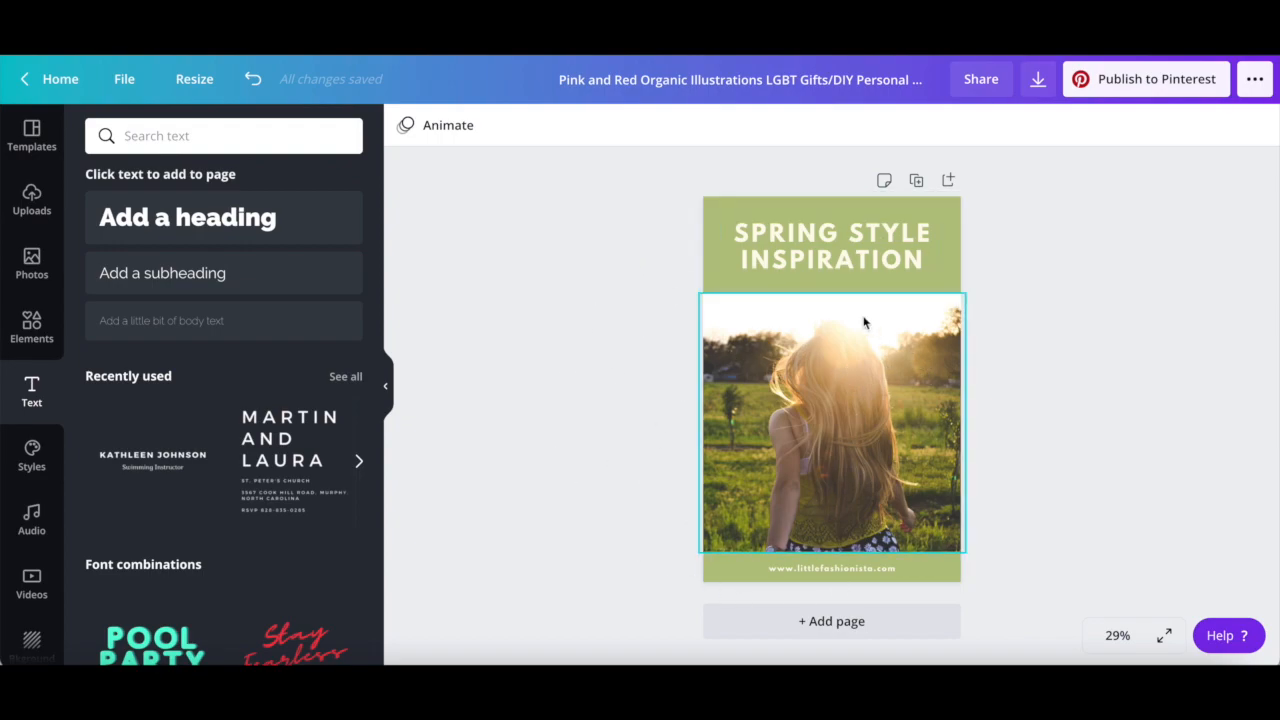
Step: Colour the pin background orange and retype the heading as HOW TO CREATE CAROUSEL PINS
click(832, 420)
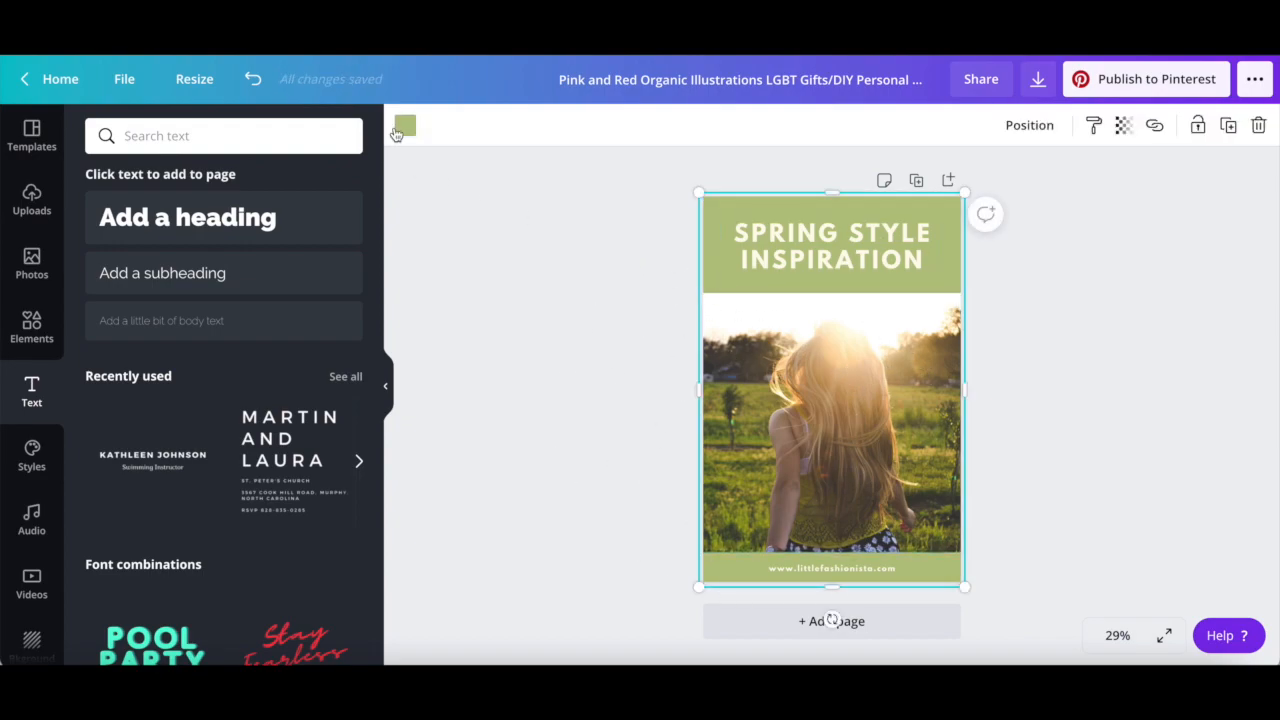
click(404, 124)
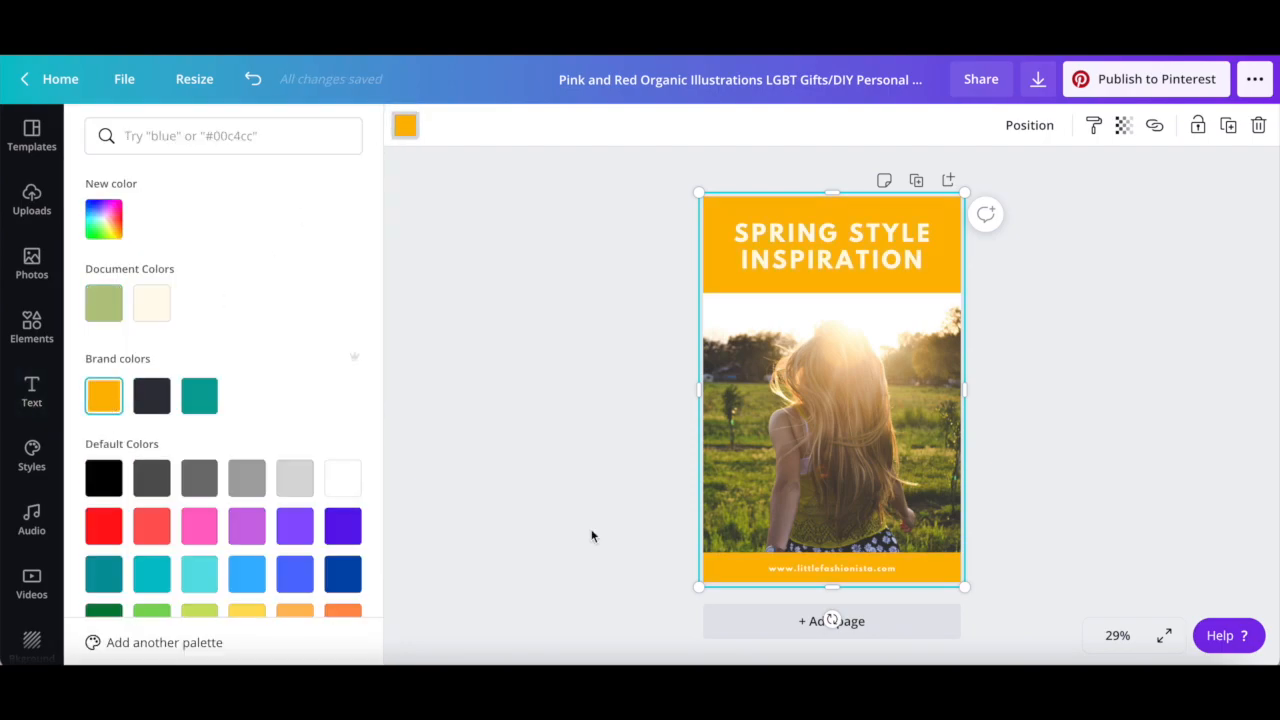
click(832, 244)
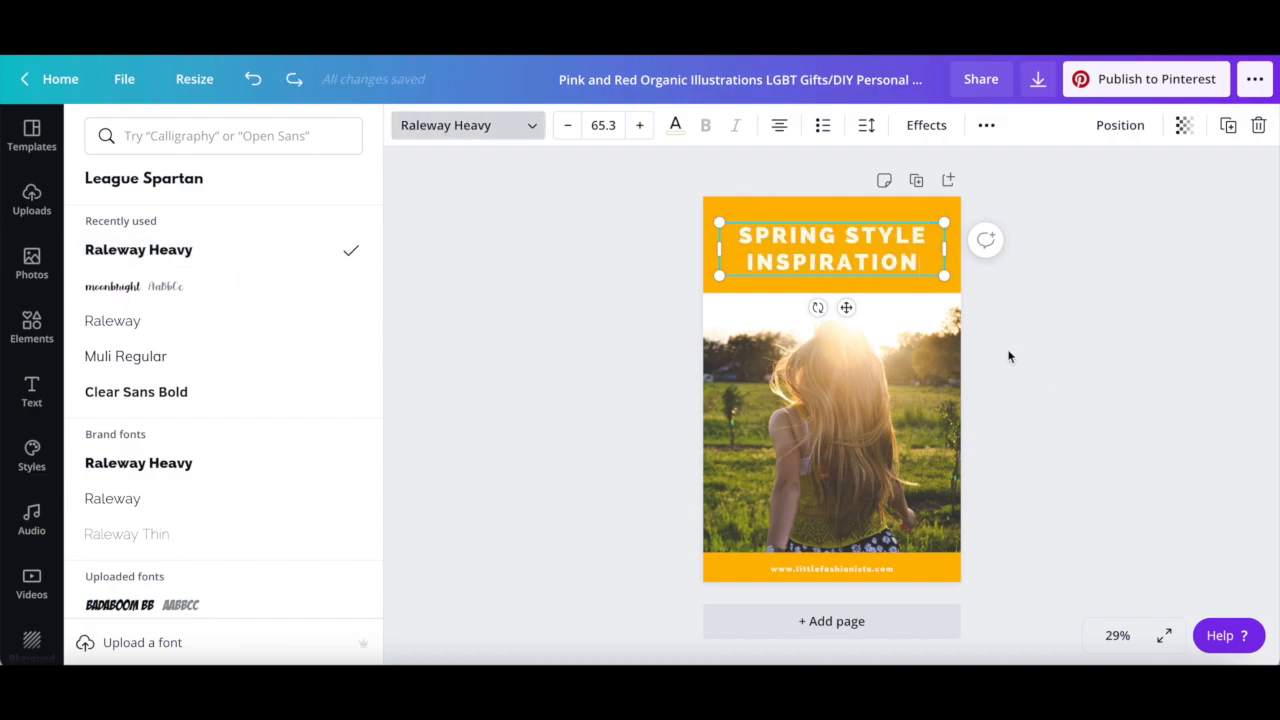
text(HOW TO CREATE)
text(p)
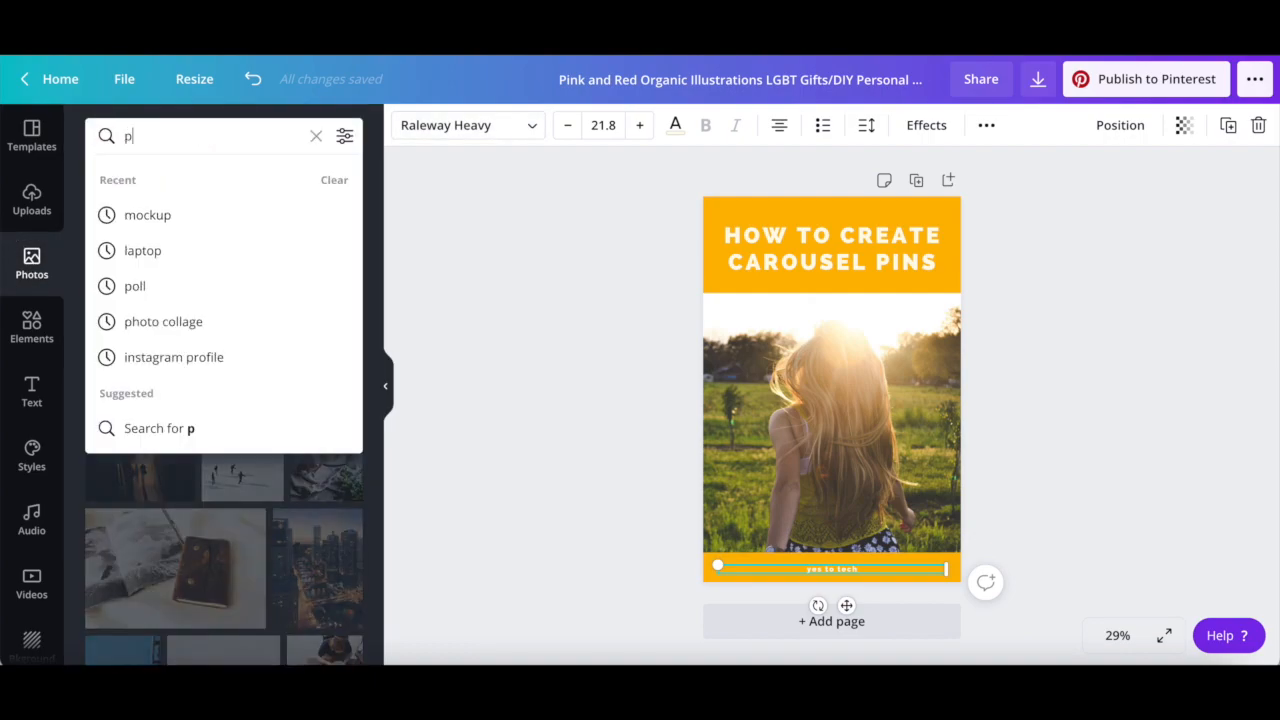
Step: Search the Photos panel for 'pinterest' to find a replacement image
text(interest)
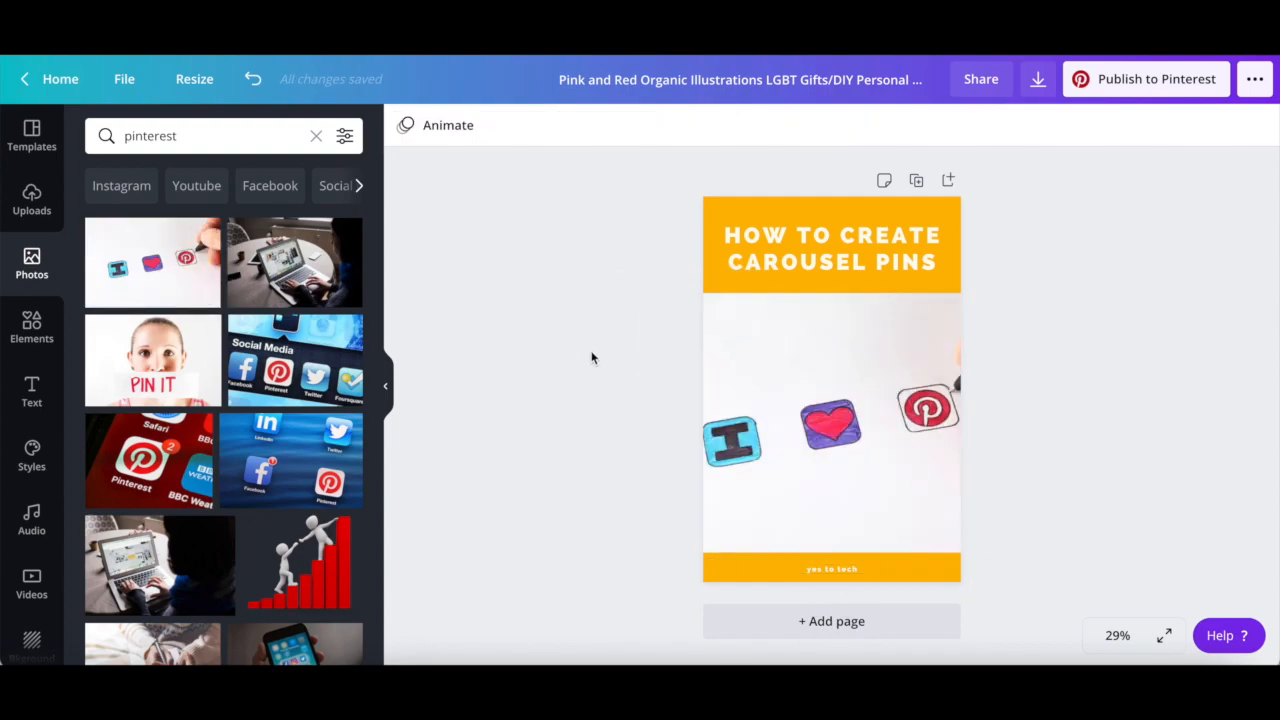
mouse_move(624, 364)
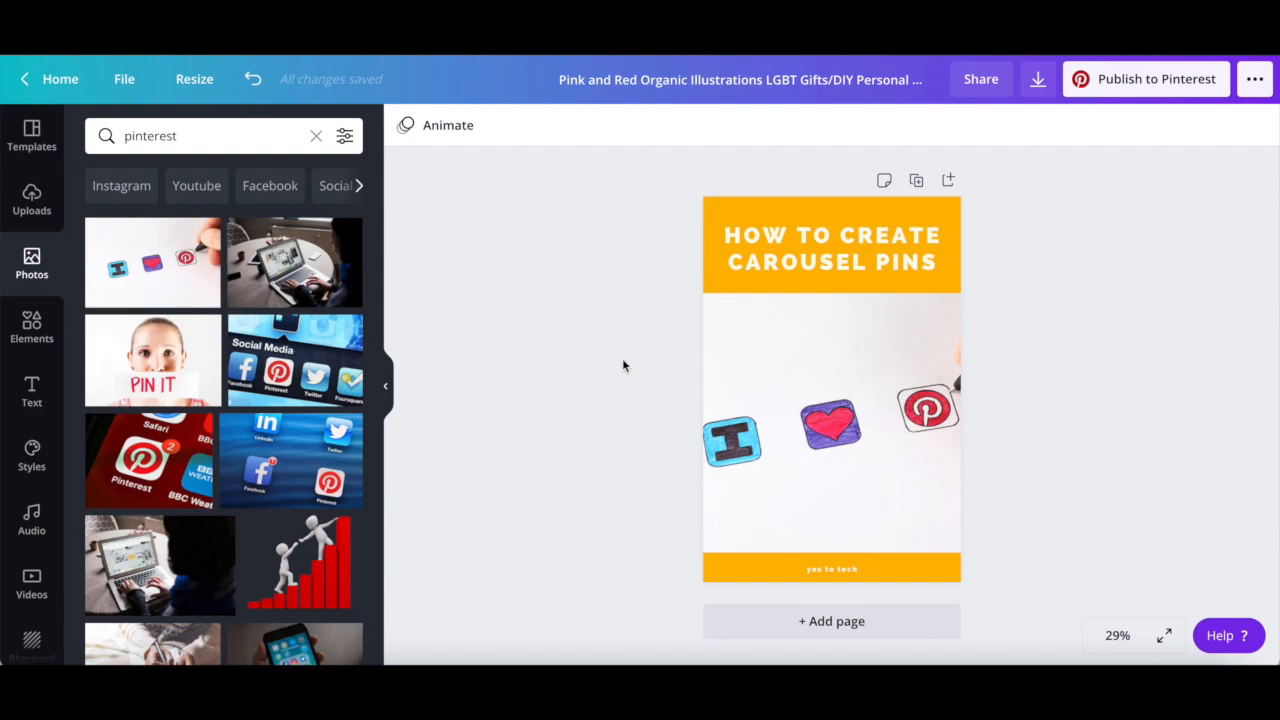
mouse_move(992, 374)
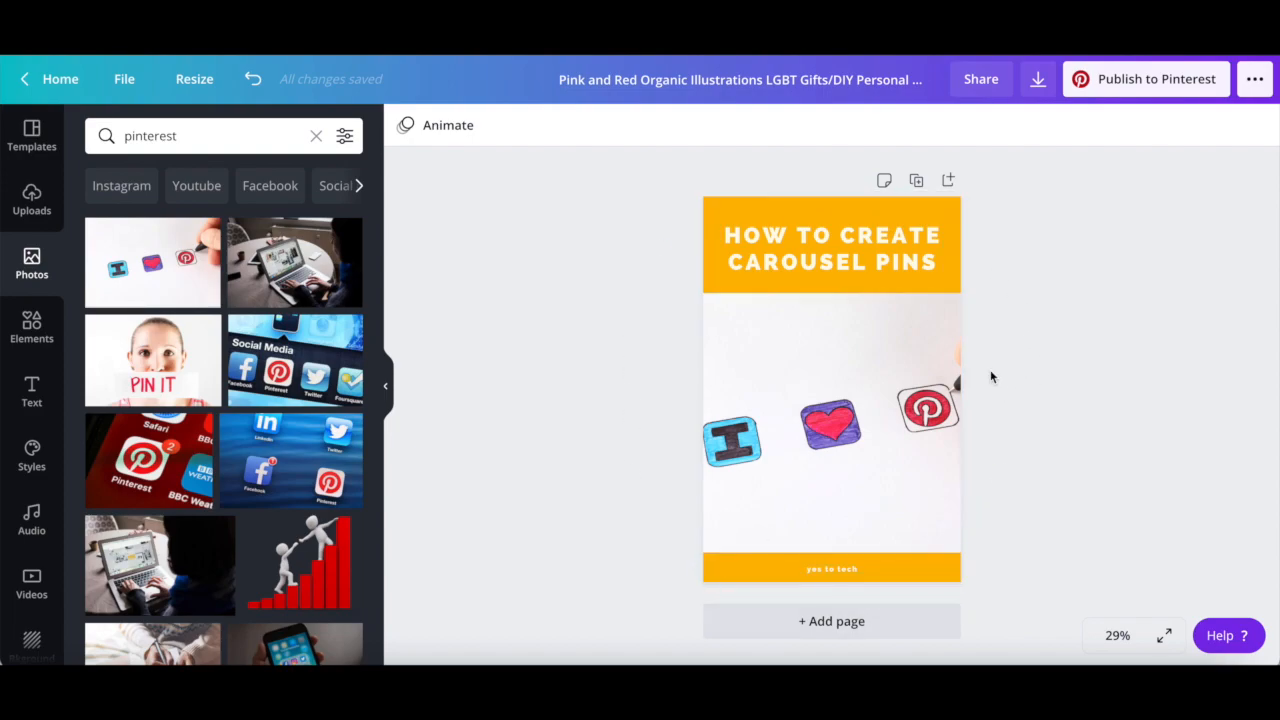
mouse_move(1004, 390)
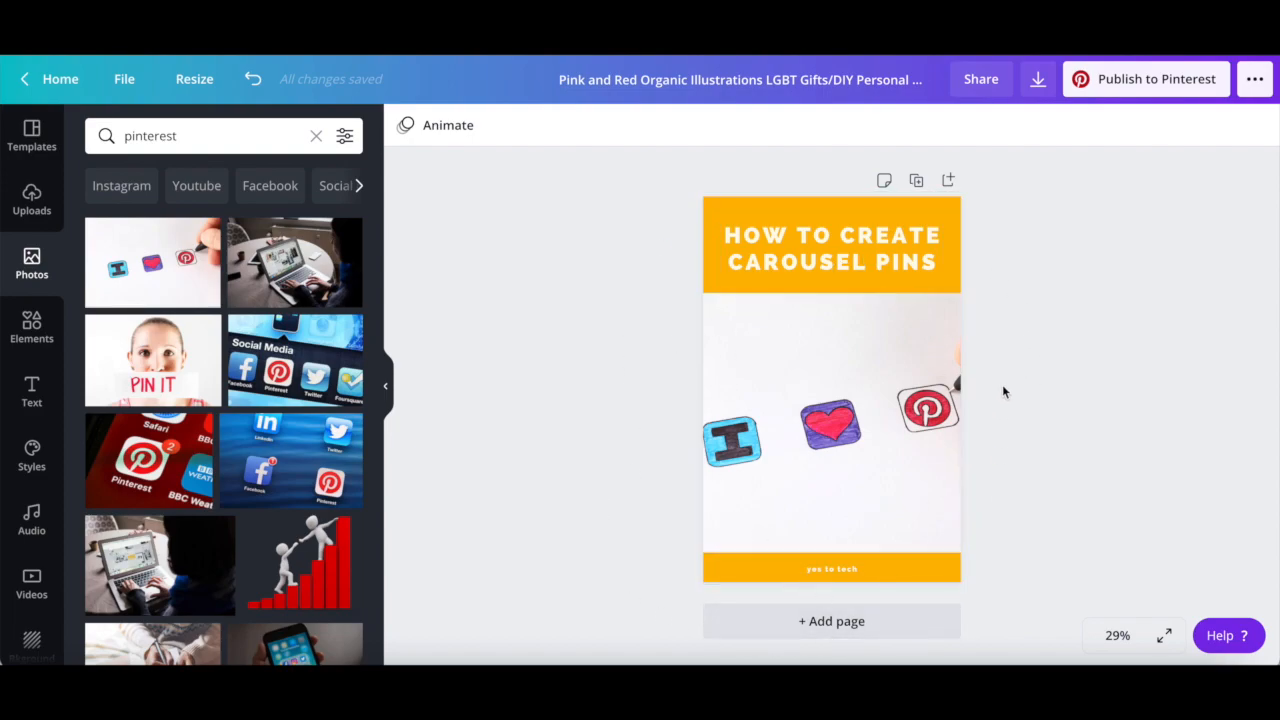
mouse_move(688, 276)
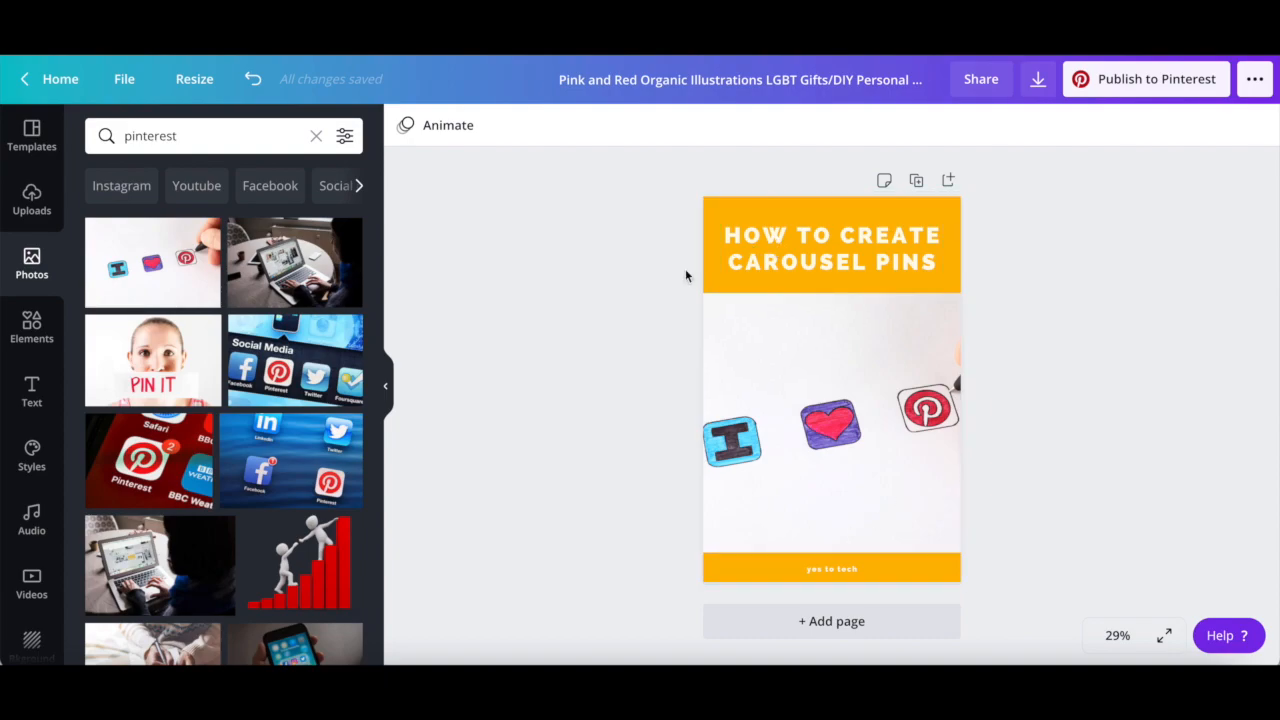
click(788, 420)
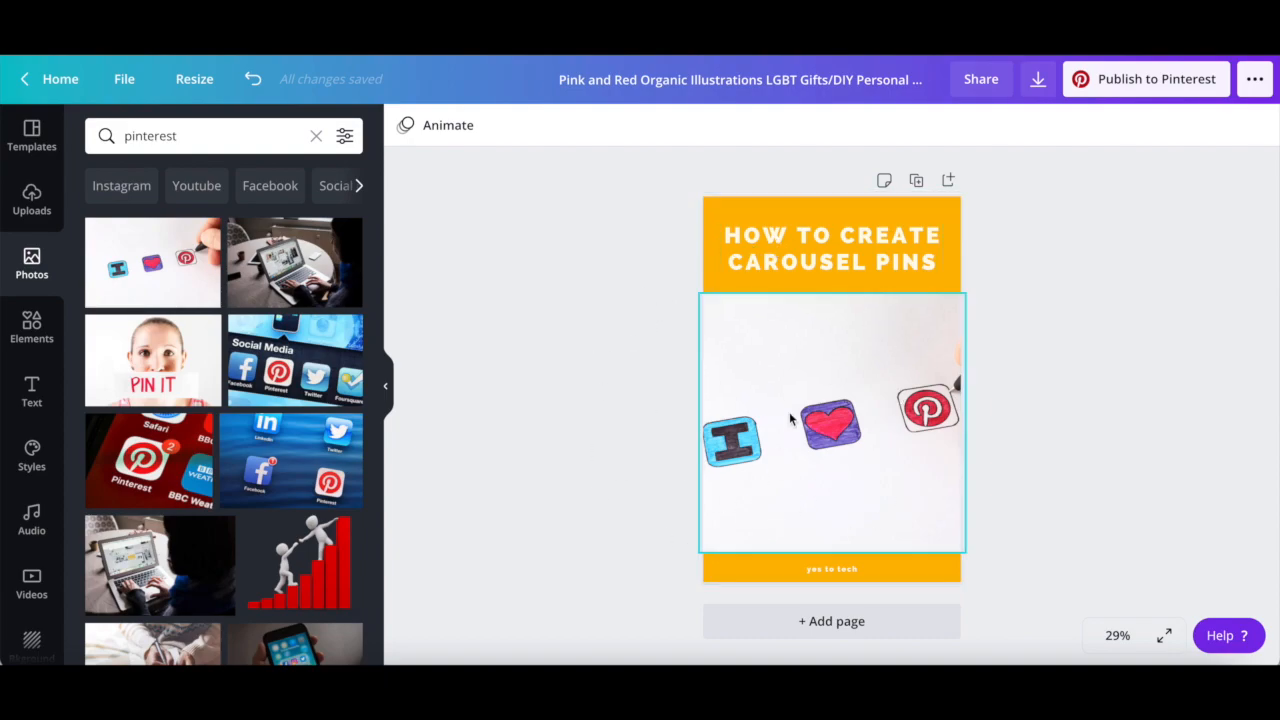
mouse_move(740, 326)
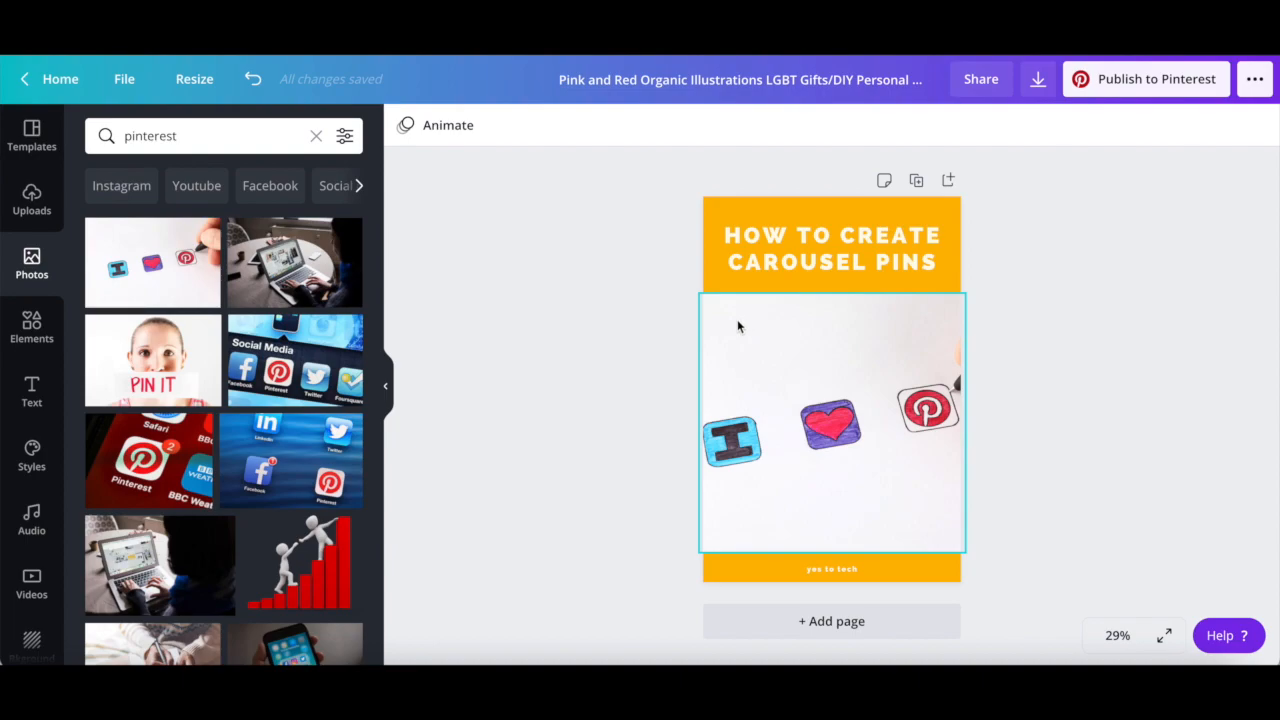
mouse_move(738, 496)
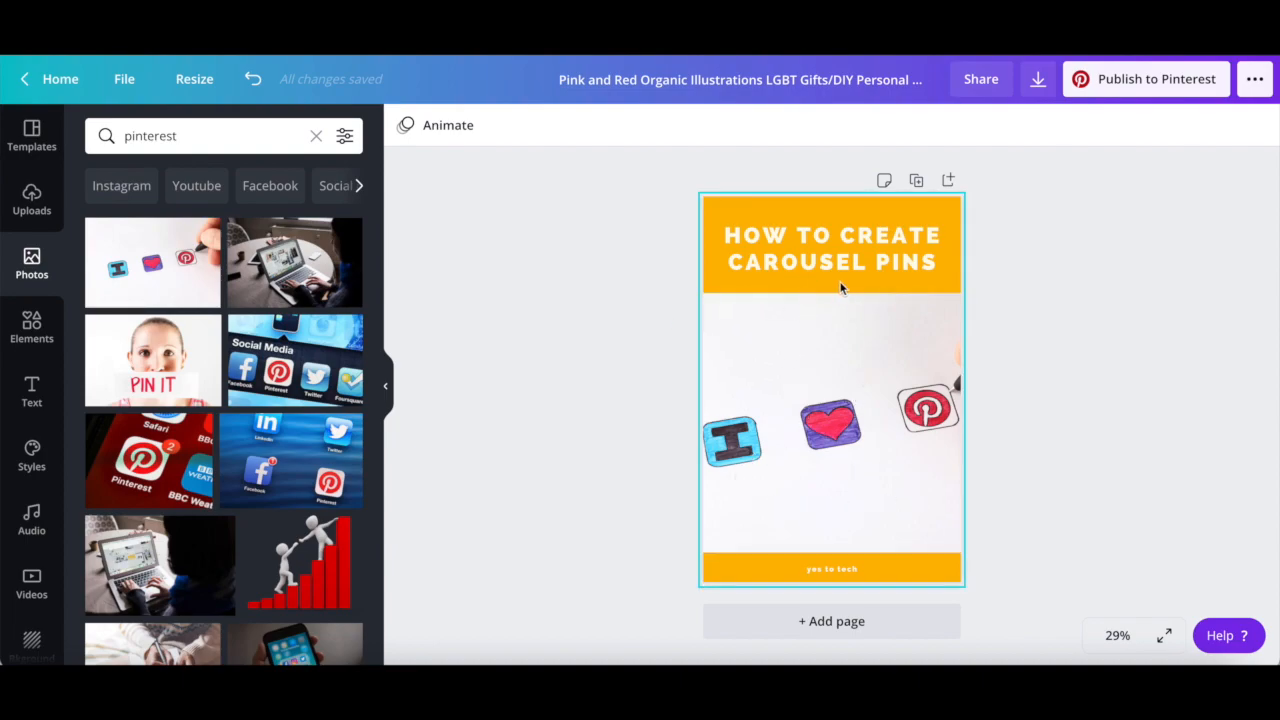
mouse_move(860, 294)
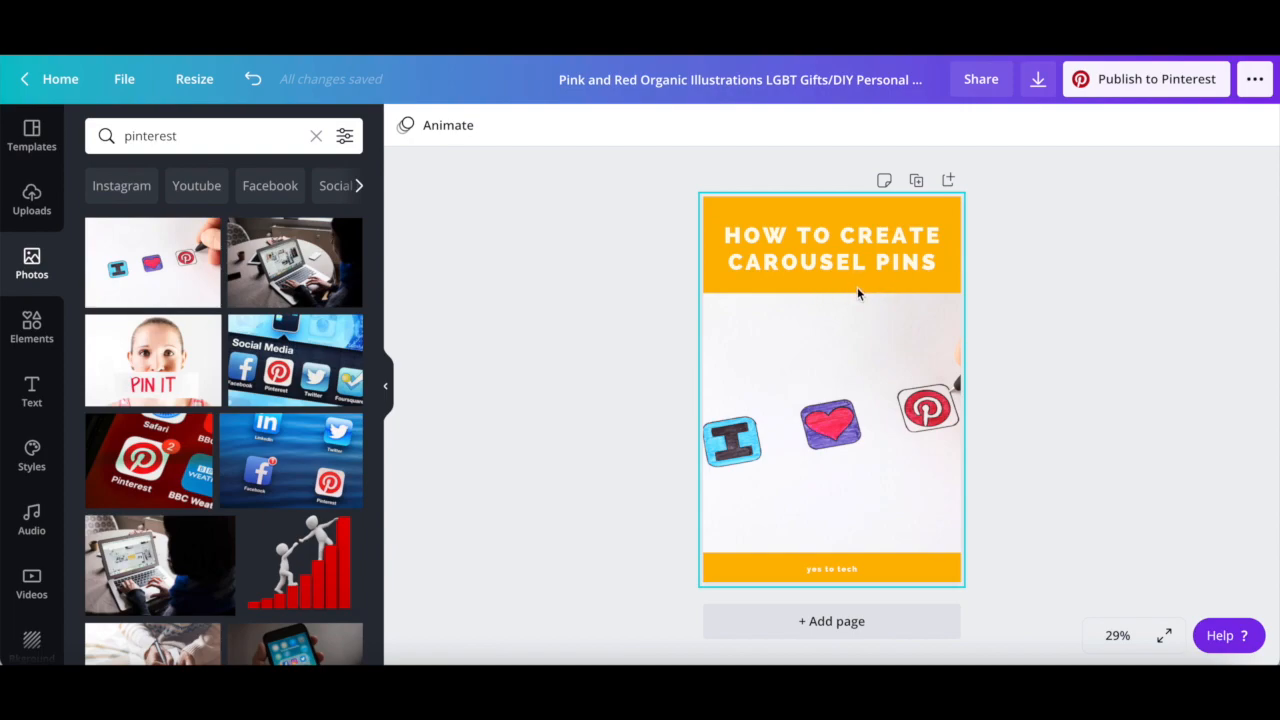
click(830, 430)
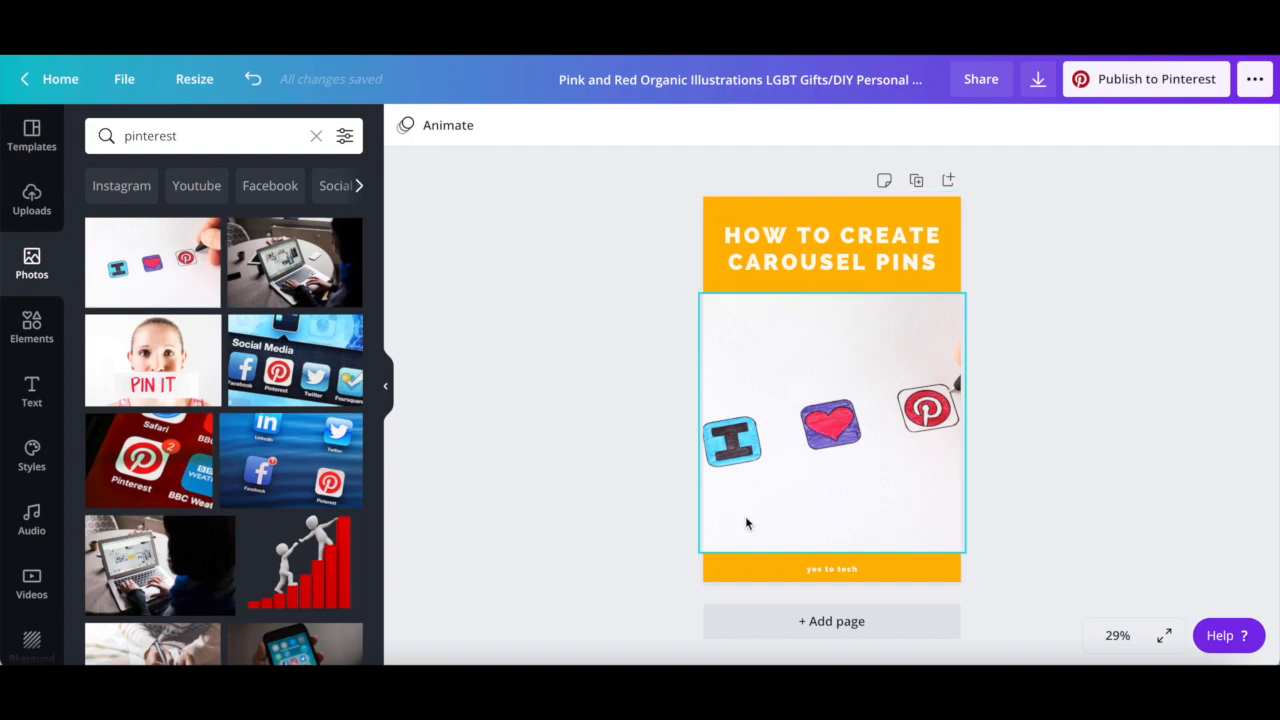
click(810, 248)
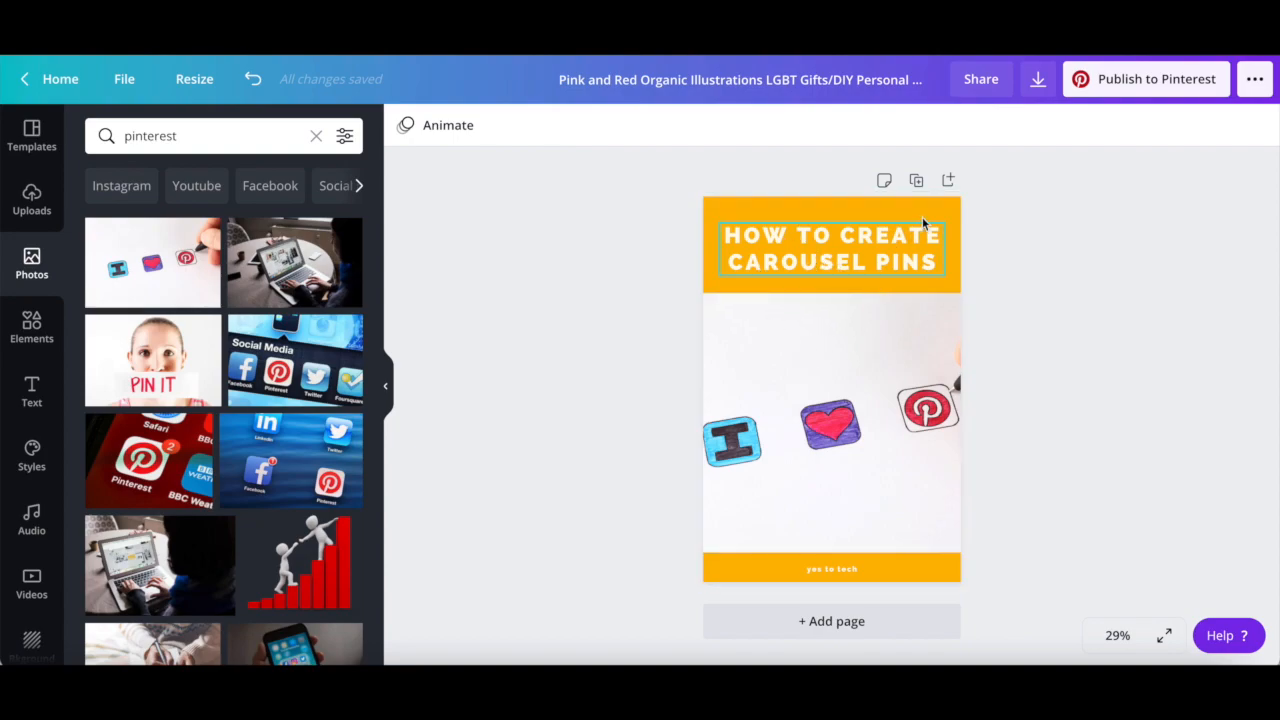
mouse_move(948, 180)
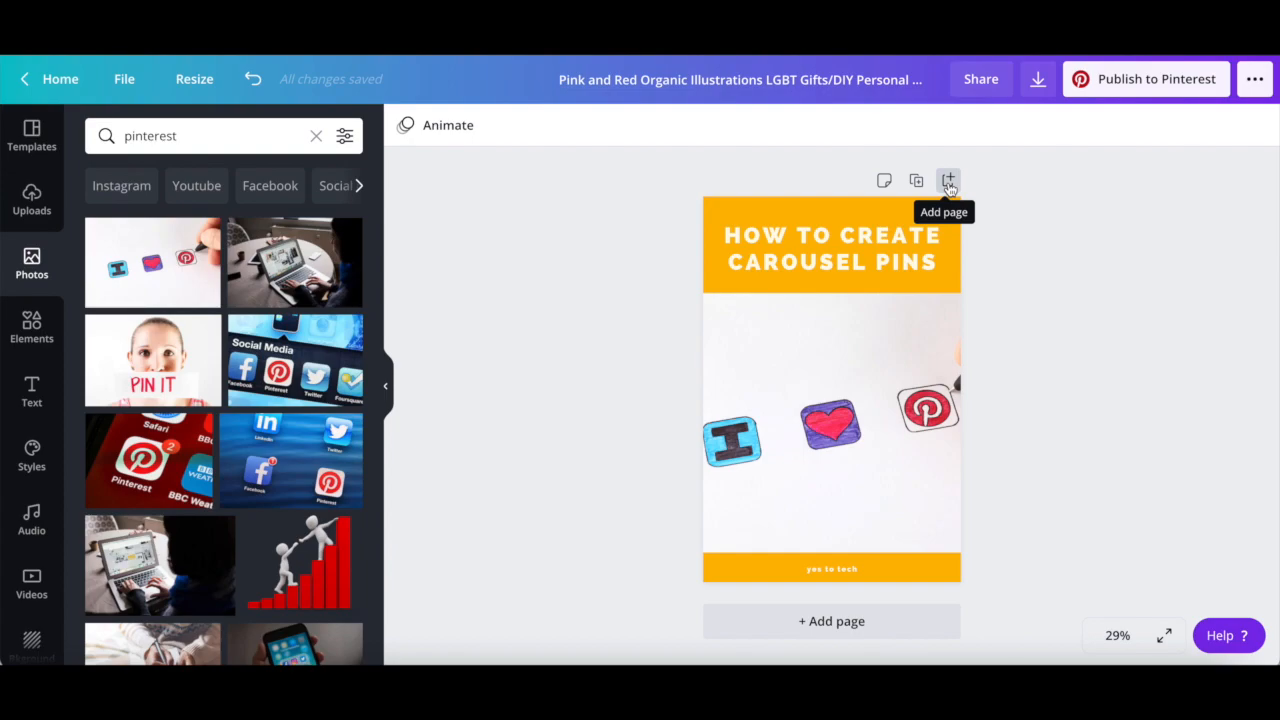
Step: Add a blank second page beneath the finished first page
click(948, 180)
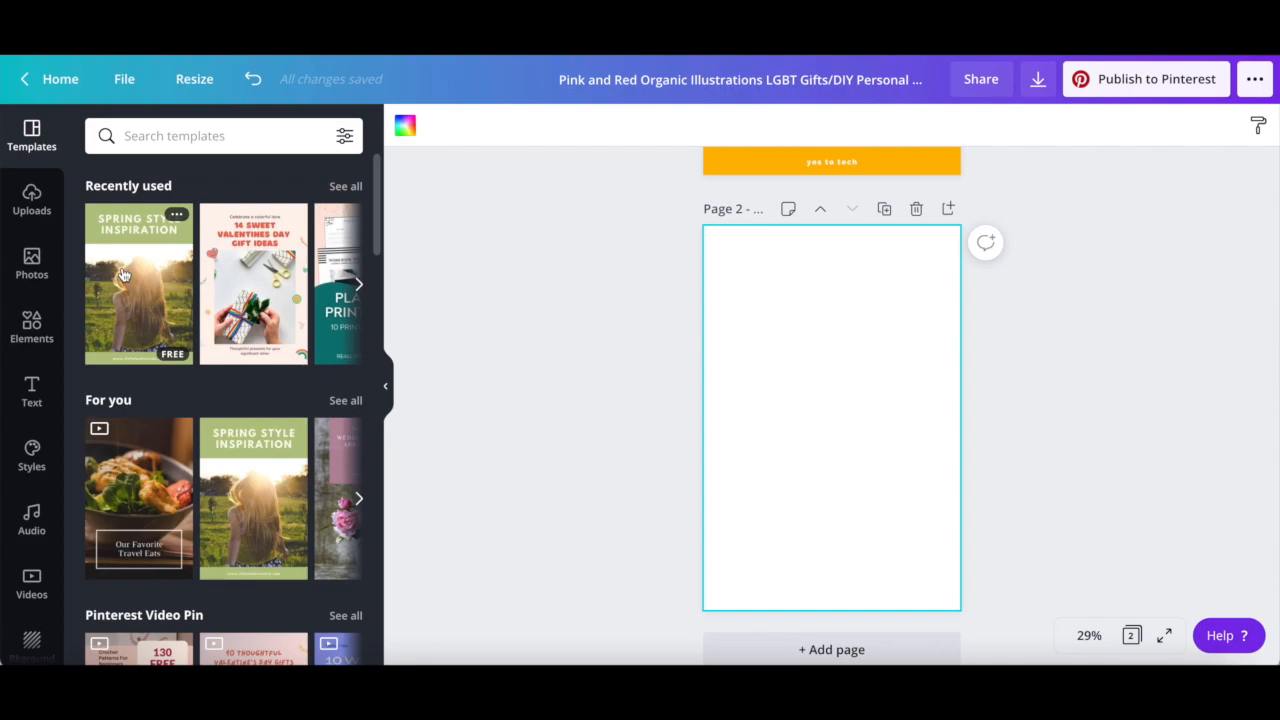
mouse_move(268, 278)
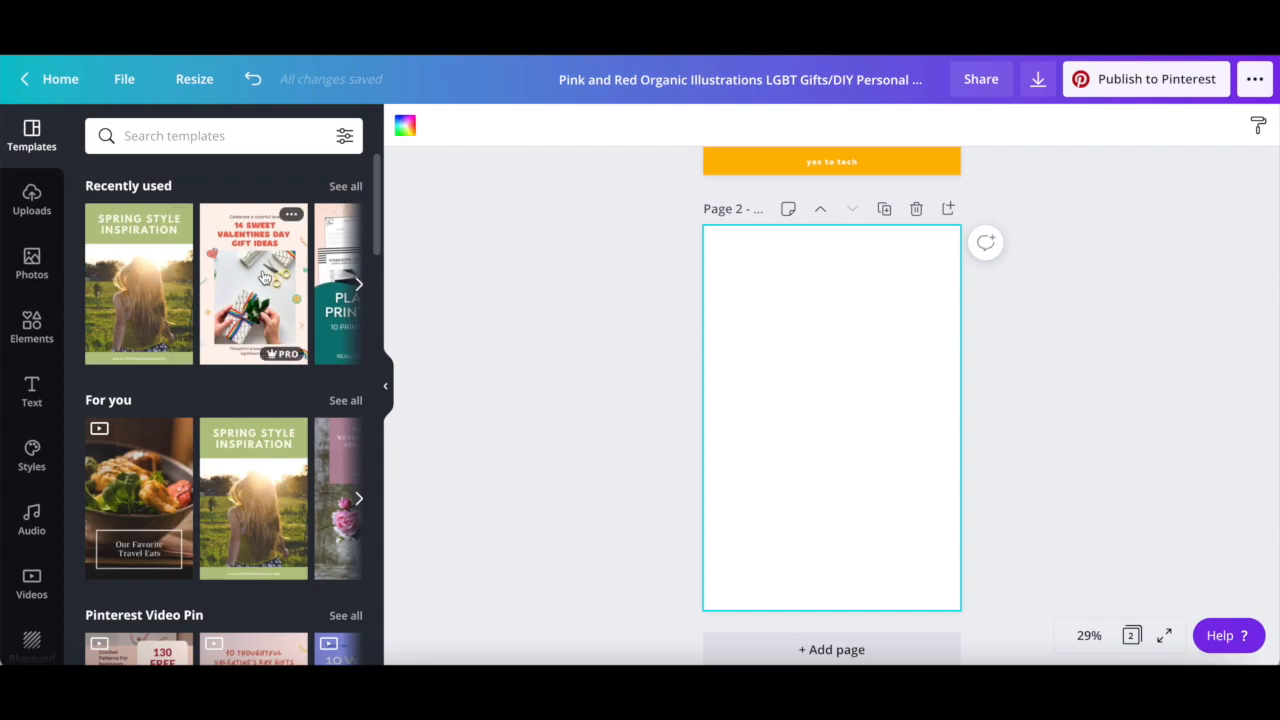
mouse_move(836, 388)
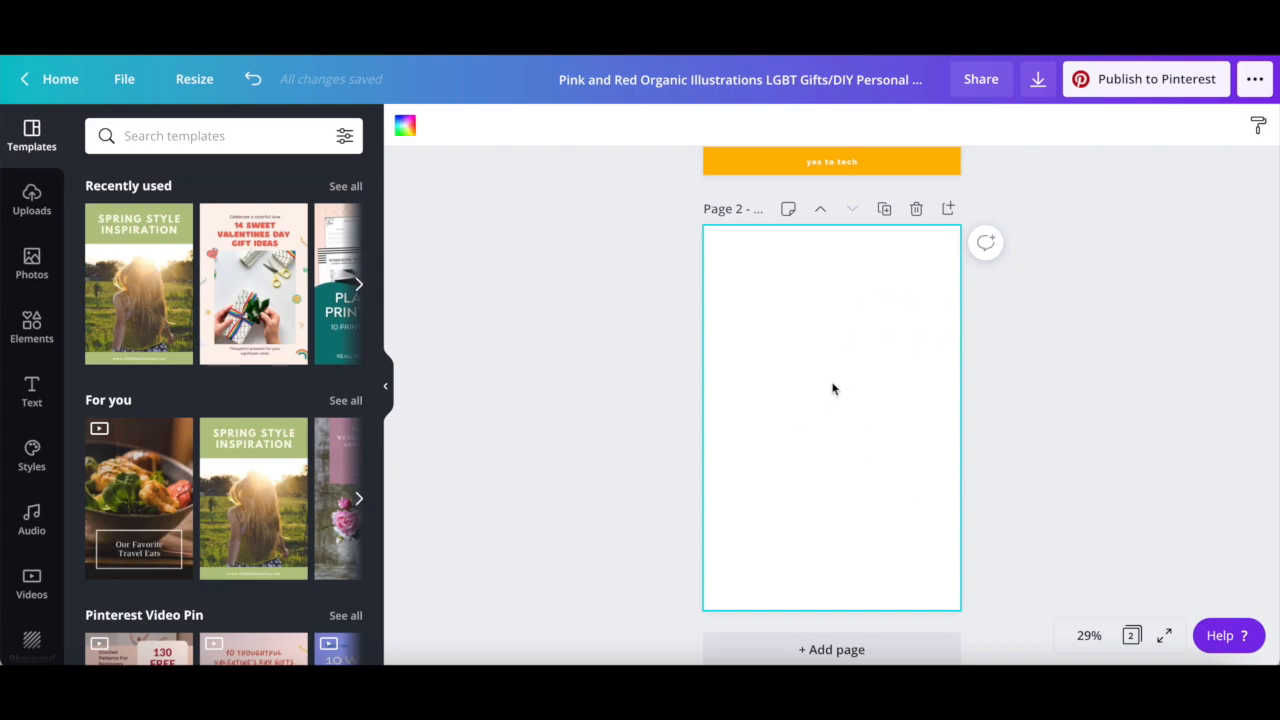
mouse_move(816, 422)
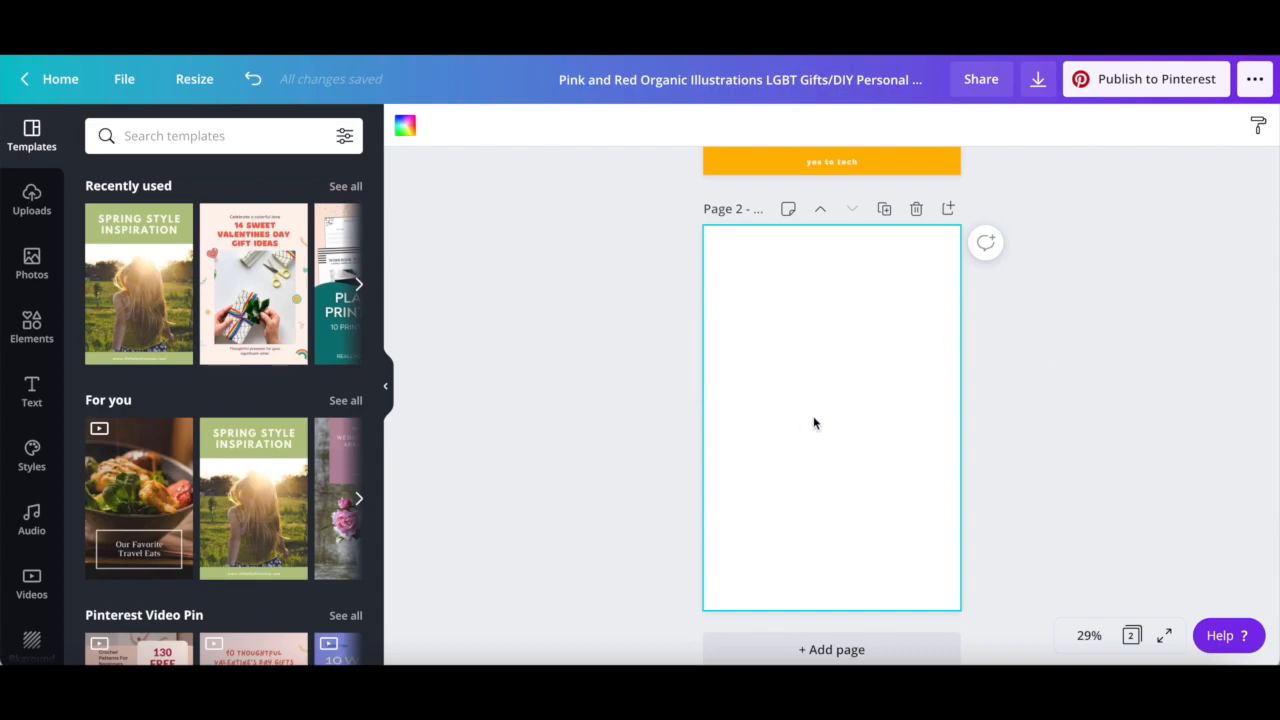
mouse_move(768, 262)
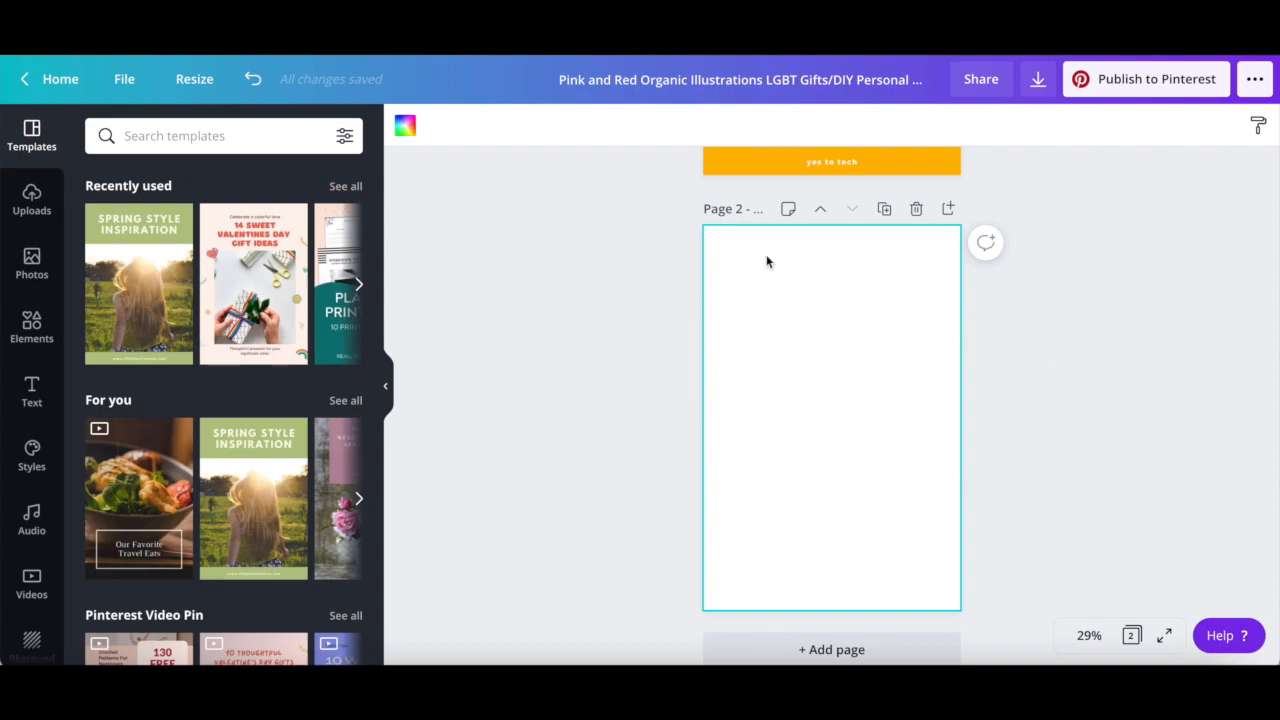
mouse_move(174, 490)
text(H)
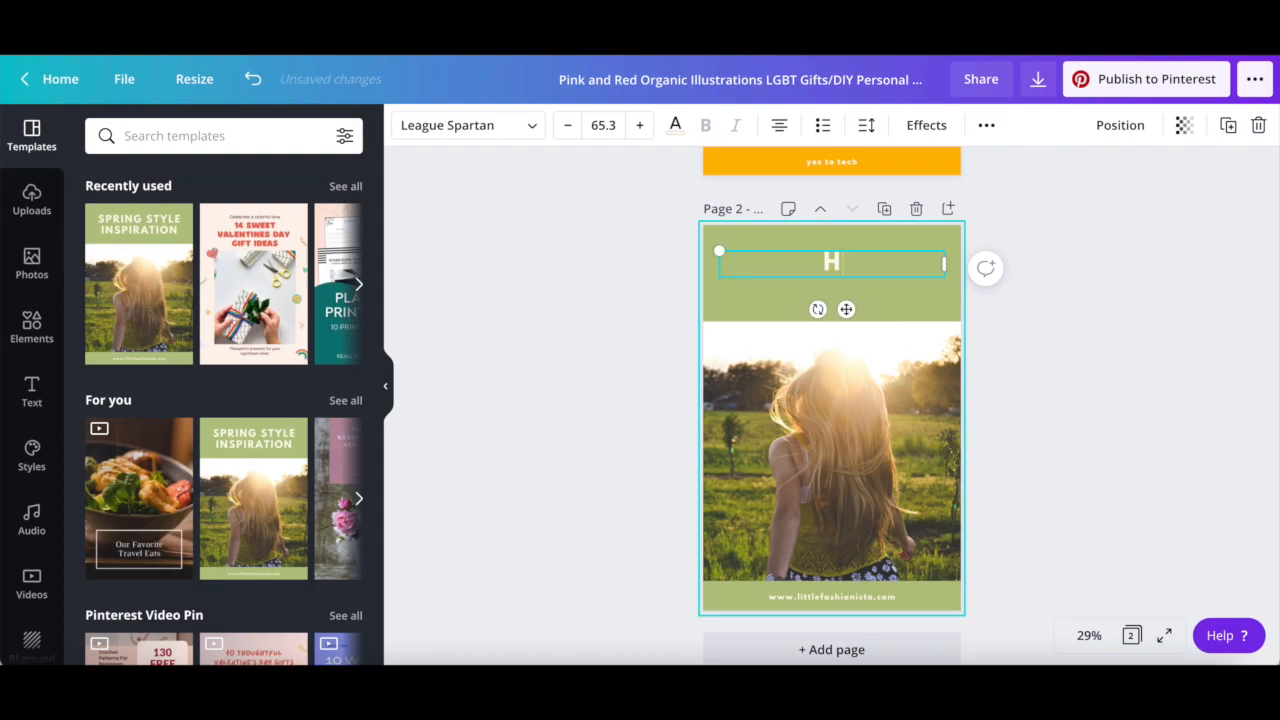
Step: Head page 2 with HERE'S STEP 1 and drop the laptop photo into its picture
text(ERE'S STEP 1)
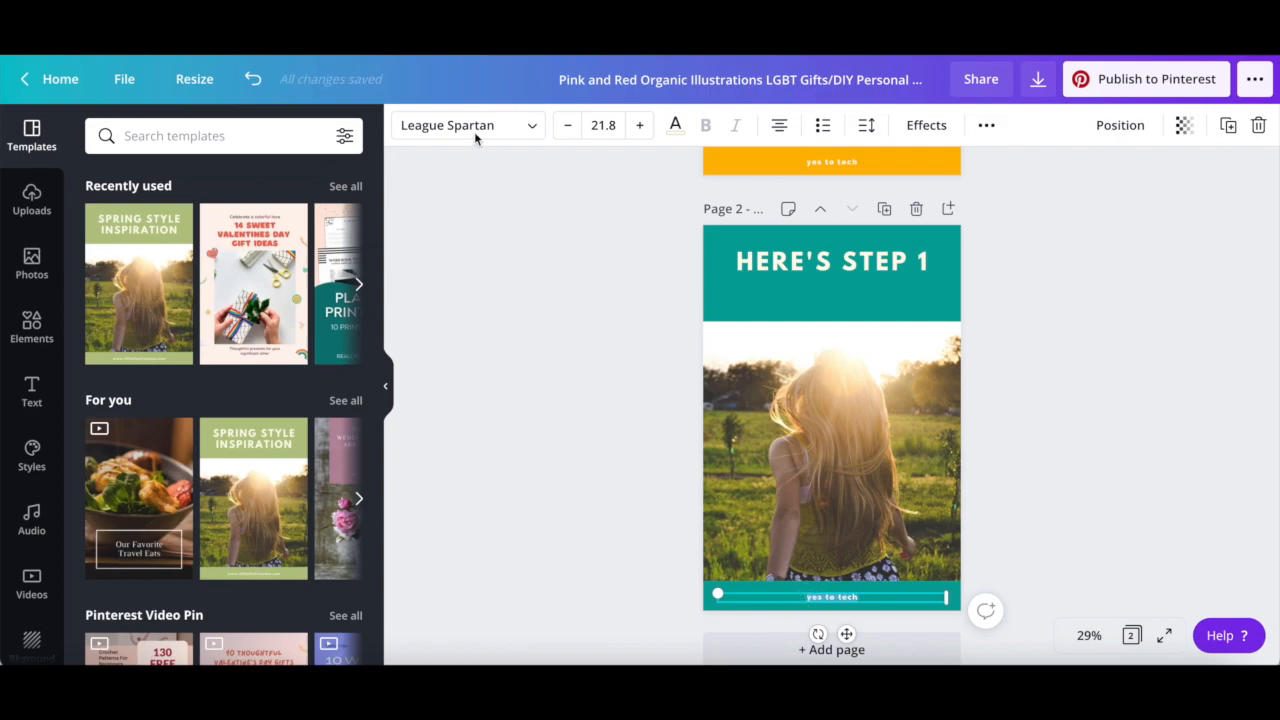
click(464, 124)
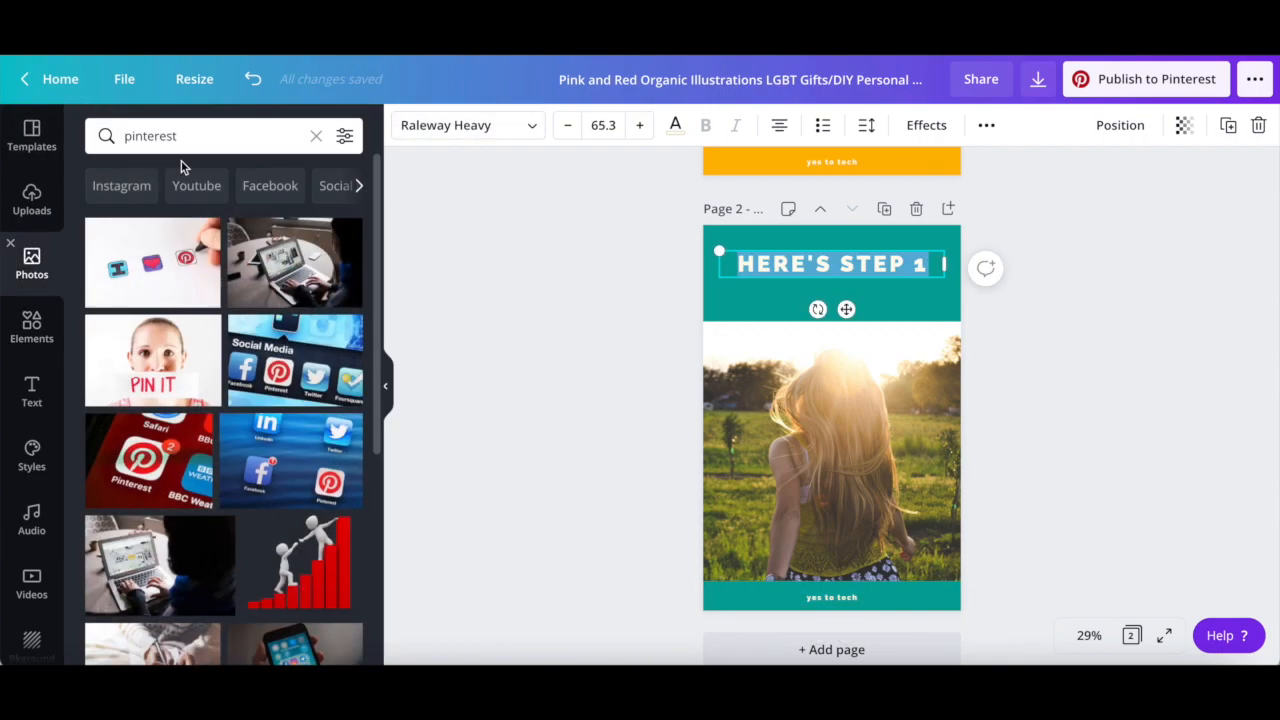
drag(292, 264, 830, 460)
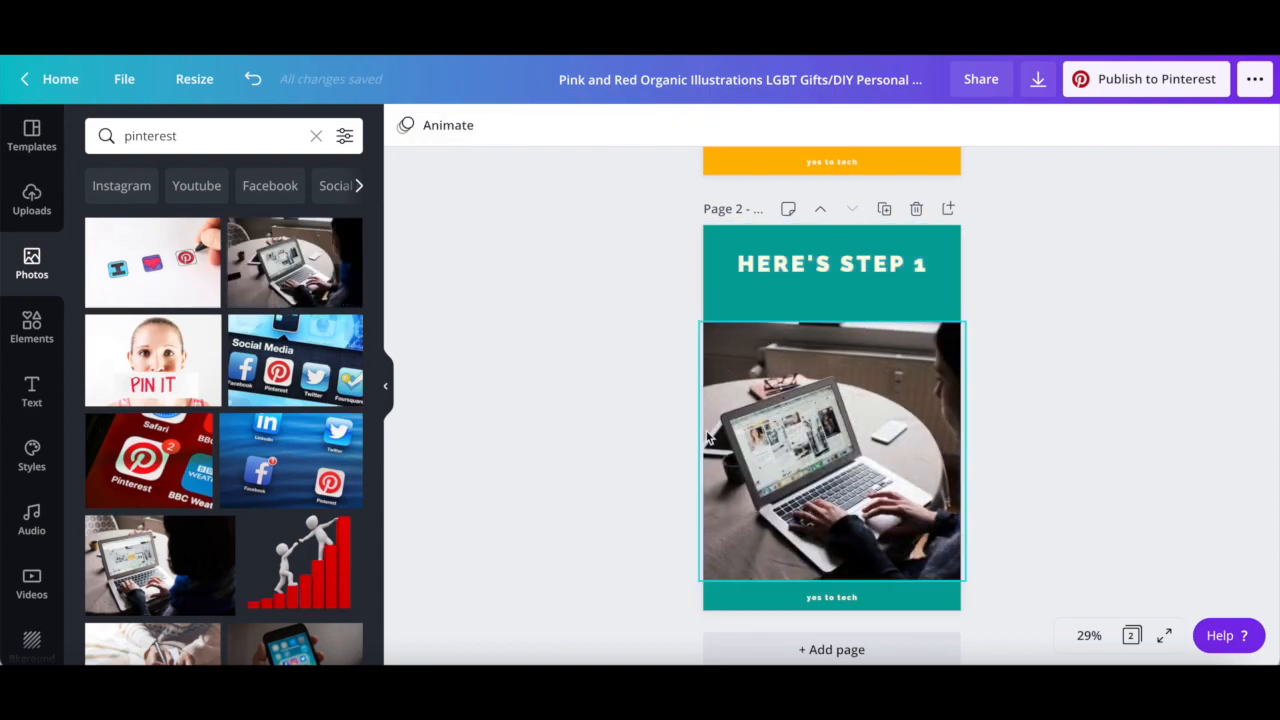
Step: Start renaming the design to 'How To Create Pinterest Carousel Pins'
click(860, 118)
text(H)
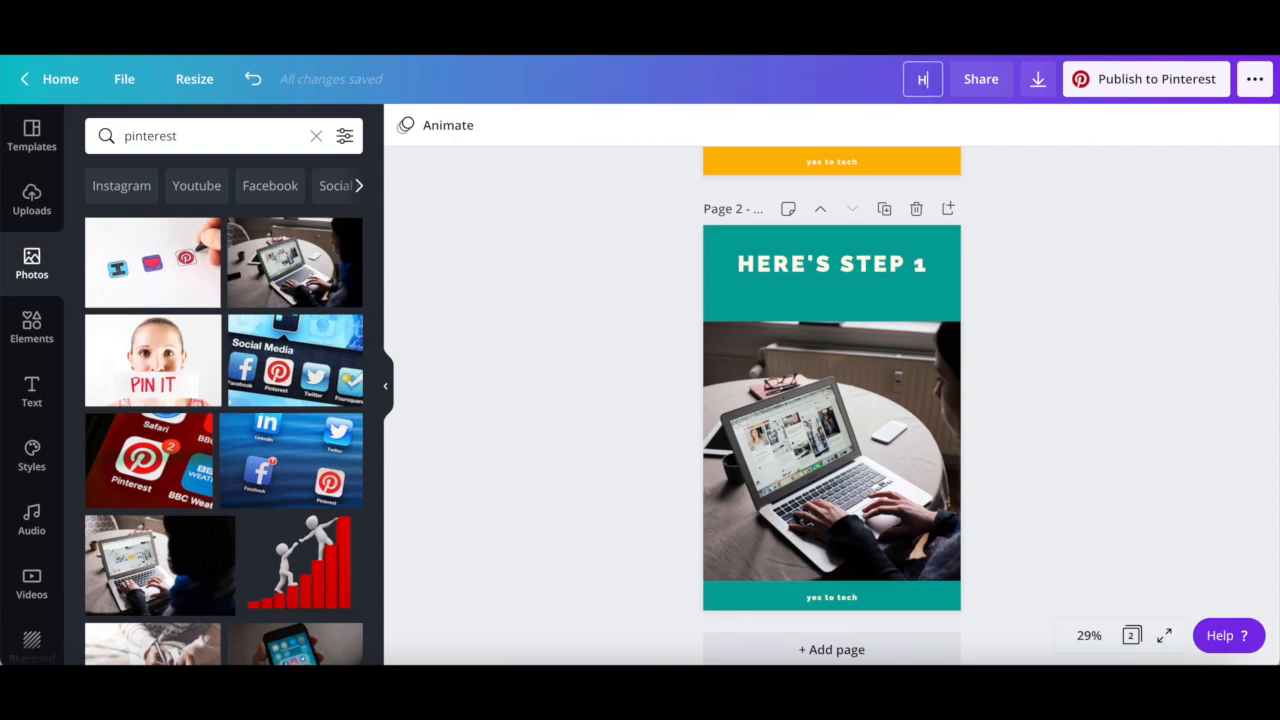
text(ow To Create Pinterest Carousel Pins)
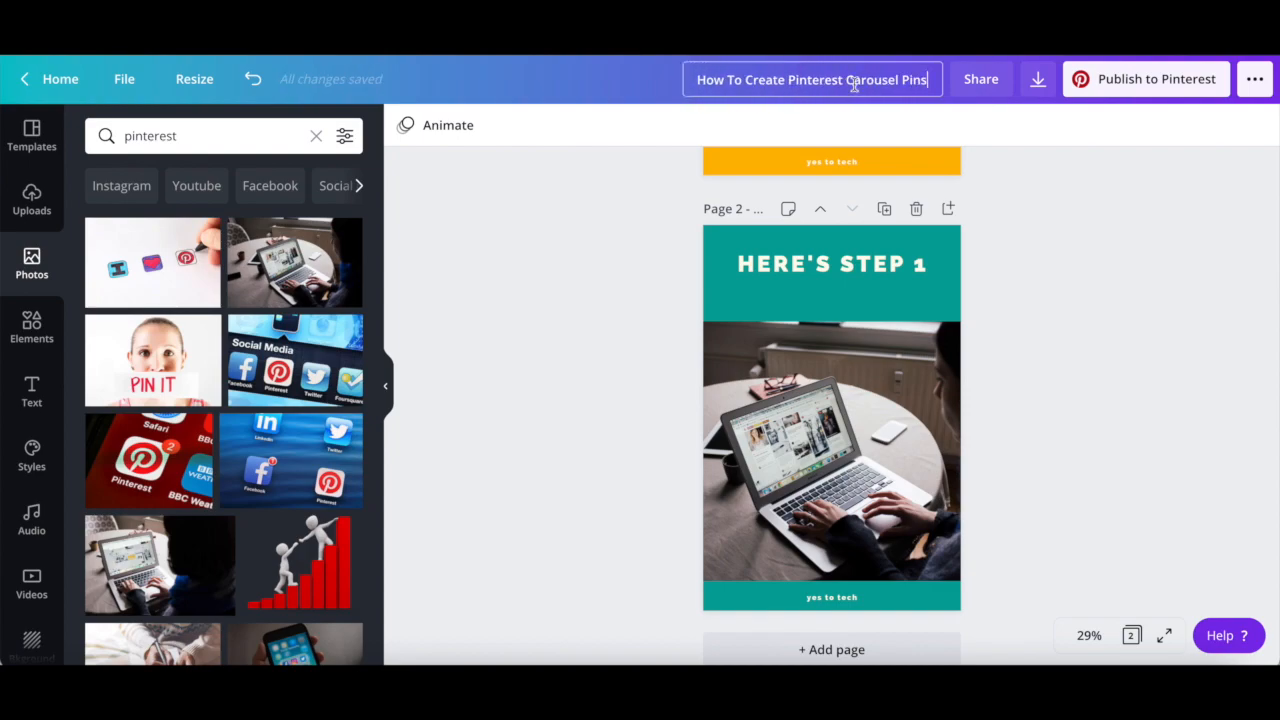
Step: Finish editing the design title in the top bar
click(1038, 80)
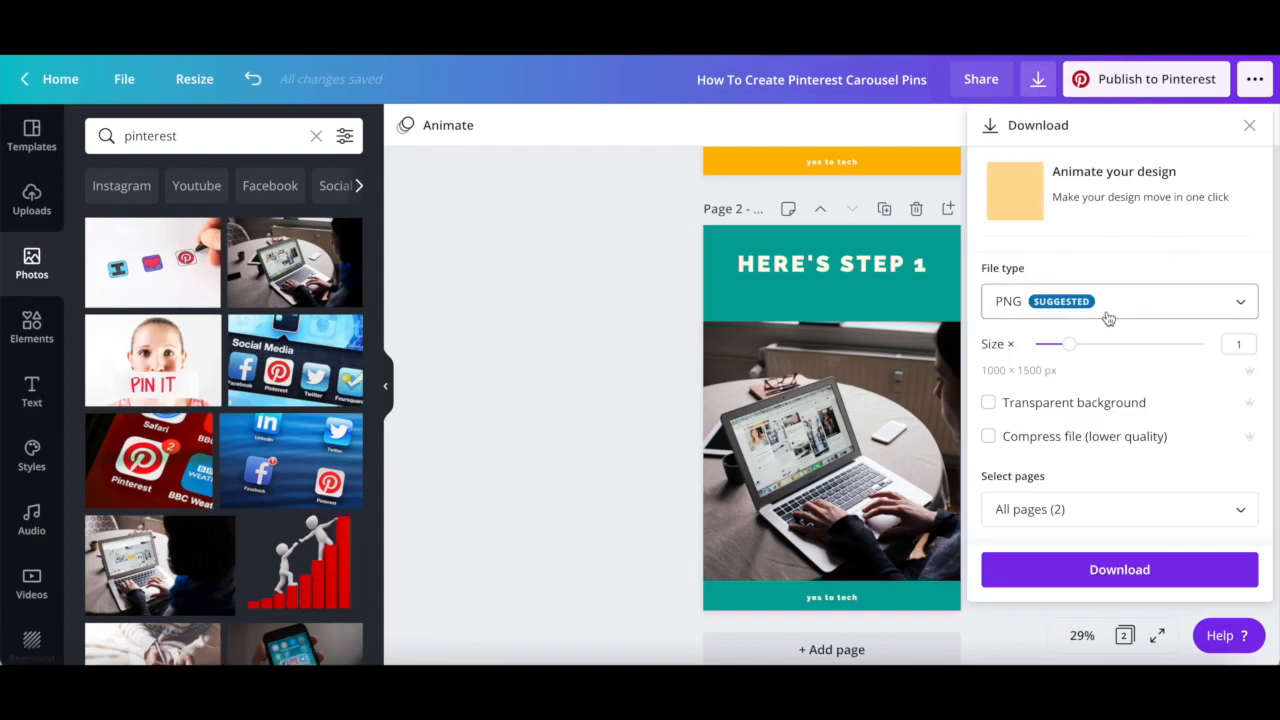
Step: Download both pages as PNG images packed in a zip file
click(1120, 300)
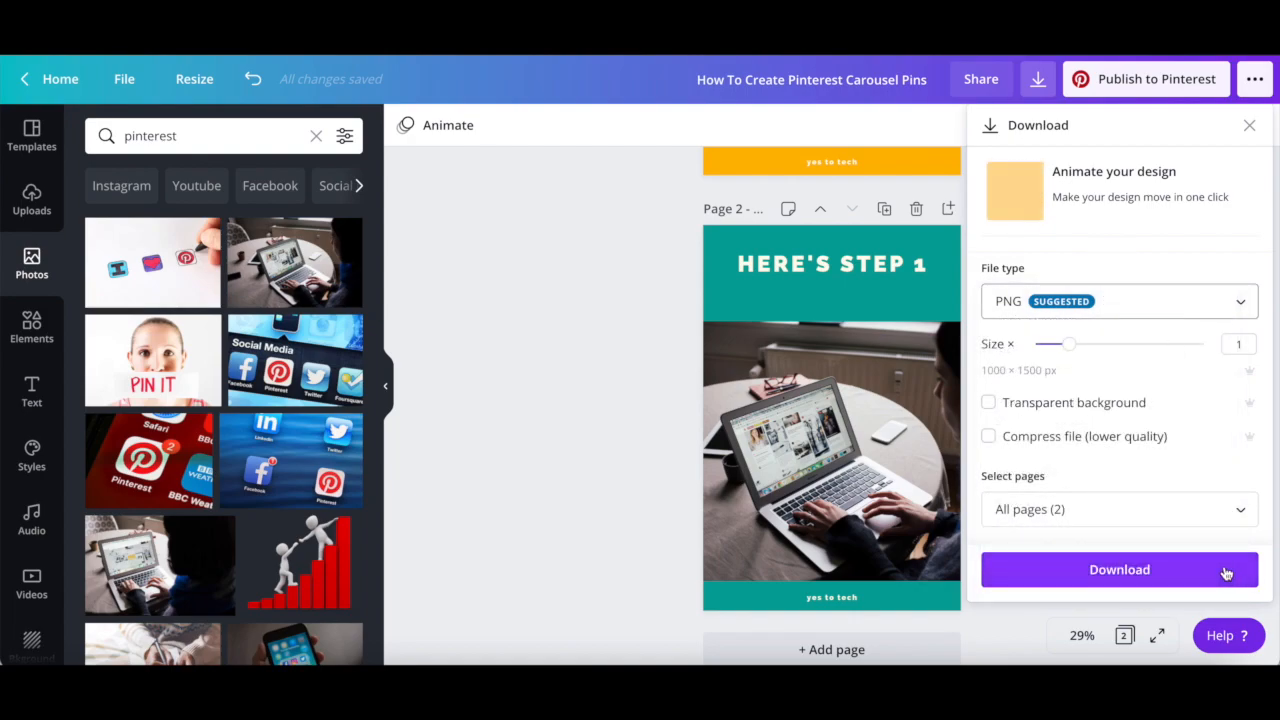
click(1120, 568)
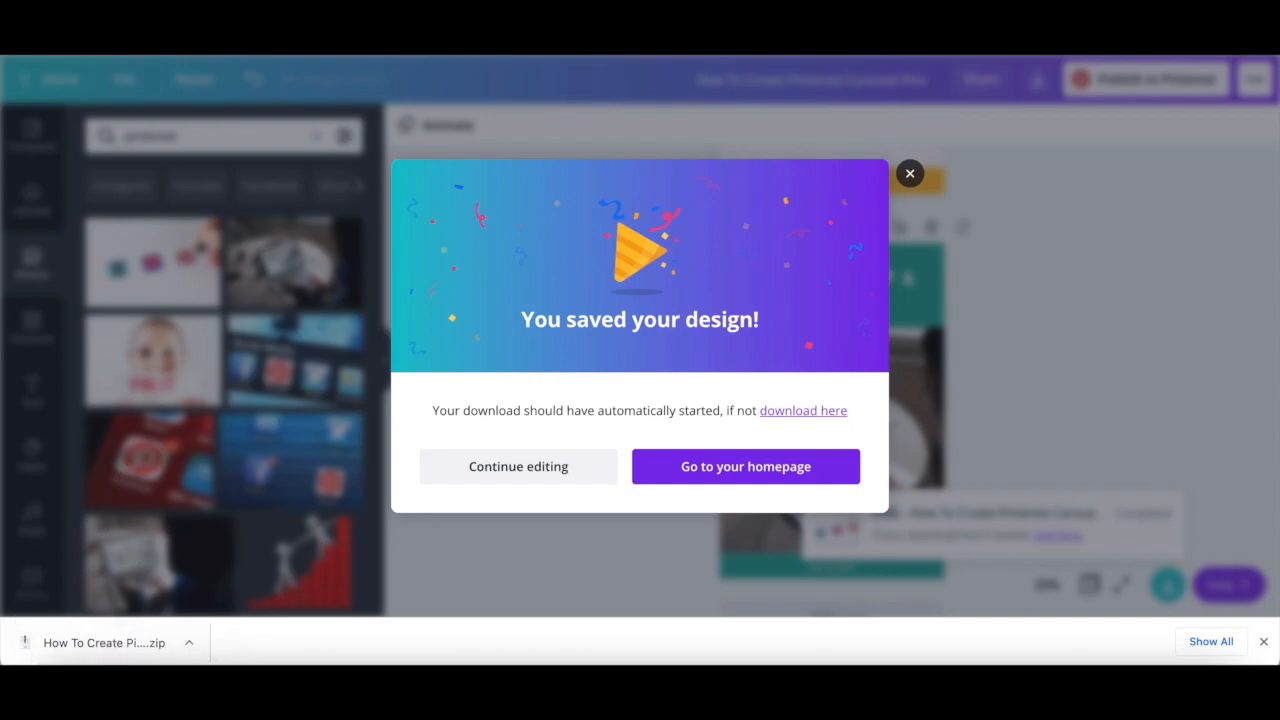
mouse_move(40, 632)
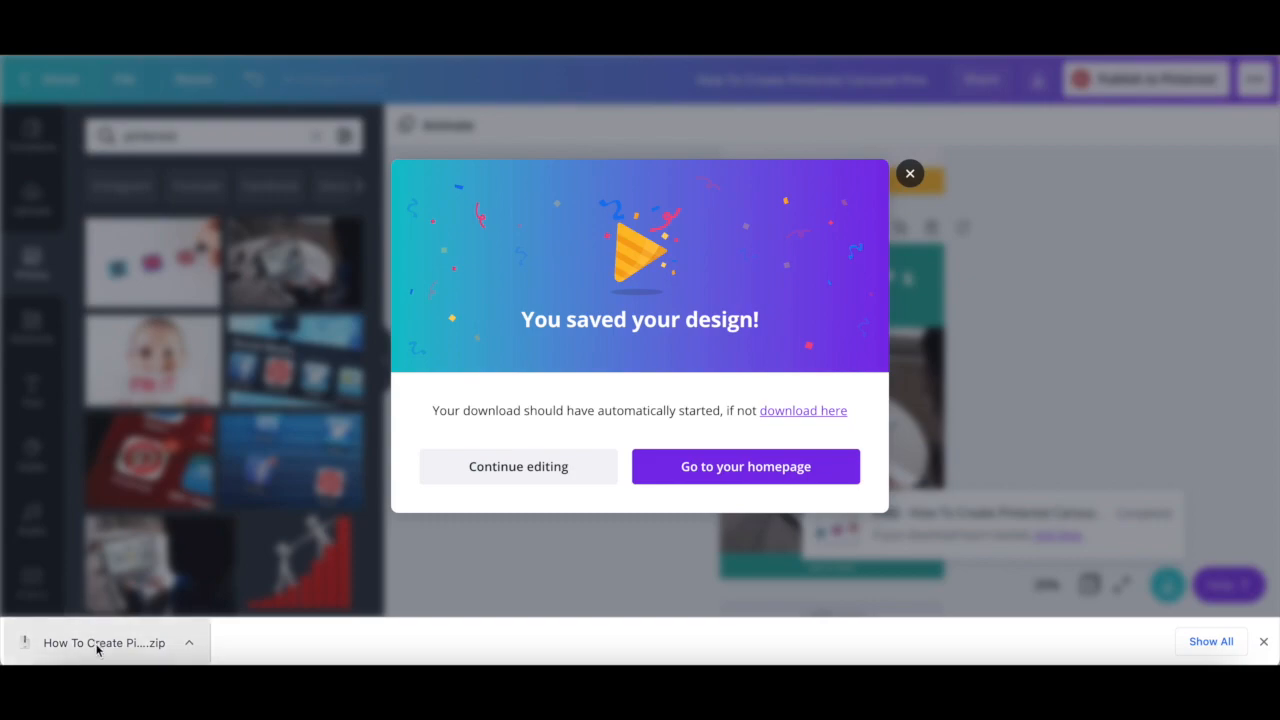
Step: Open the downloaded zip and preview 2.png in the extracted Finder folder
click(104, 644)
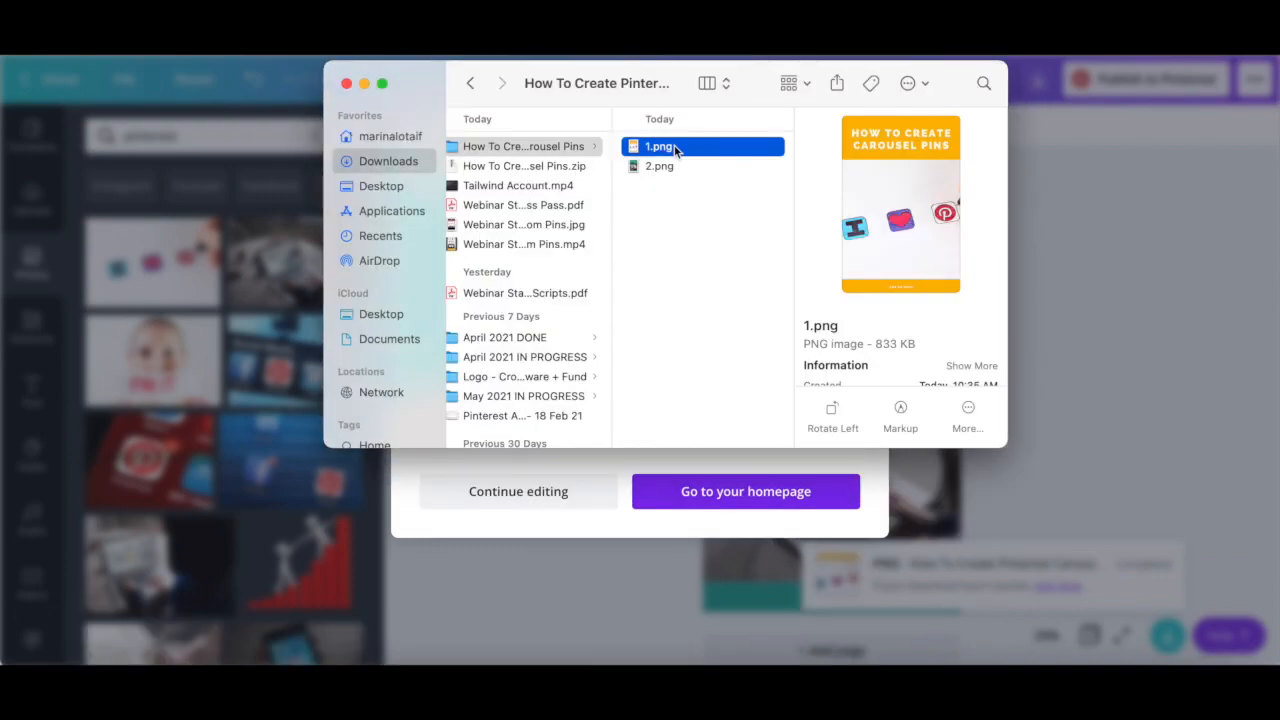
mouse_move(674, 172)
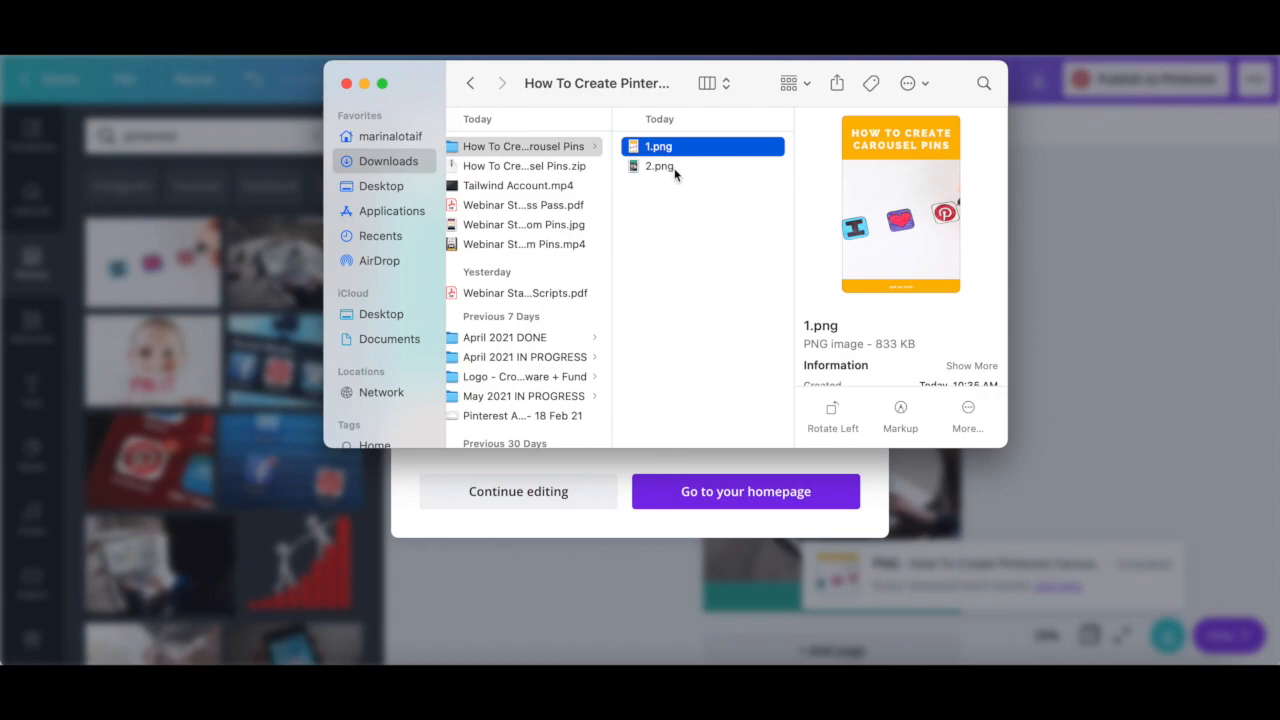
click(660, 166)
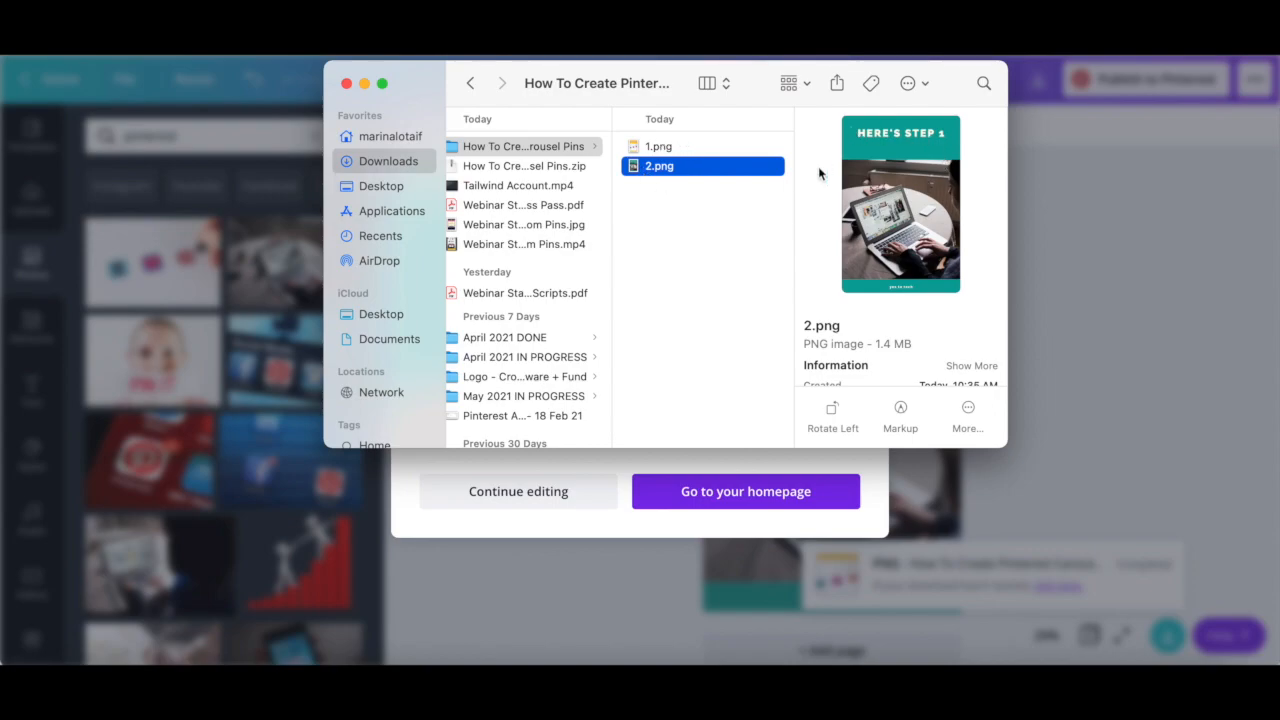
Step: From the Pinterest profile, start a new pin via Create > Create Pin
click(744, 492)
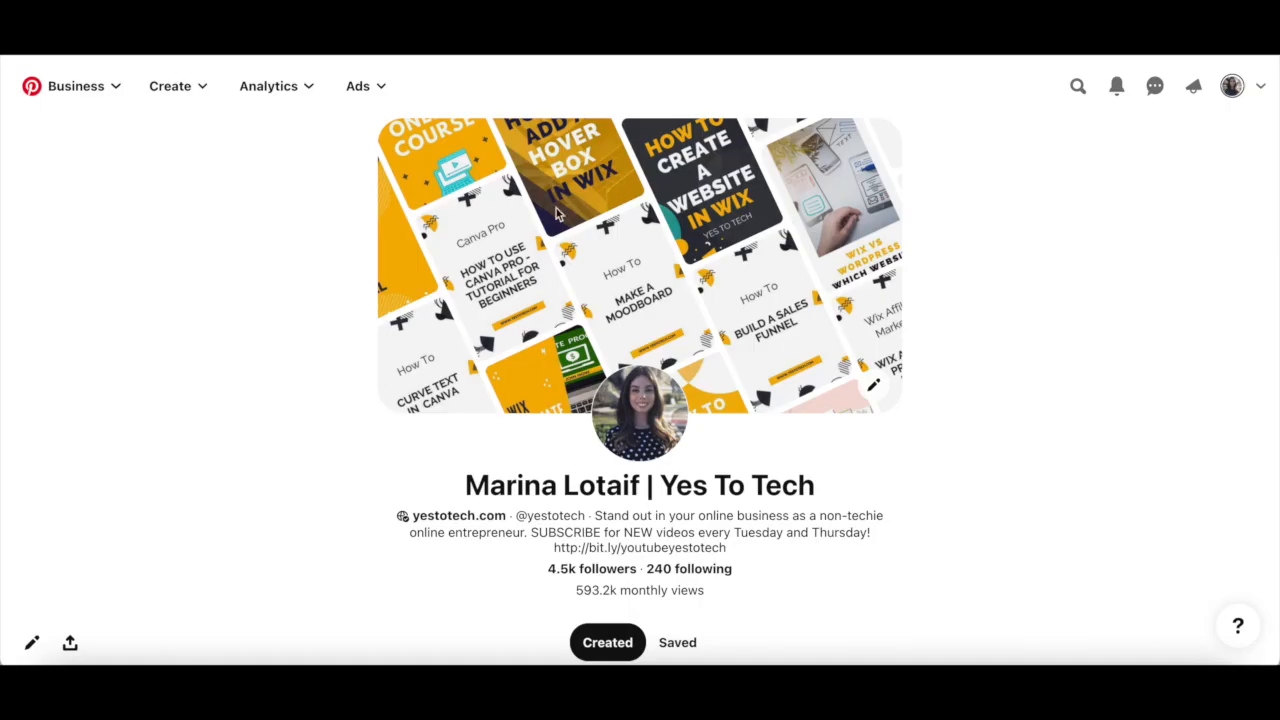
mouse_move(270, 296)
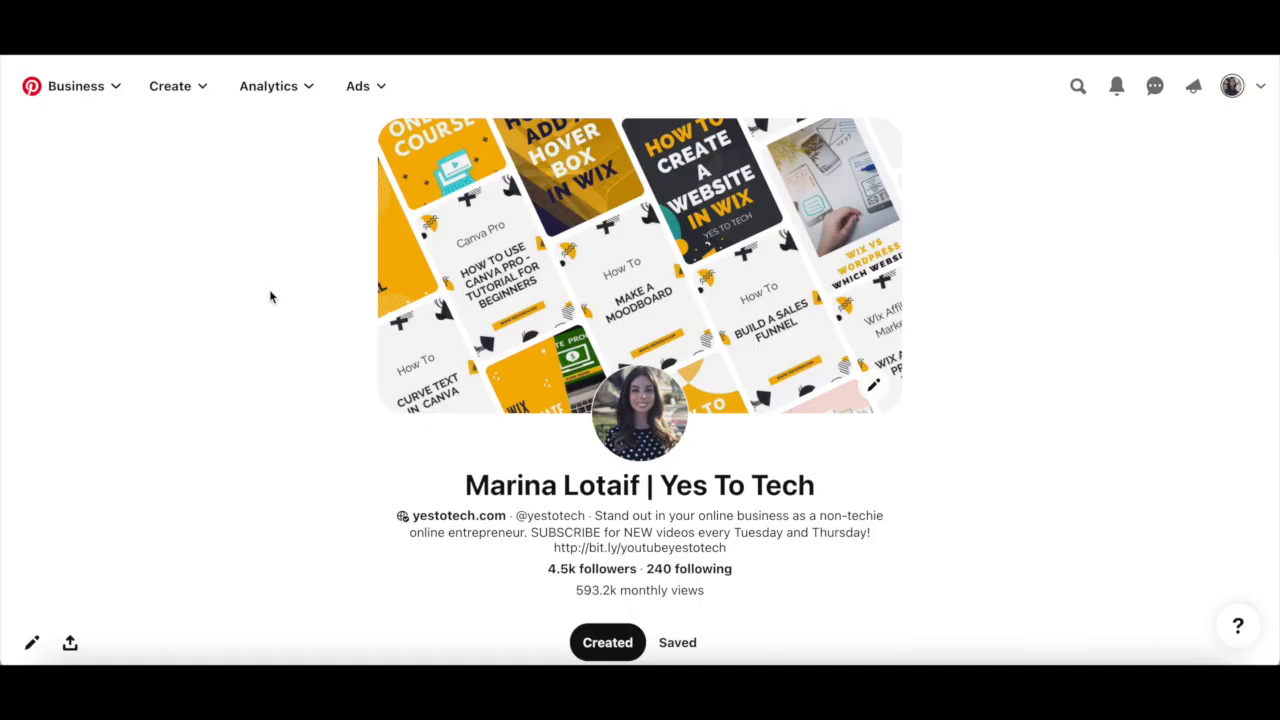
mouse_move(200, 96)
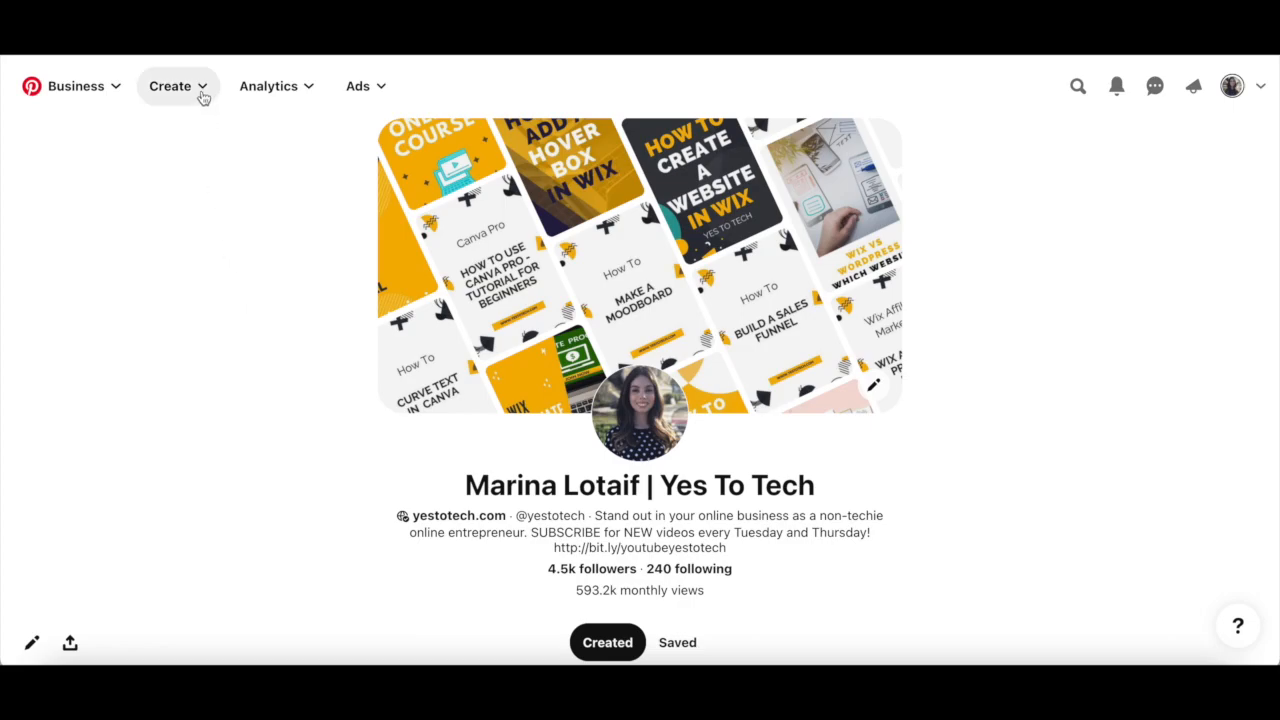
click(176, 86)
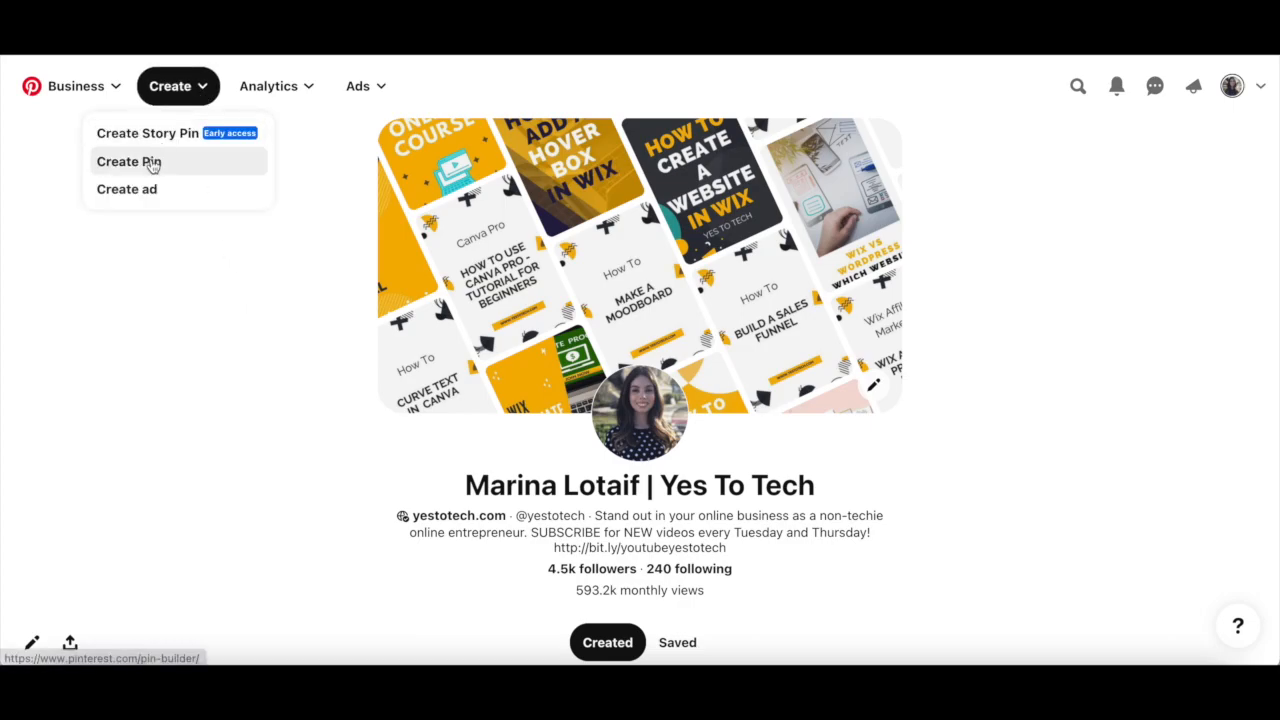
click(128, 160)
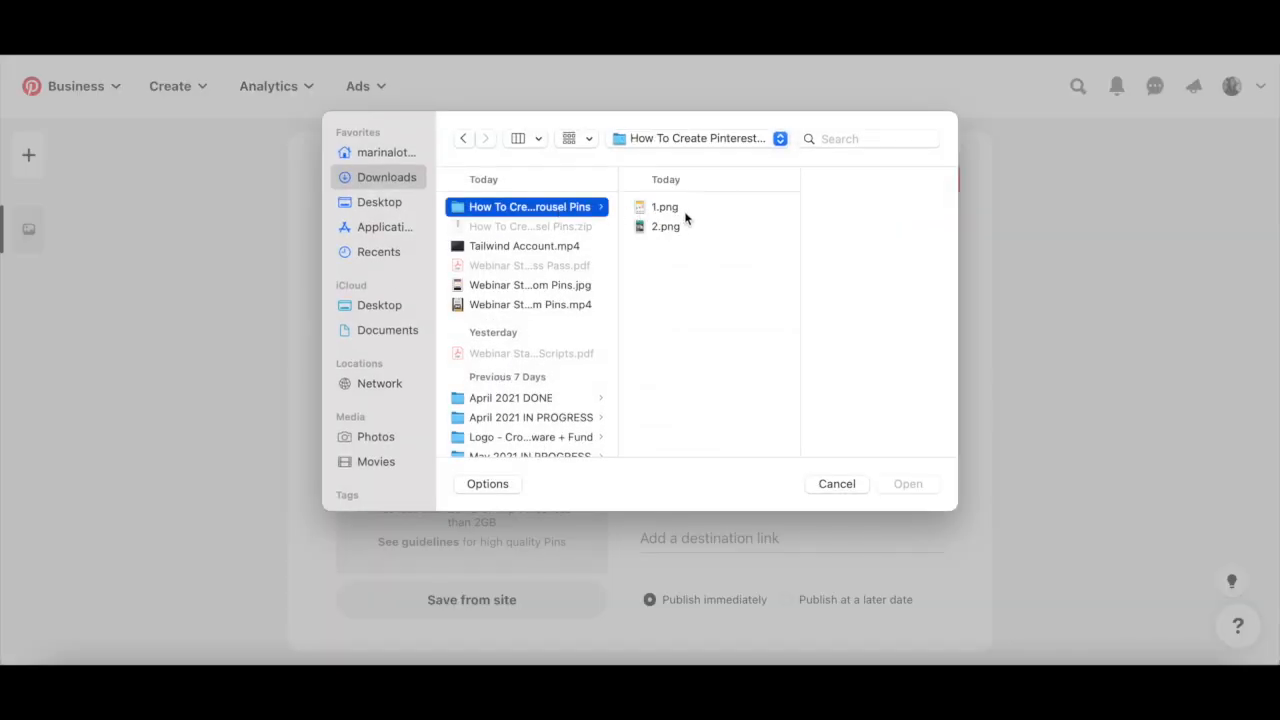
Step: Select 1.png and 2.png together in the upload file picker
click(664, 206)
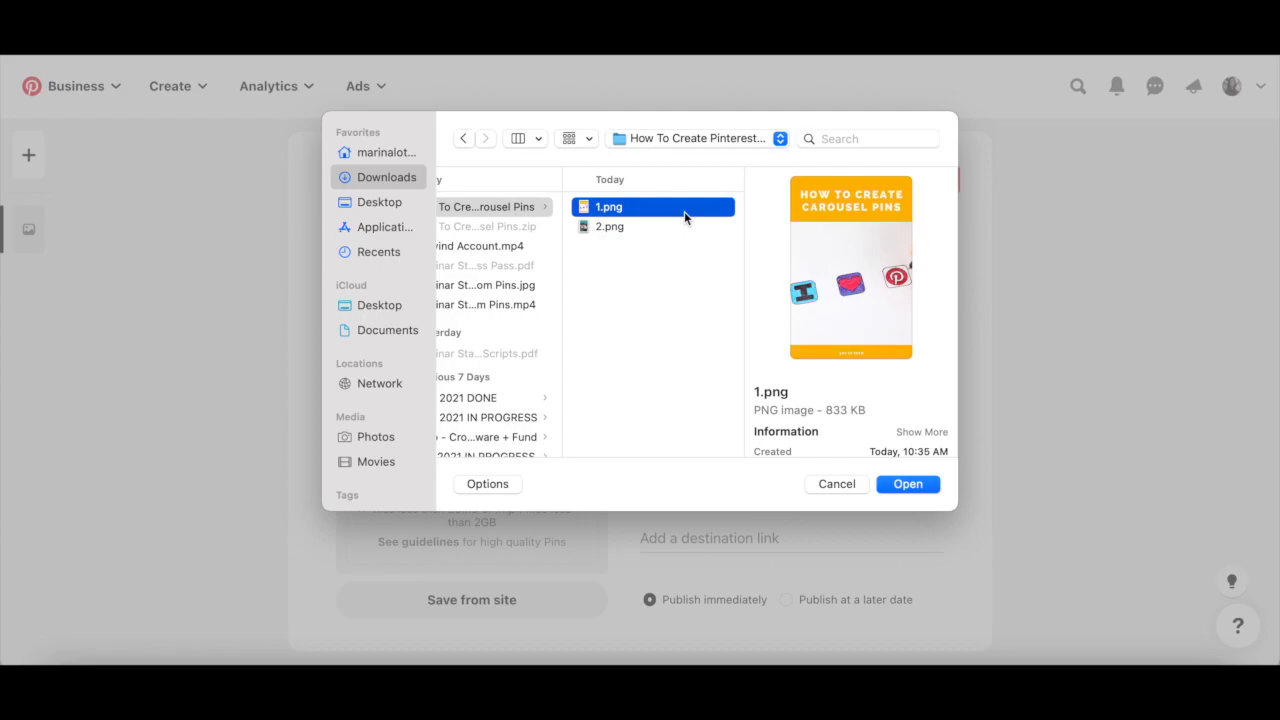
click(608, 226)
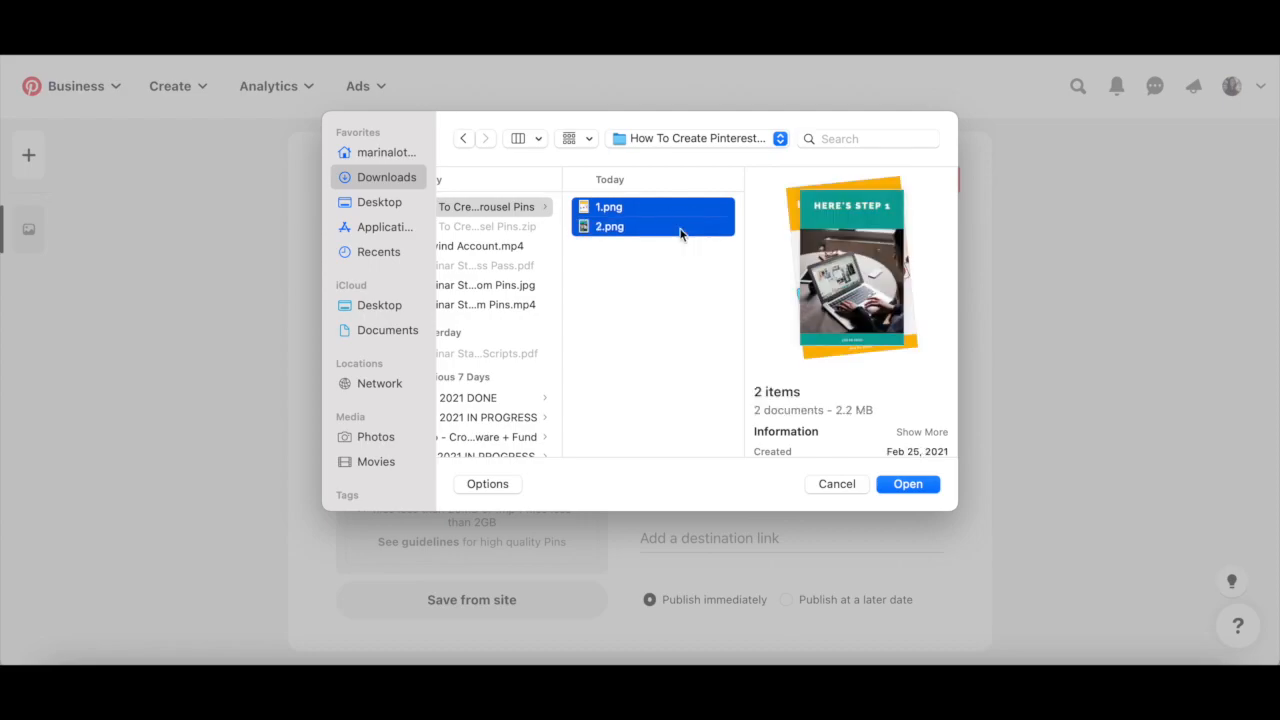
mouse_move(908, 484)
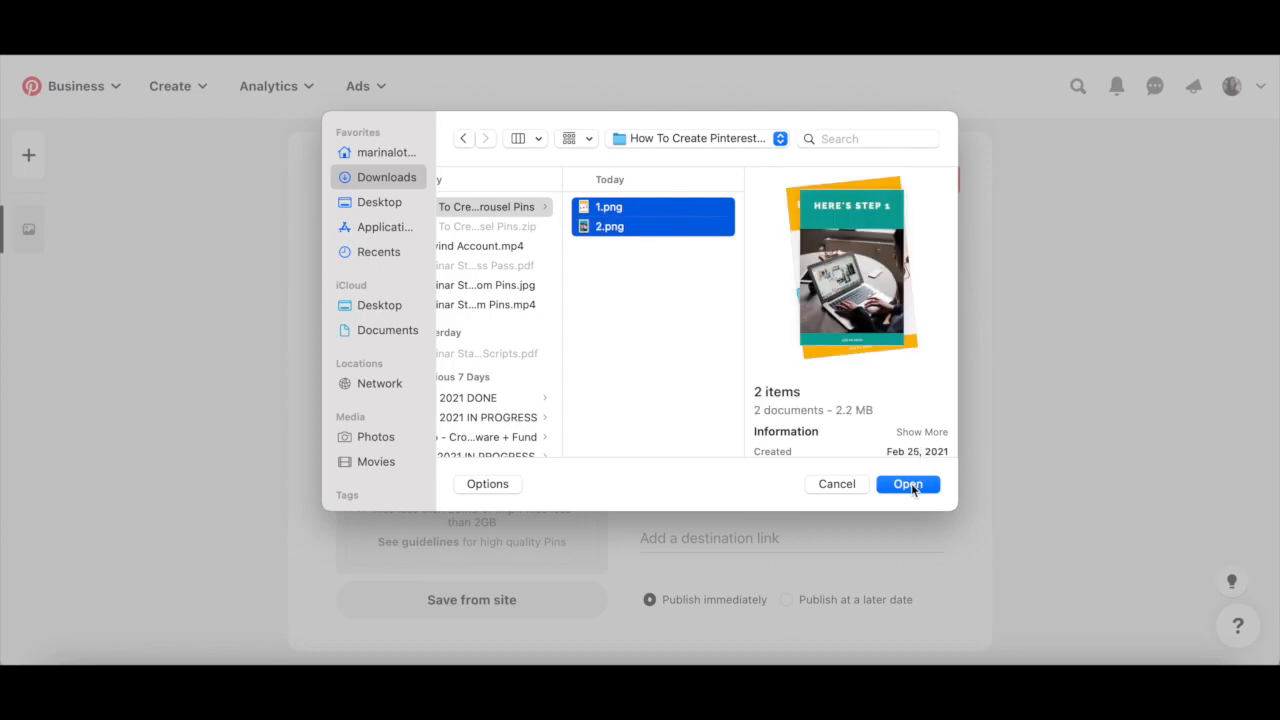
Step: Upload both images and create the pin as a two-page carousel
click(908, 484)
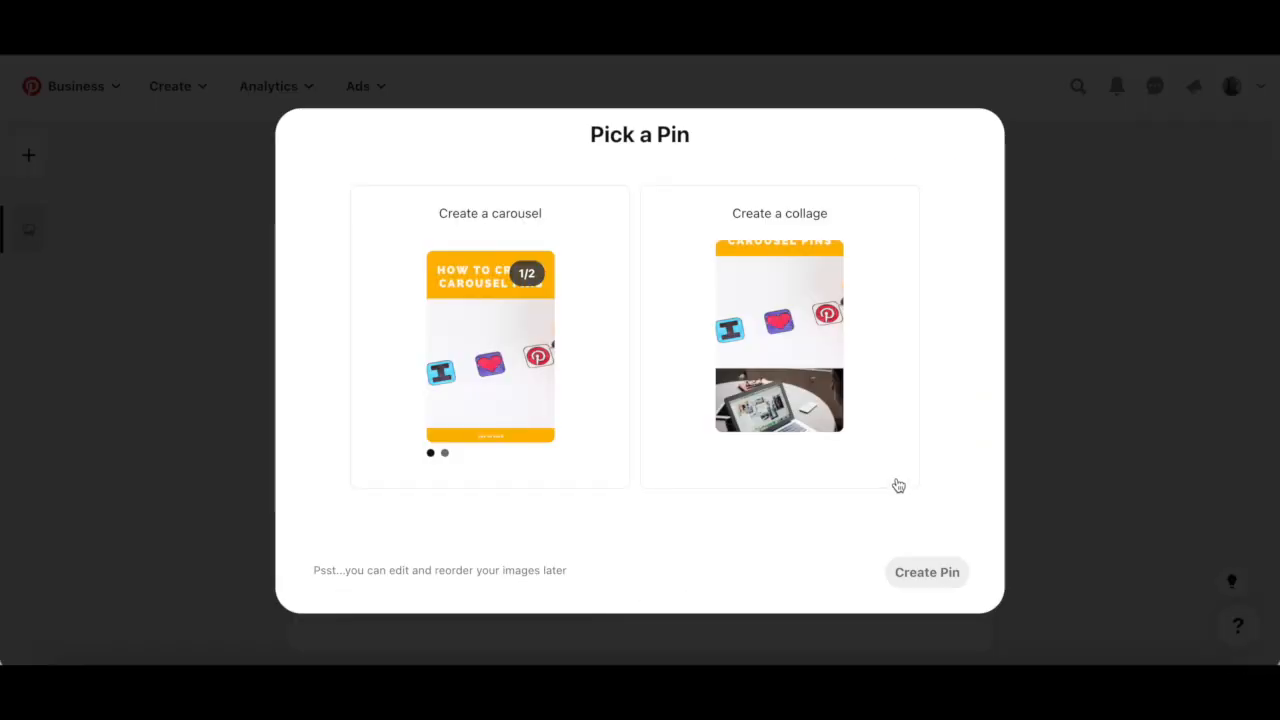
mouse_move(436, 184)
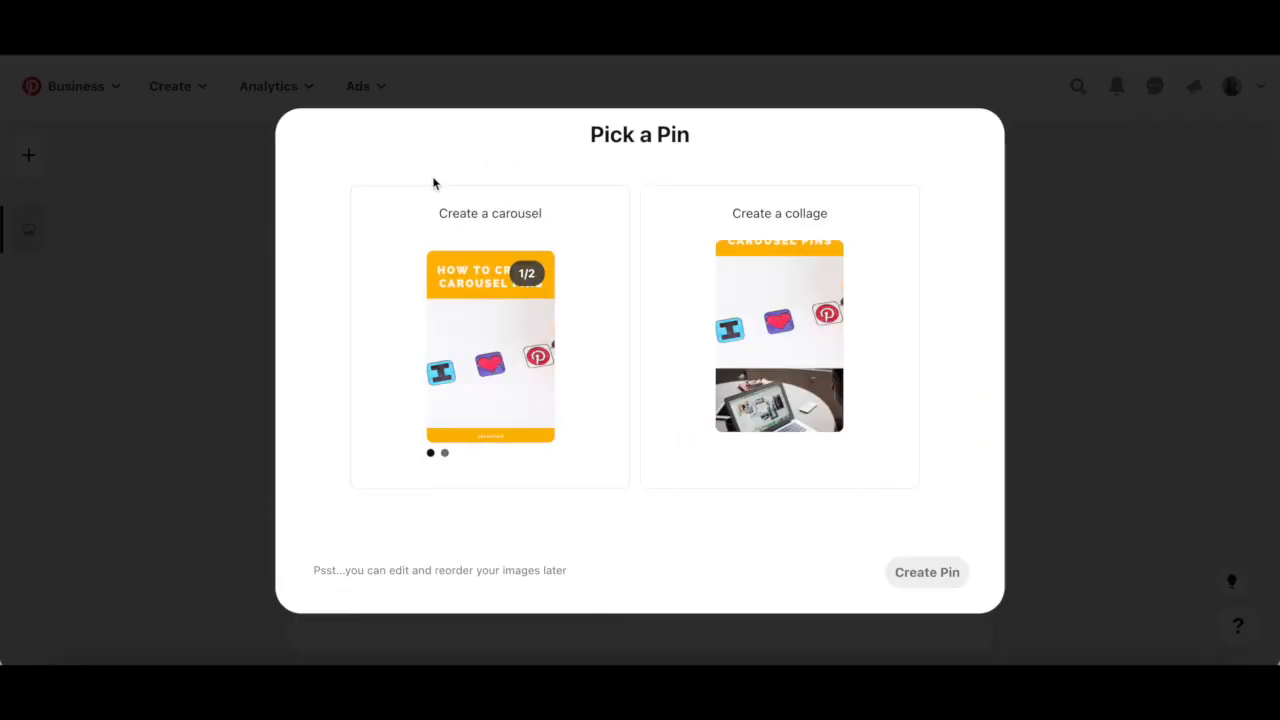
mouse_move(708, 330)
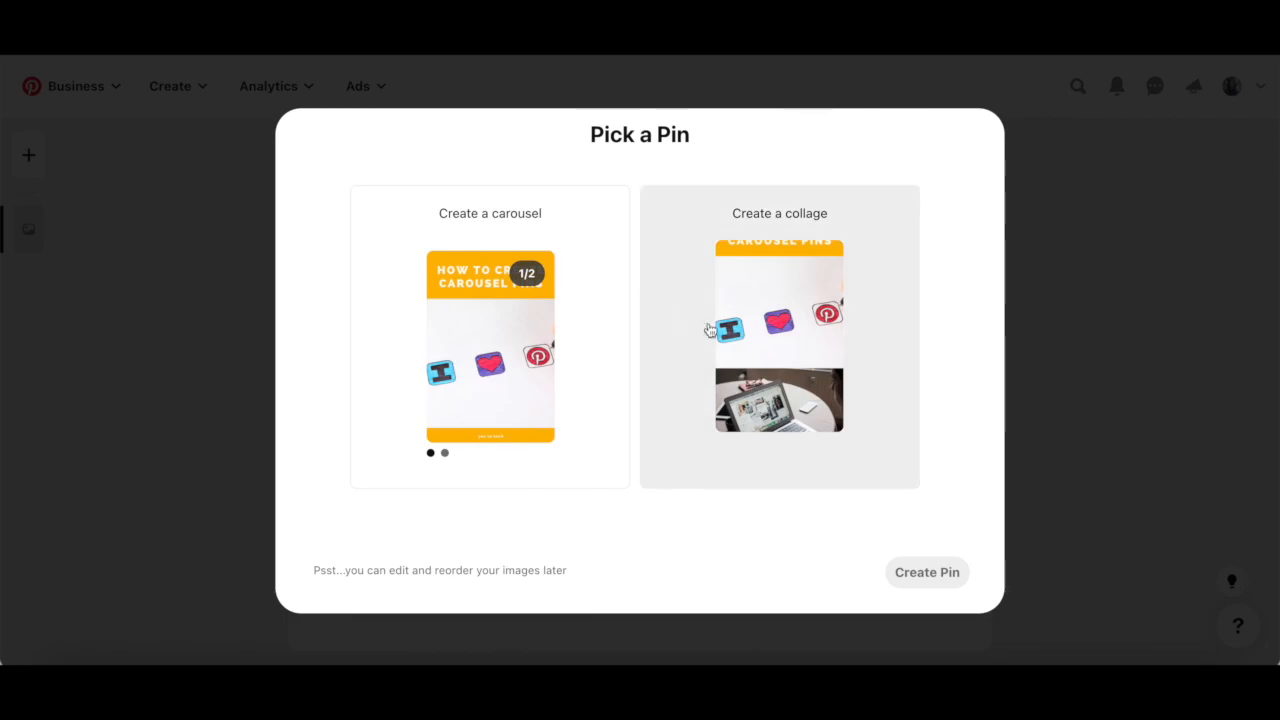
mouse_move(418, 290)
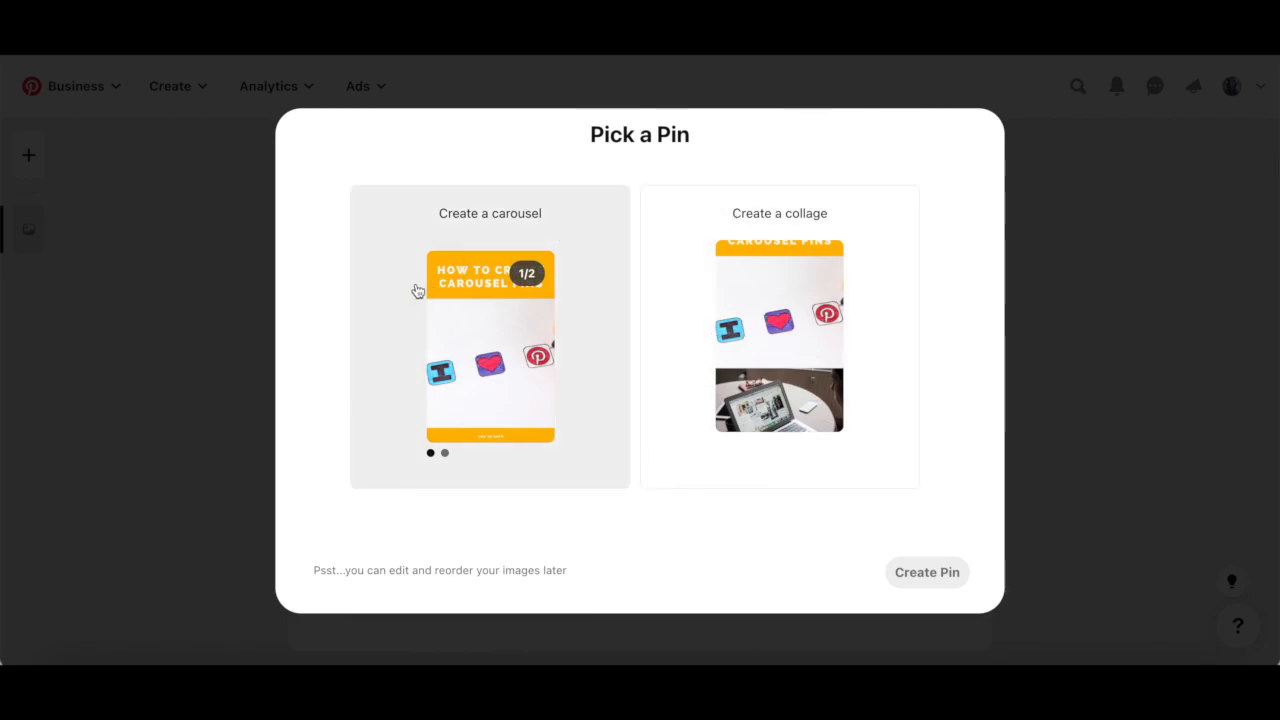
click(488, 336)
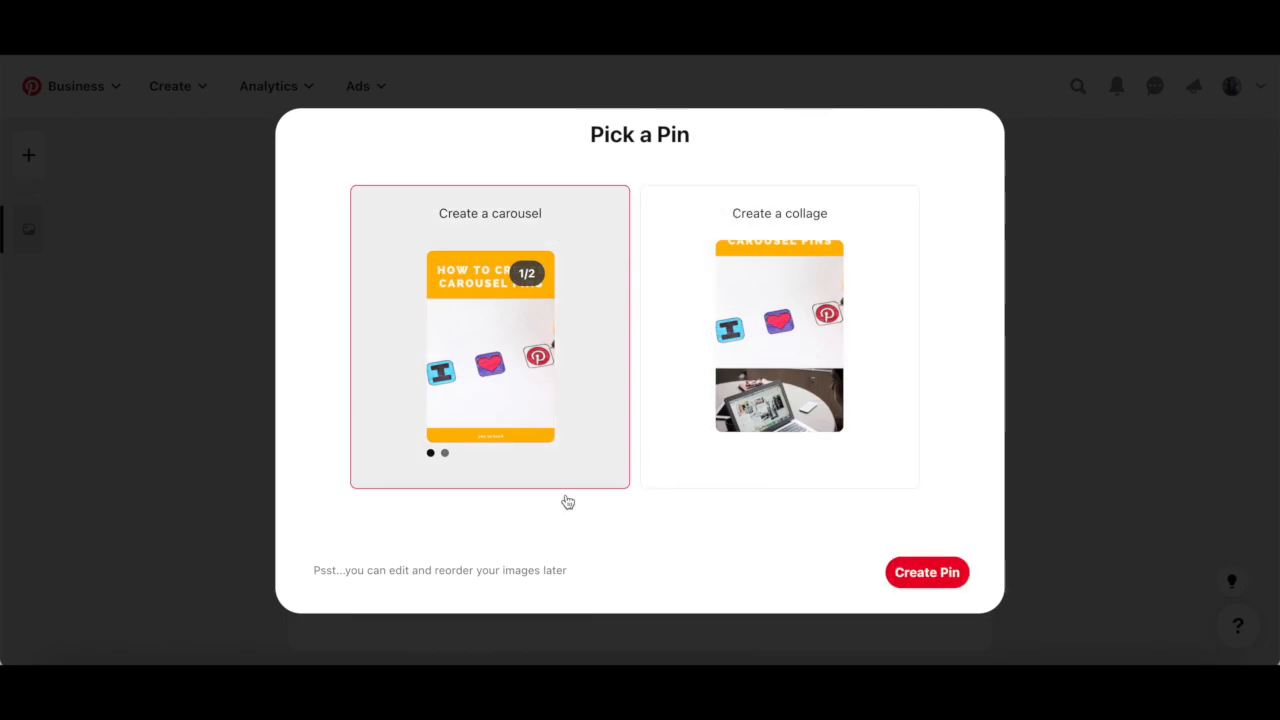
click(926, 572)
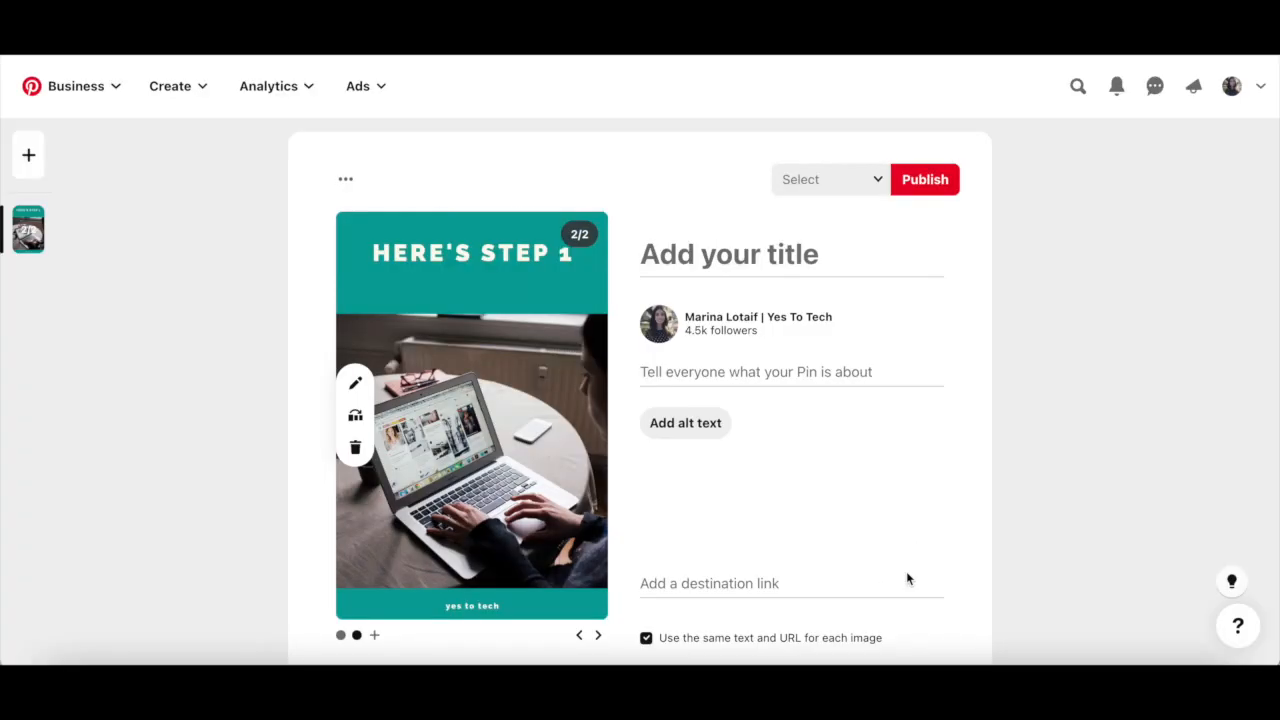
scroll(down, 3)
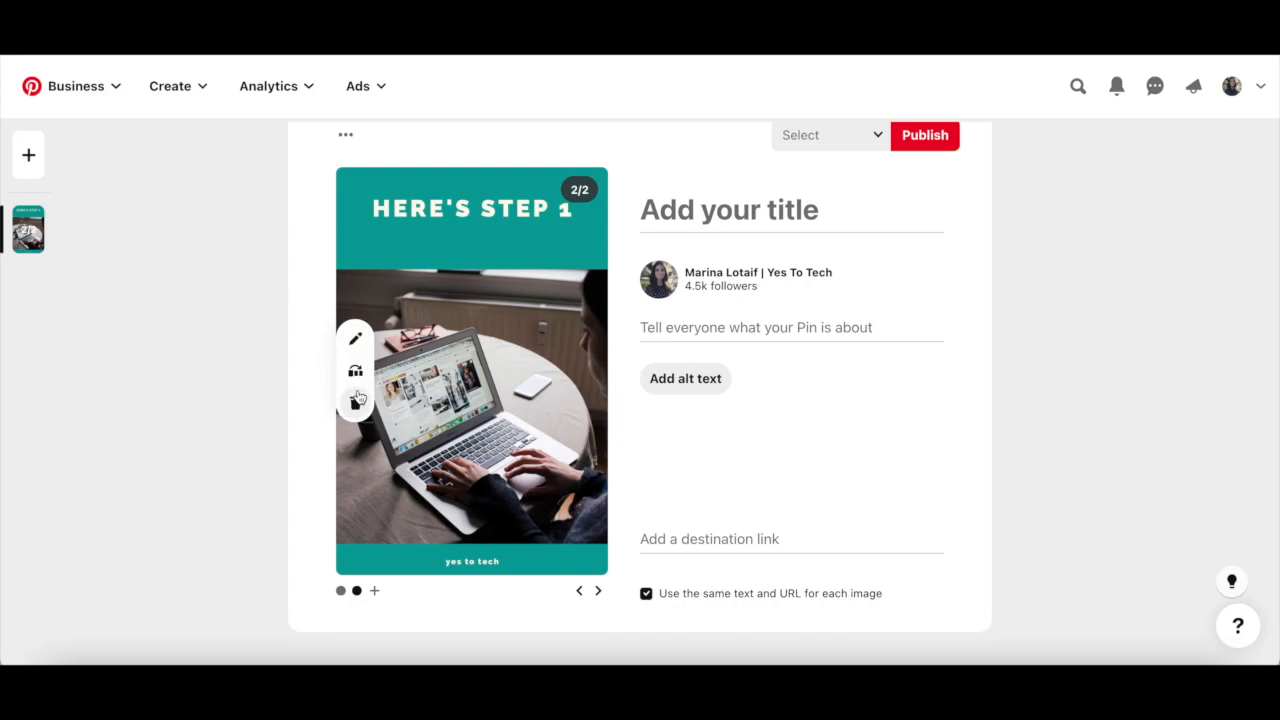
mouse_move(356, 338)
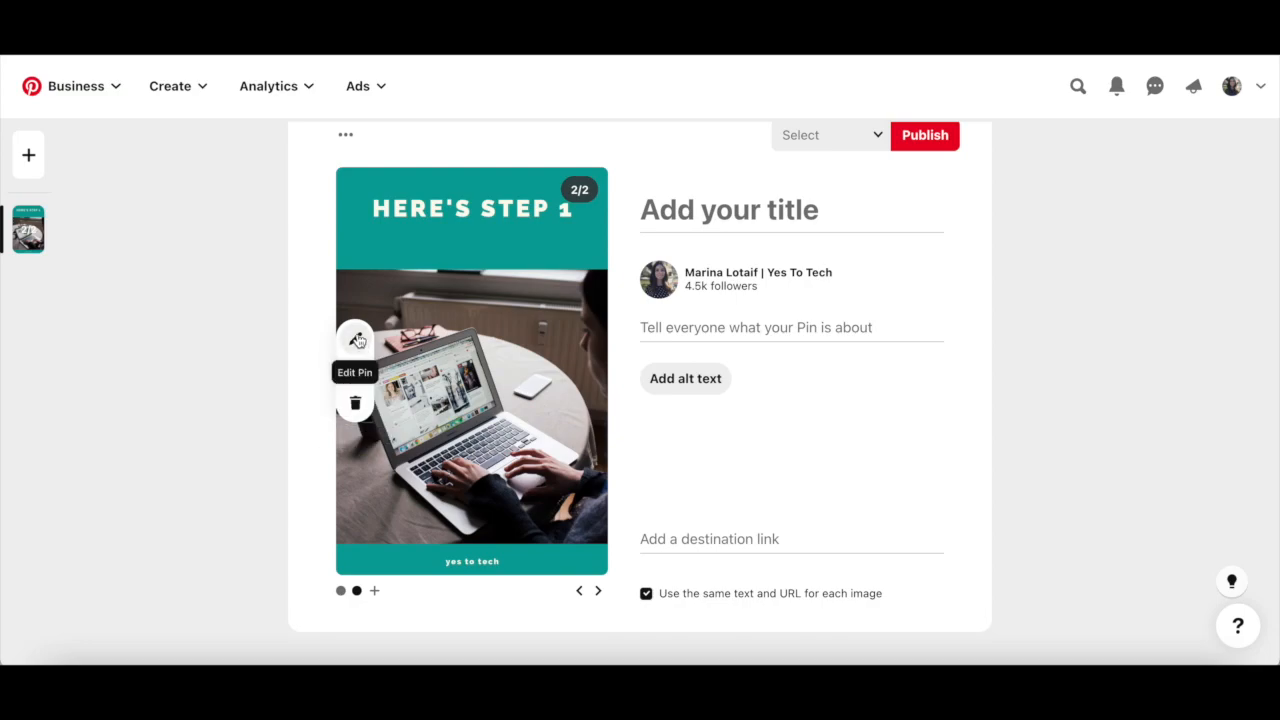
click(356, 340)
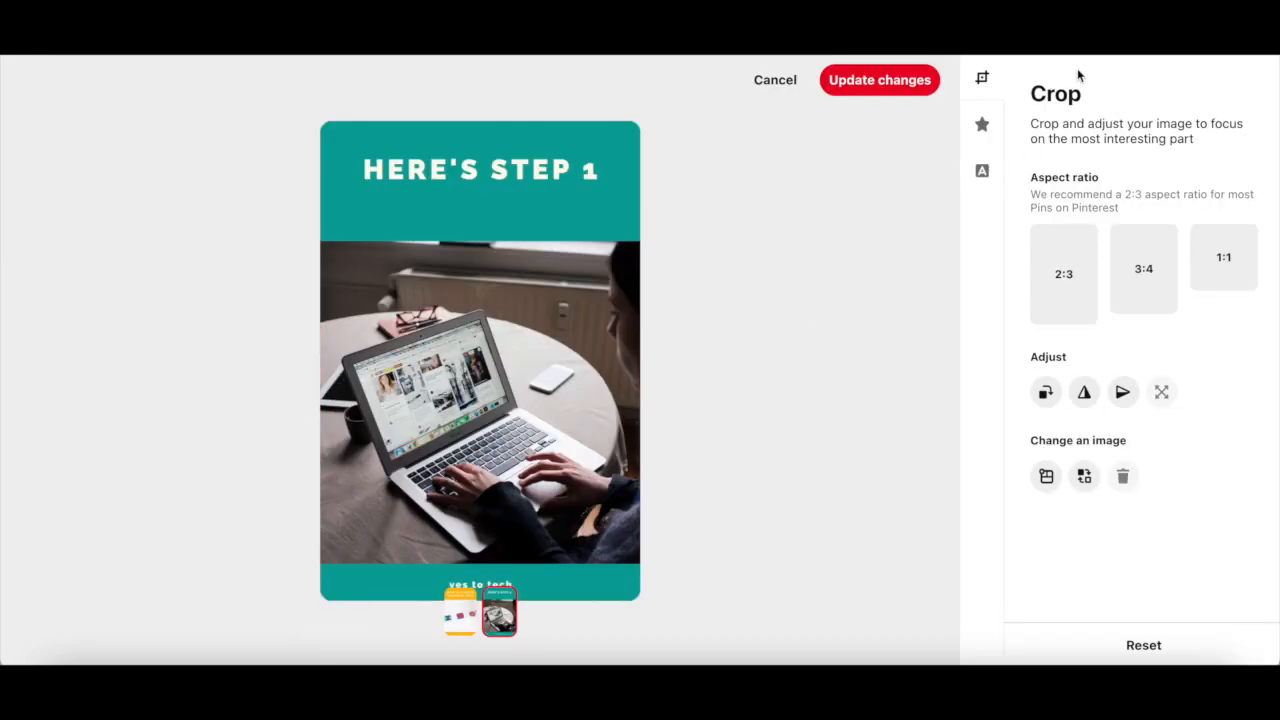
click(980, 124)
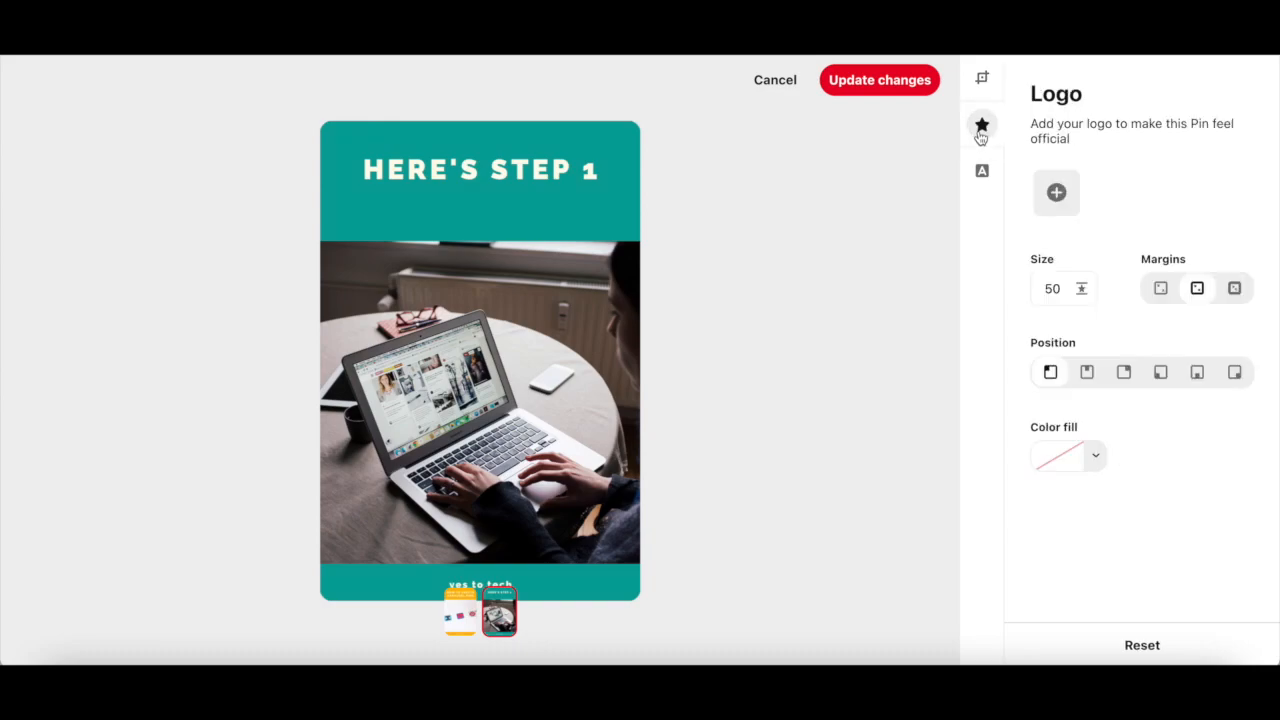
mouse_move(1042, 184)
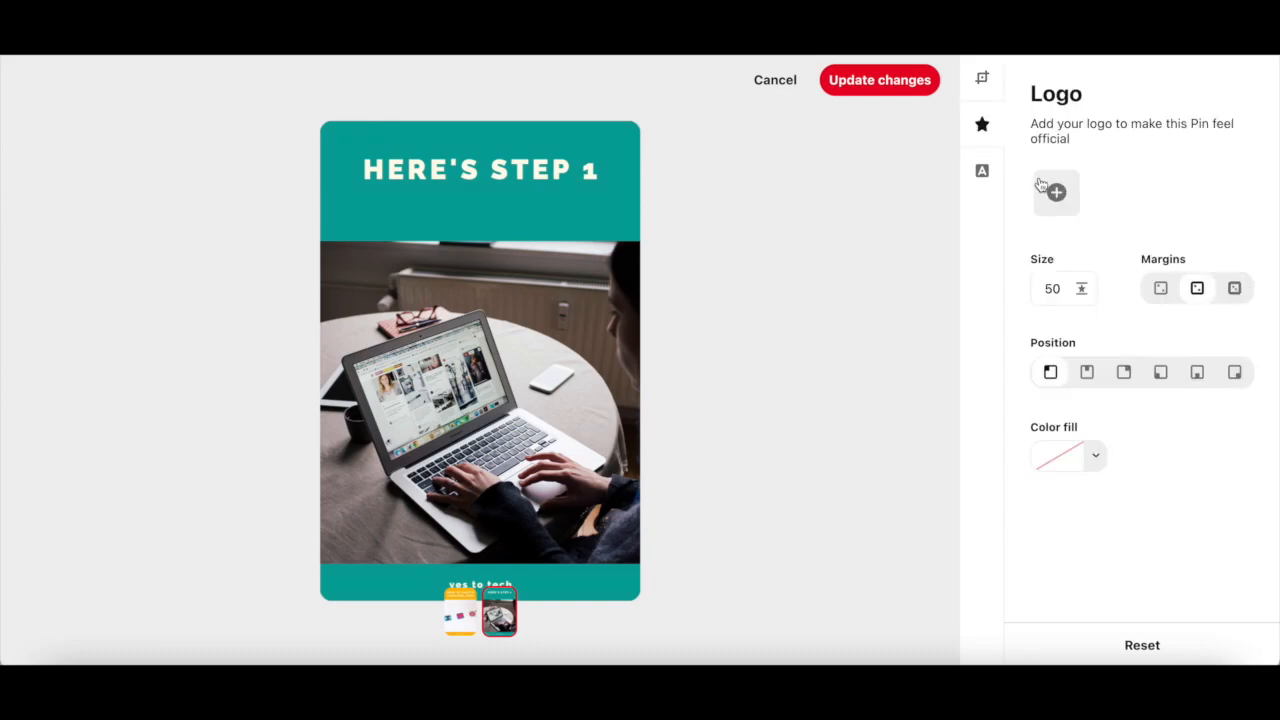
click(982, 170)
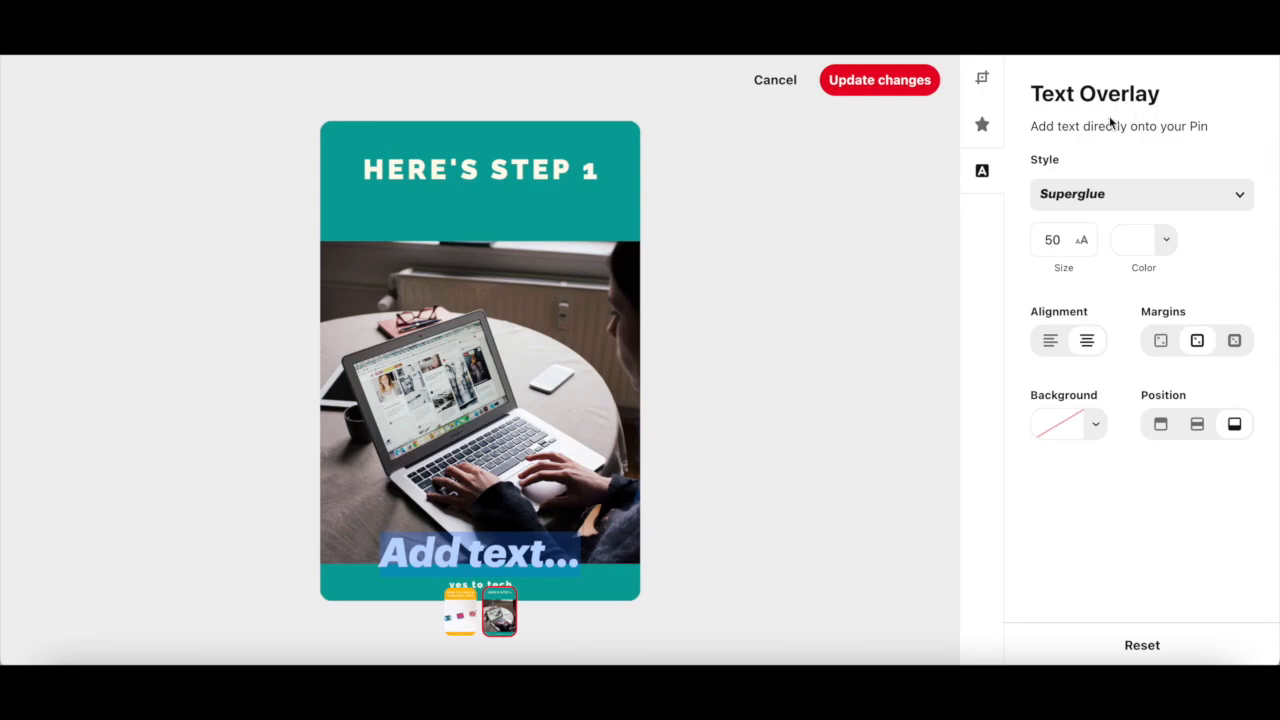
click(880, 80)
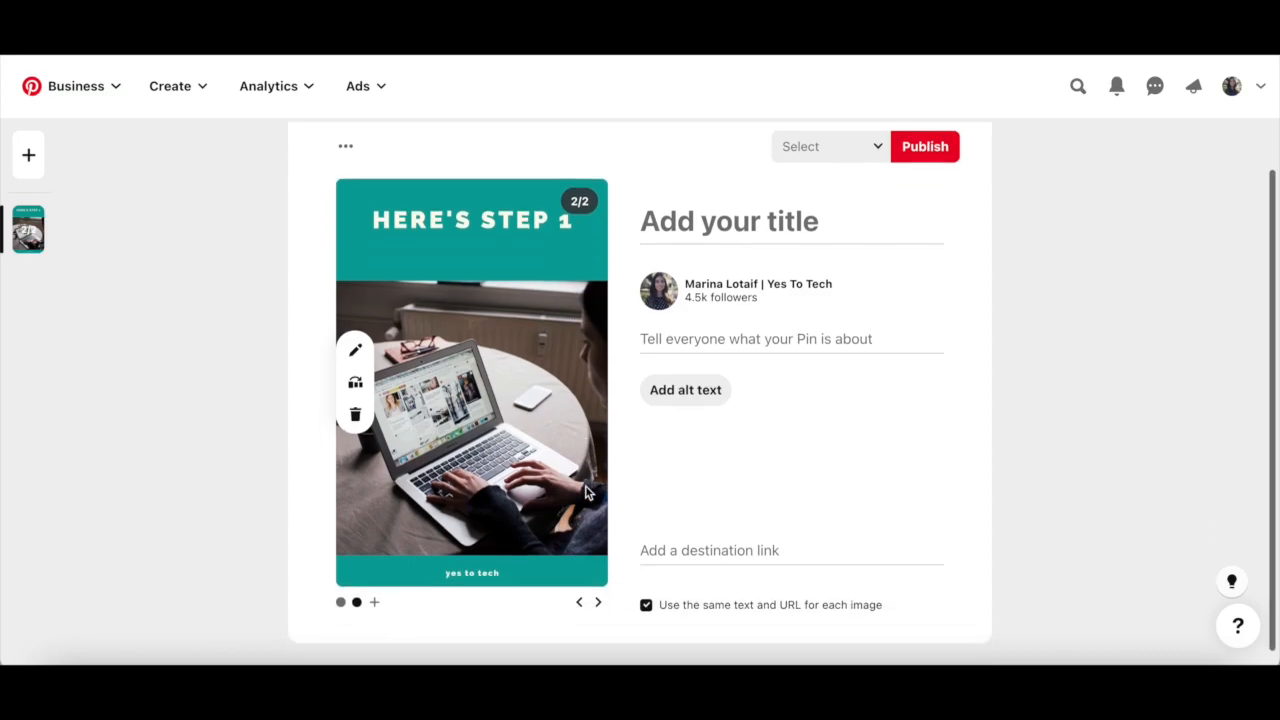
mouse_move(344, 532)
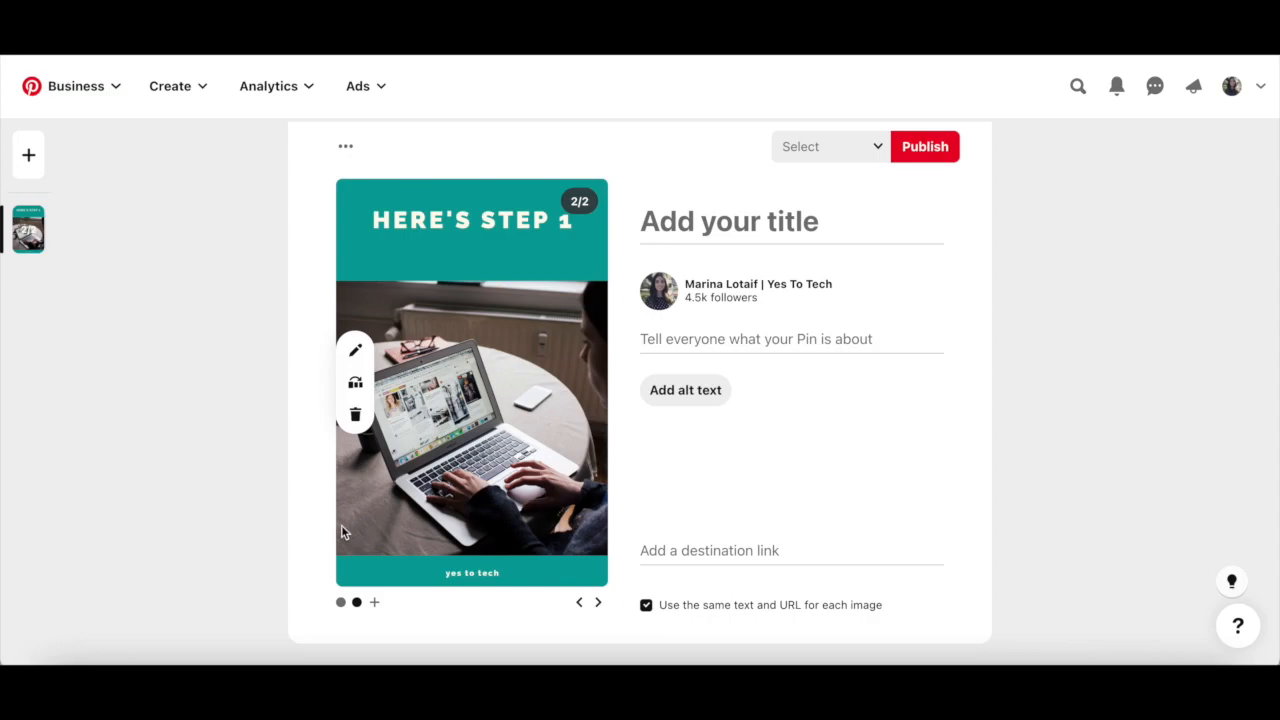
Step: Search the boards for 'pintere' and choose the Pinterest Marketing board
click(578, 602)
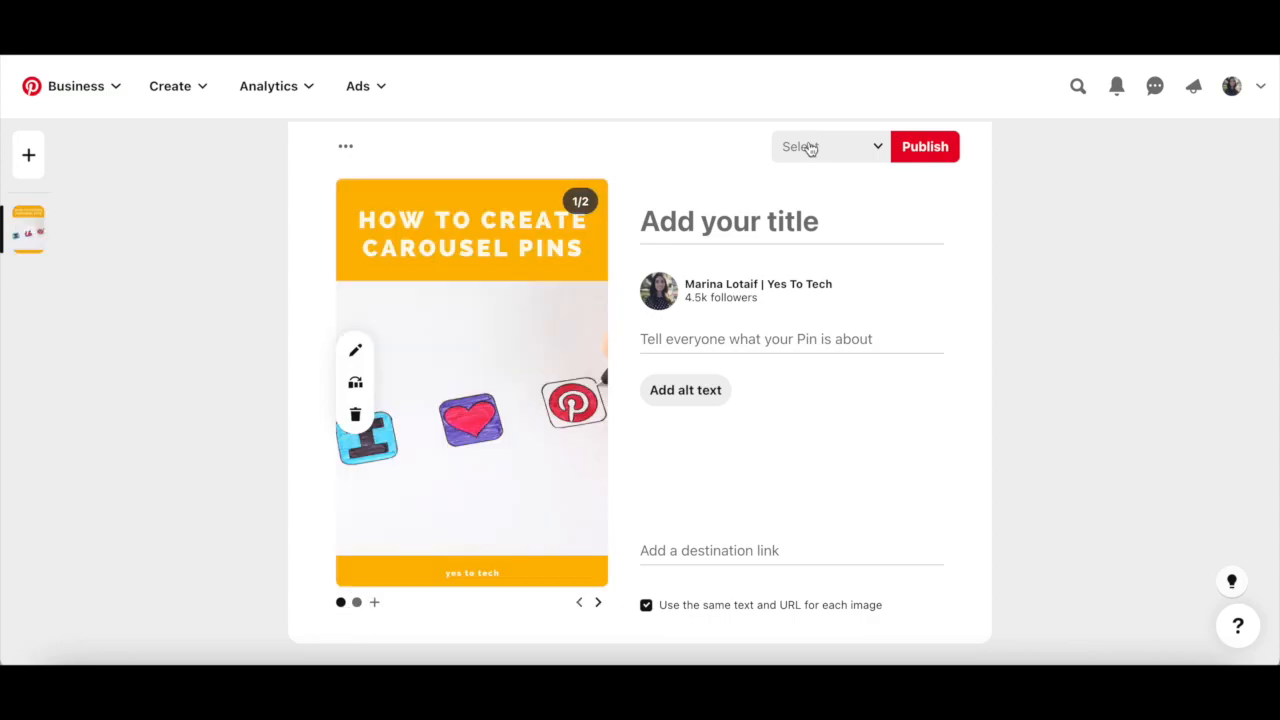
click(828, 146)
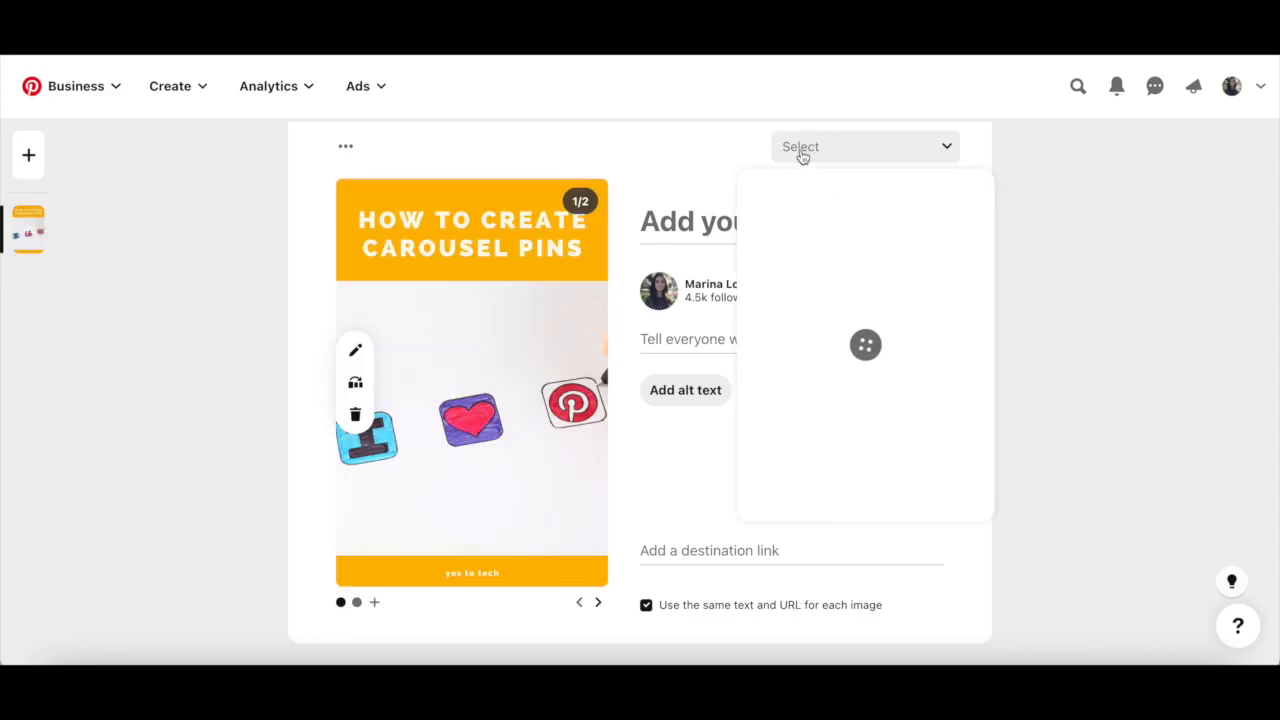
click(864, 146)
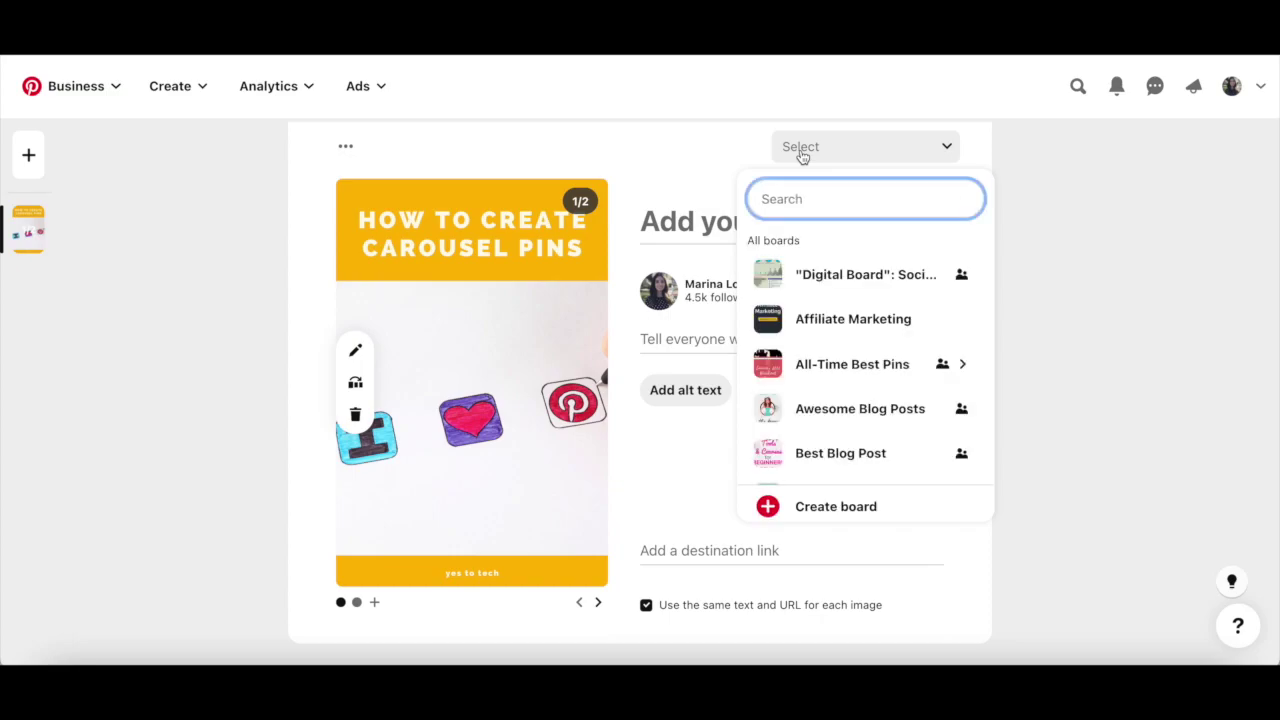
text(pintere)
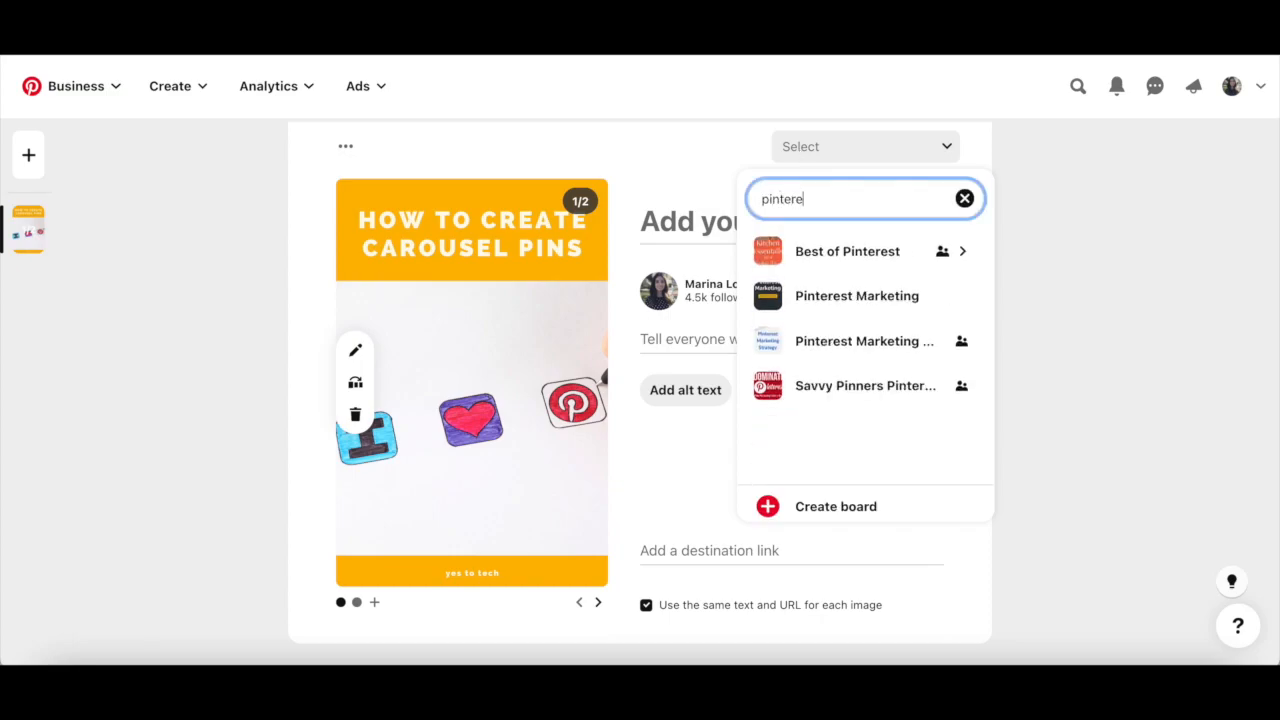
click(856, 296)
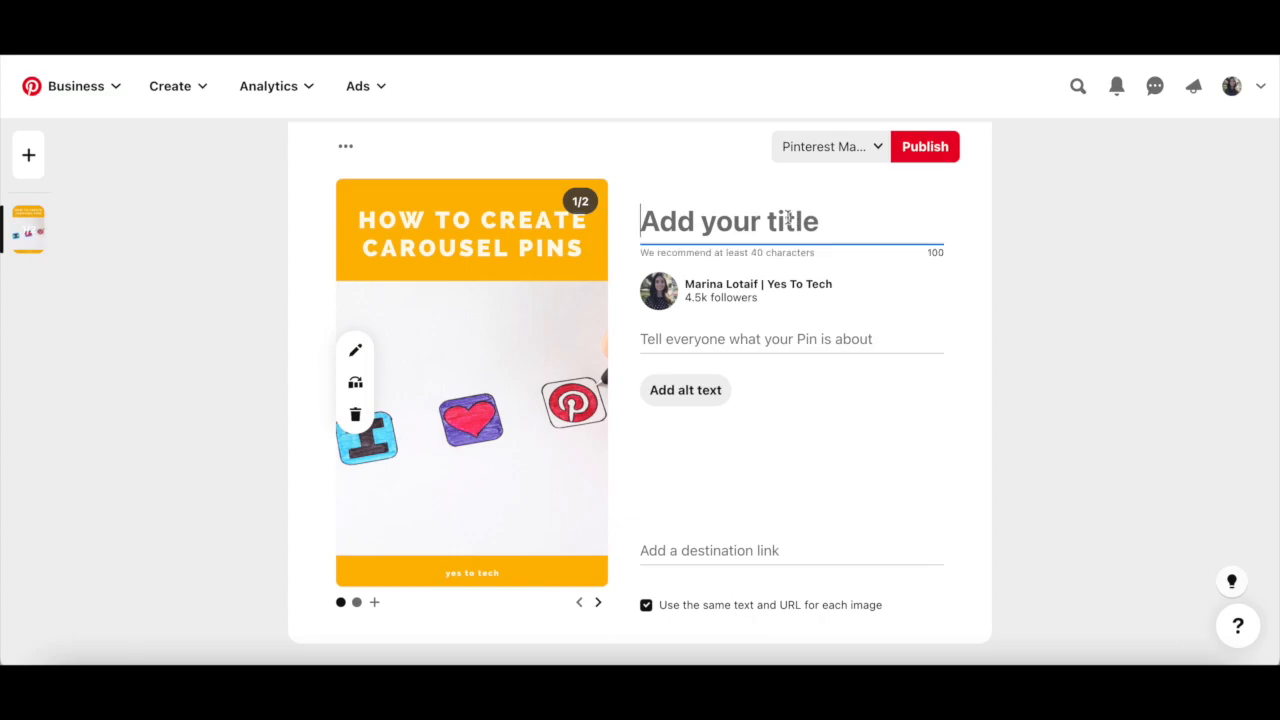
Step: Title the pin 'How To Create Carousel Pins' and write the 'In this post, you'll lea…' description
text(How To Create Carousel P)
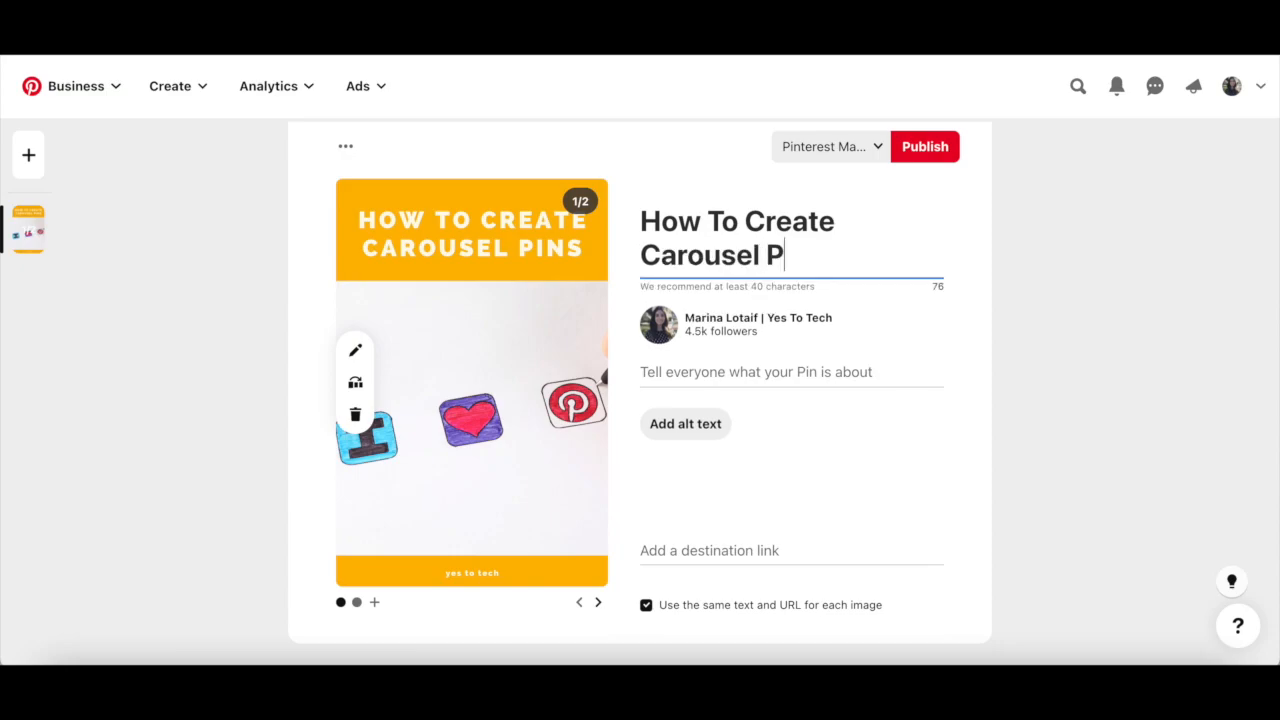
text(ins)
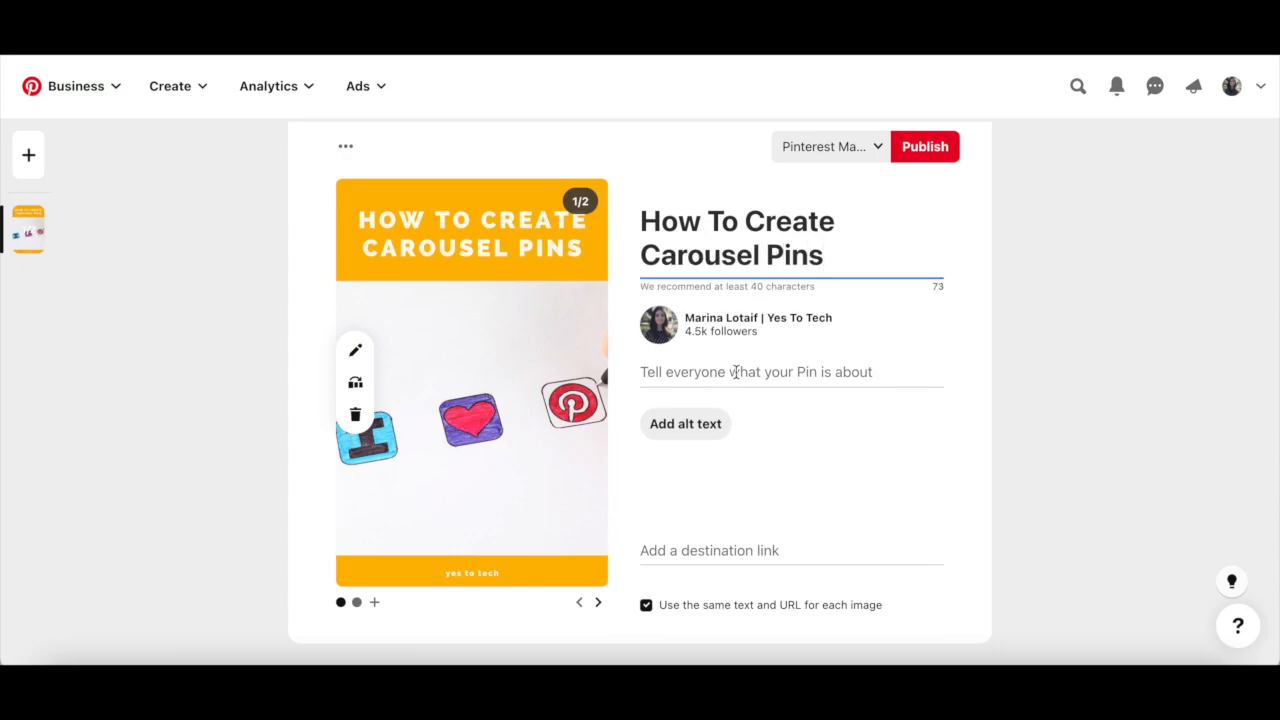
text(In this post)
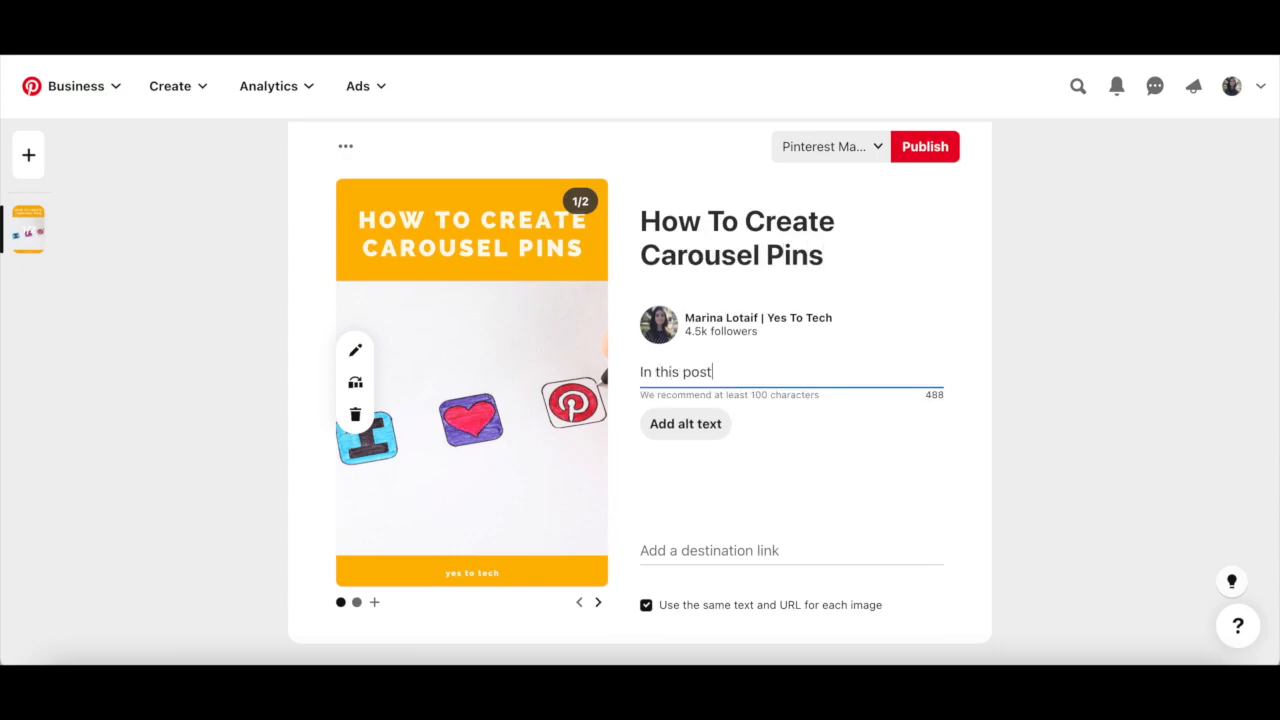
text(, you'll learn how to create carousel pins)
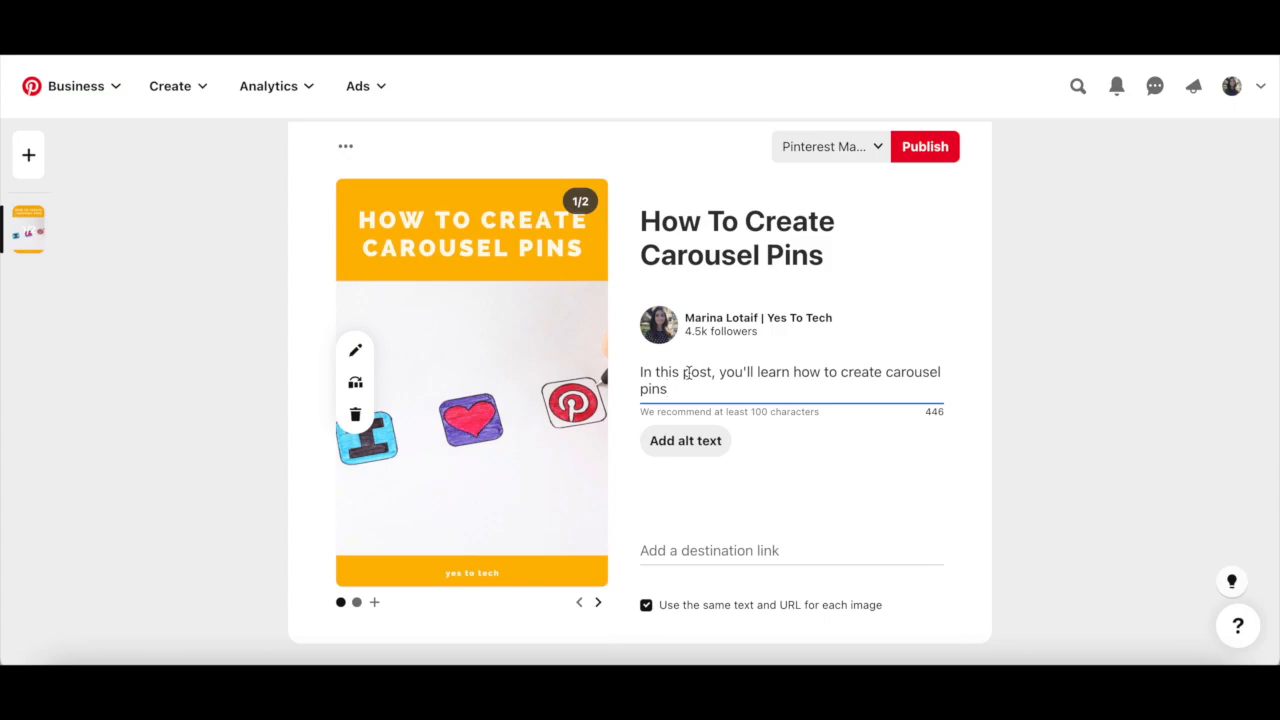
click(684, 442)
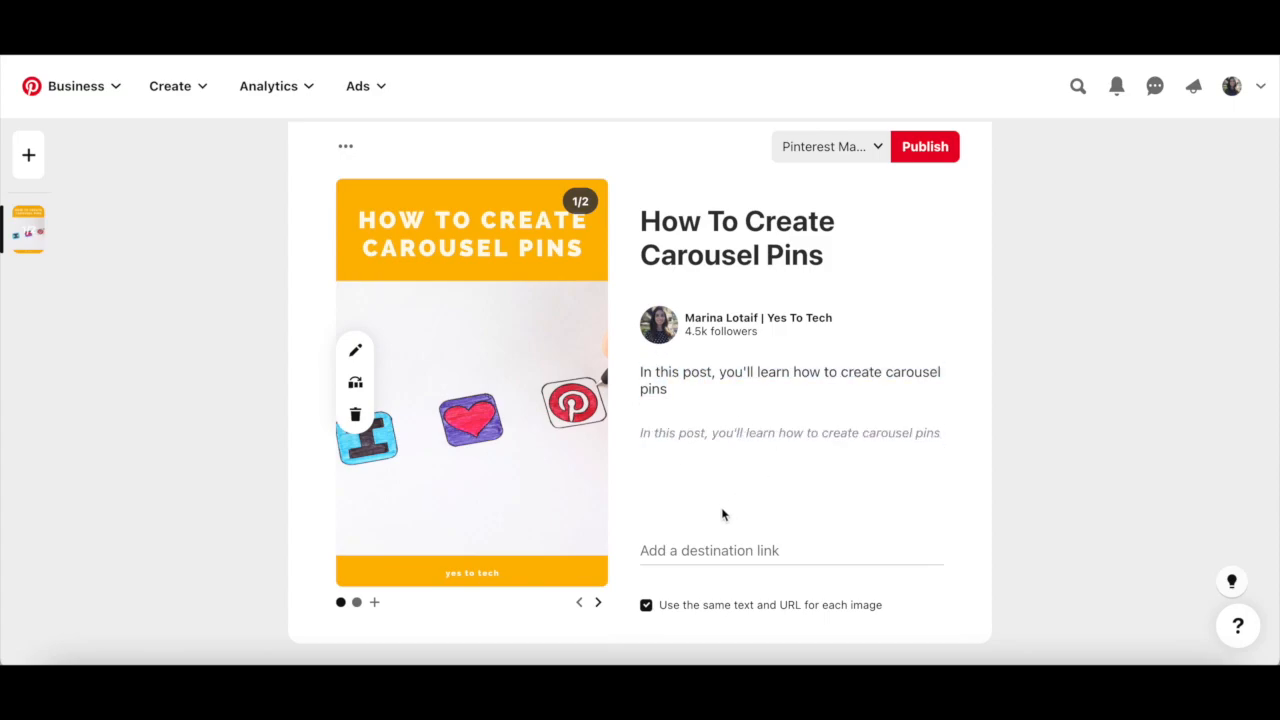
click(744, 550)
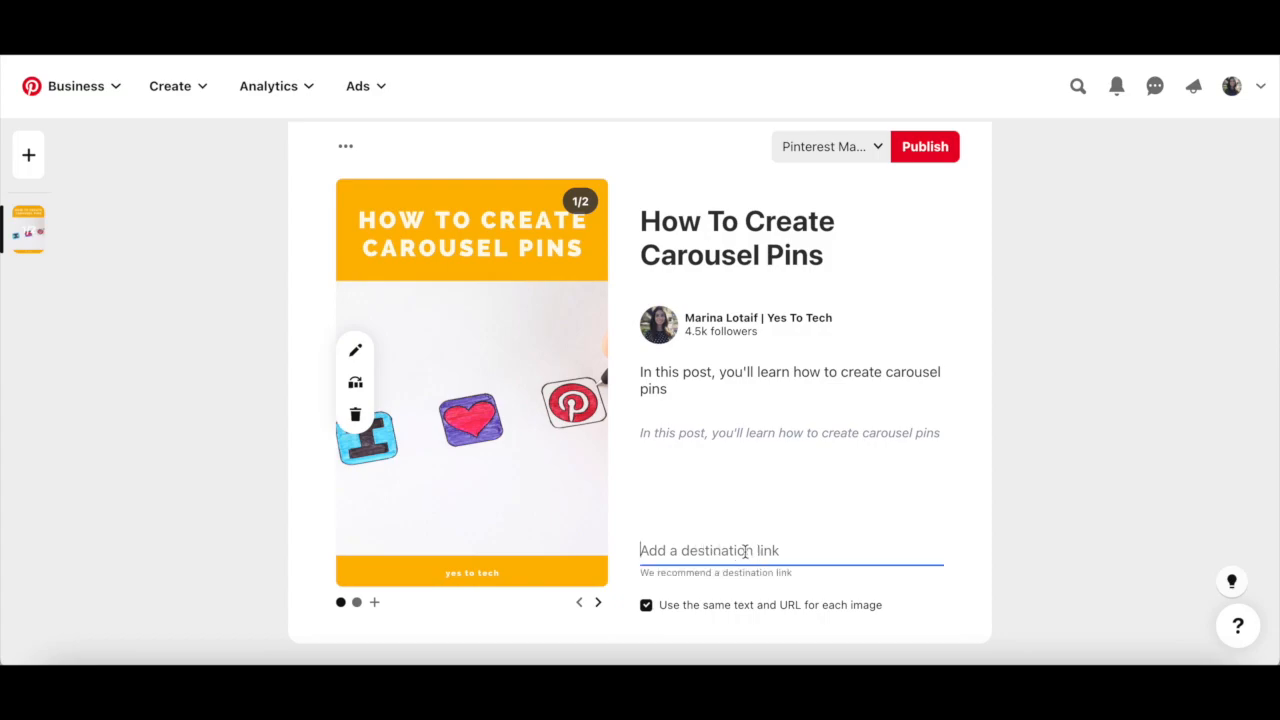
text(https://www.yestotech.com)
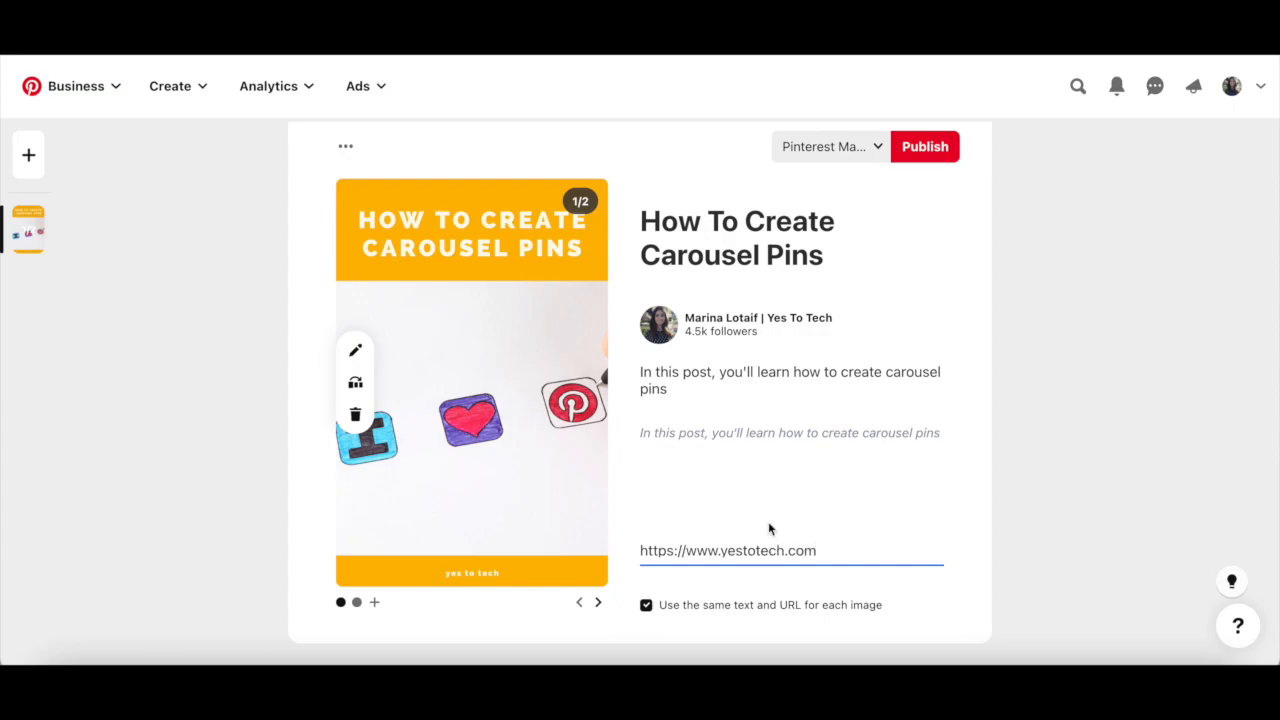
mouse_move(698, 380)
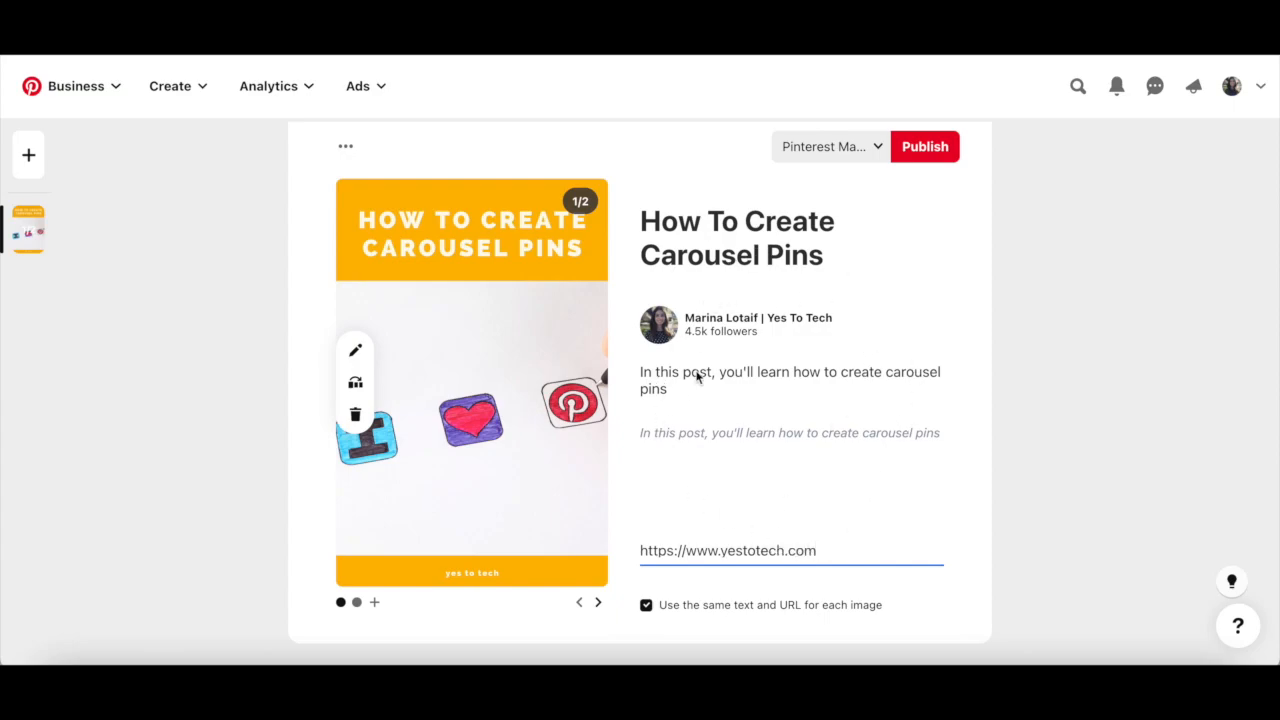
mouse_move(728, 626)
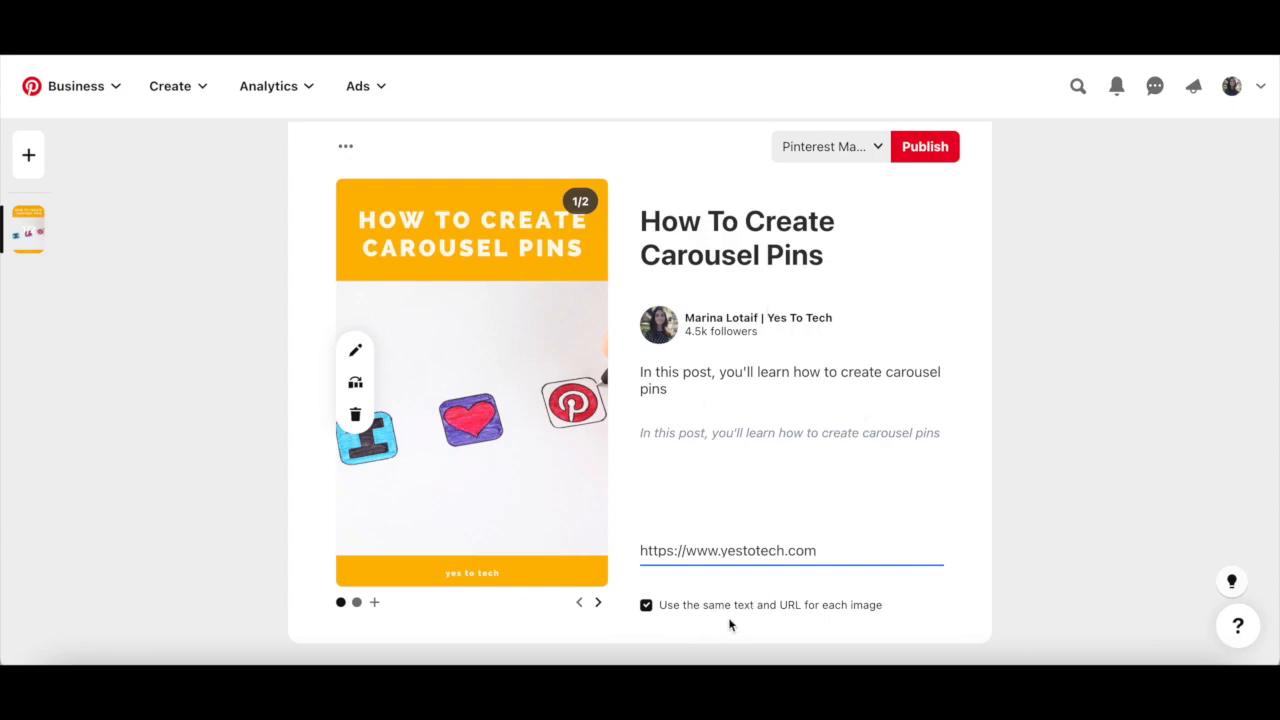
mouse_move(756, 624)
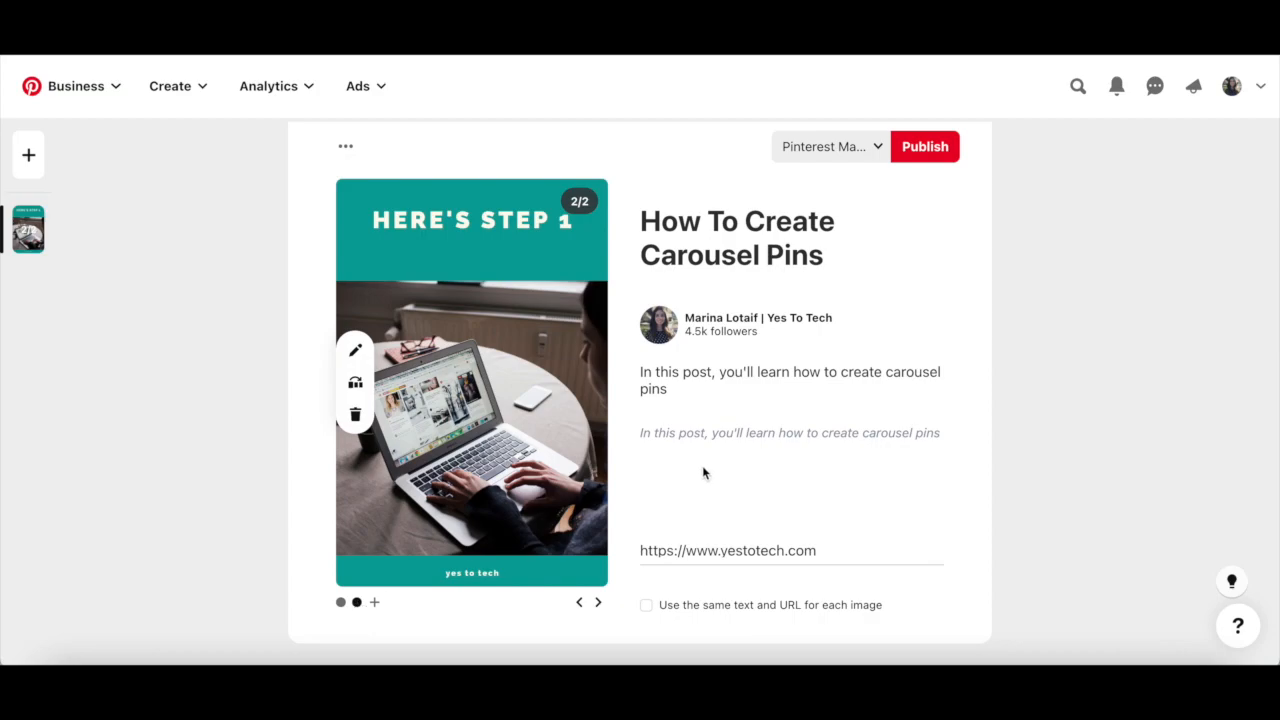
mouse_move(686, 432)
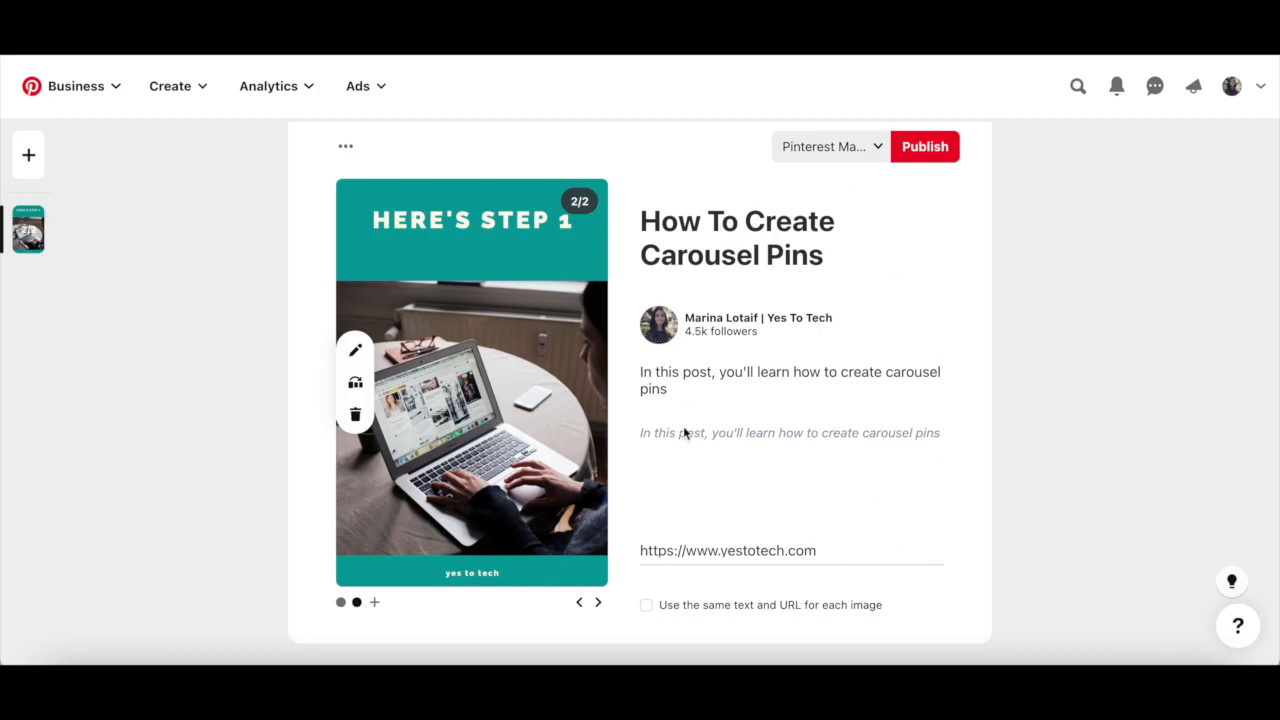
mouse_move(788, 320)
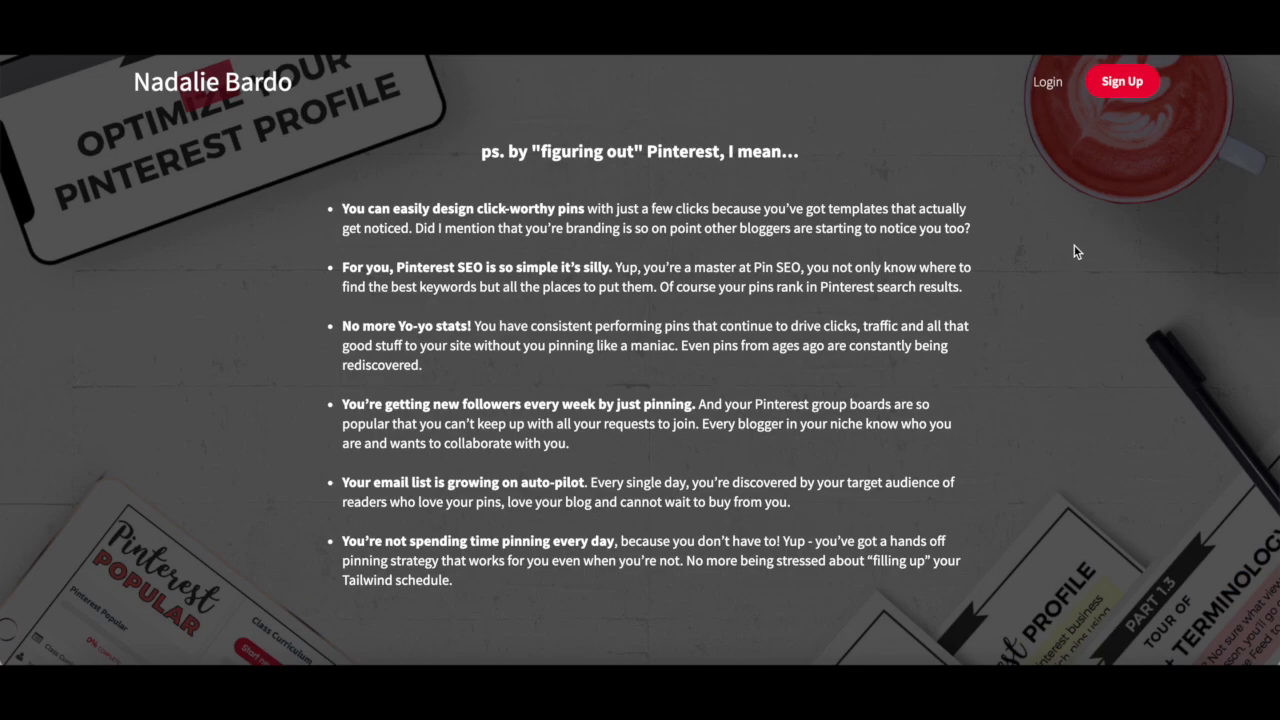
Step: Scroll down the Pinterest Popular course page past the testimonials to Your Instructor
scroll(down, 3)
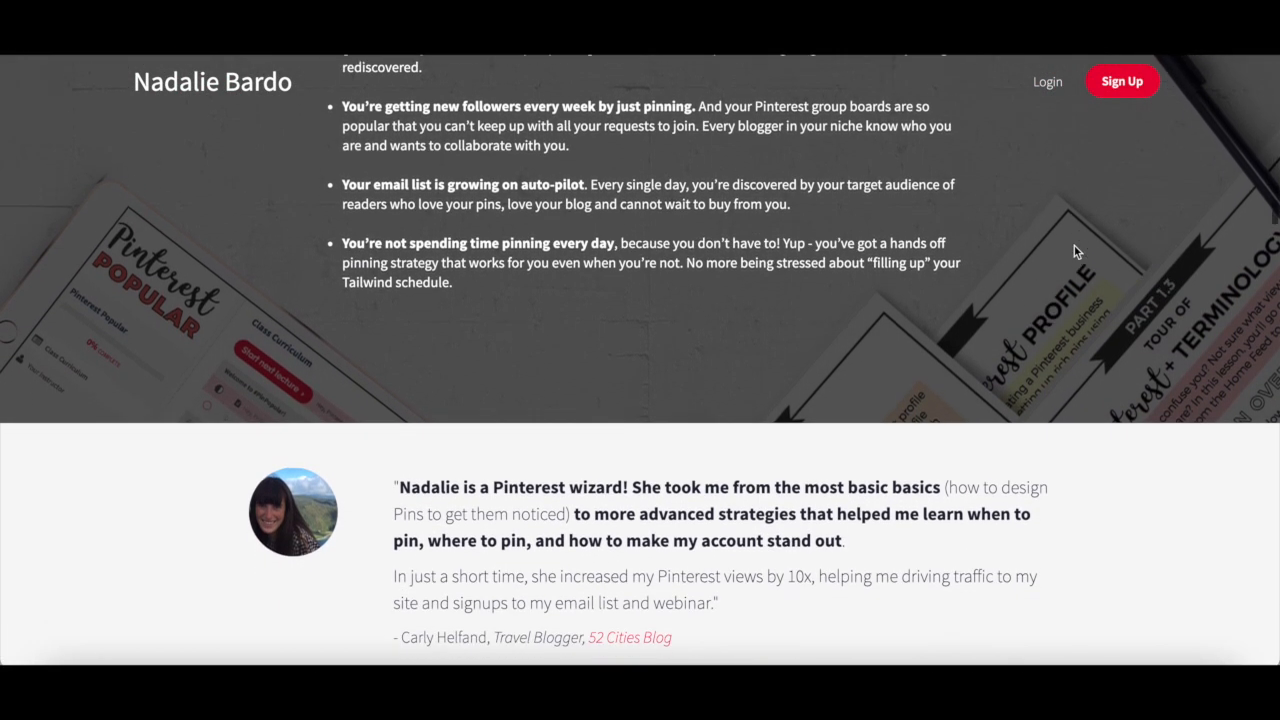
scroll(down, 3)
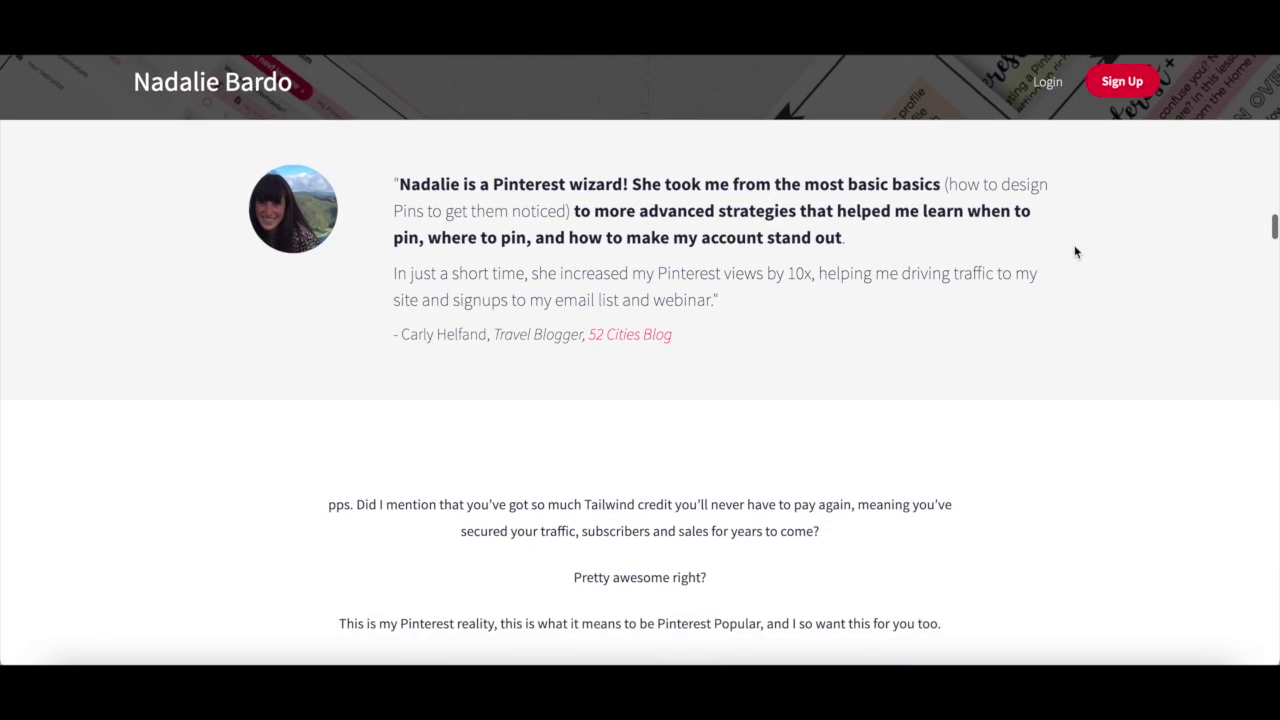
scroll(down, 3)
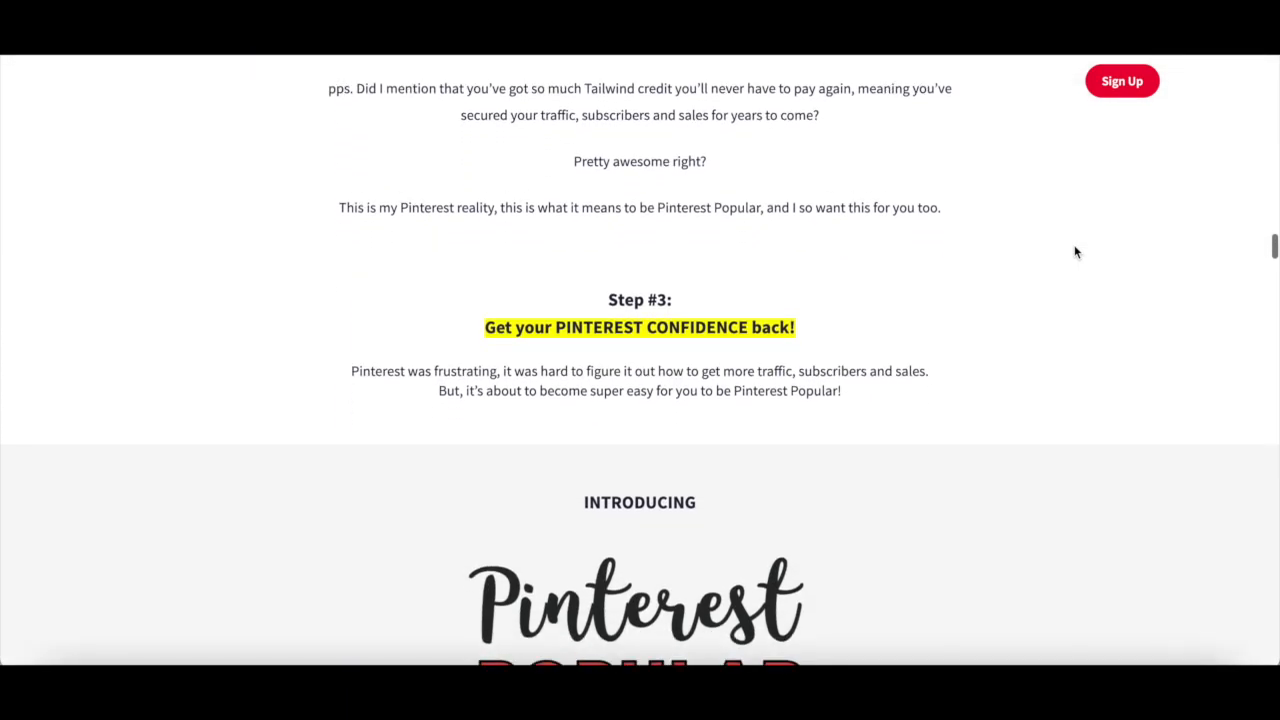
scroll(down, 3)
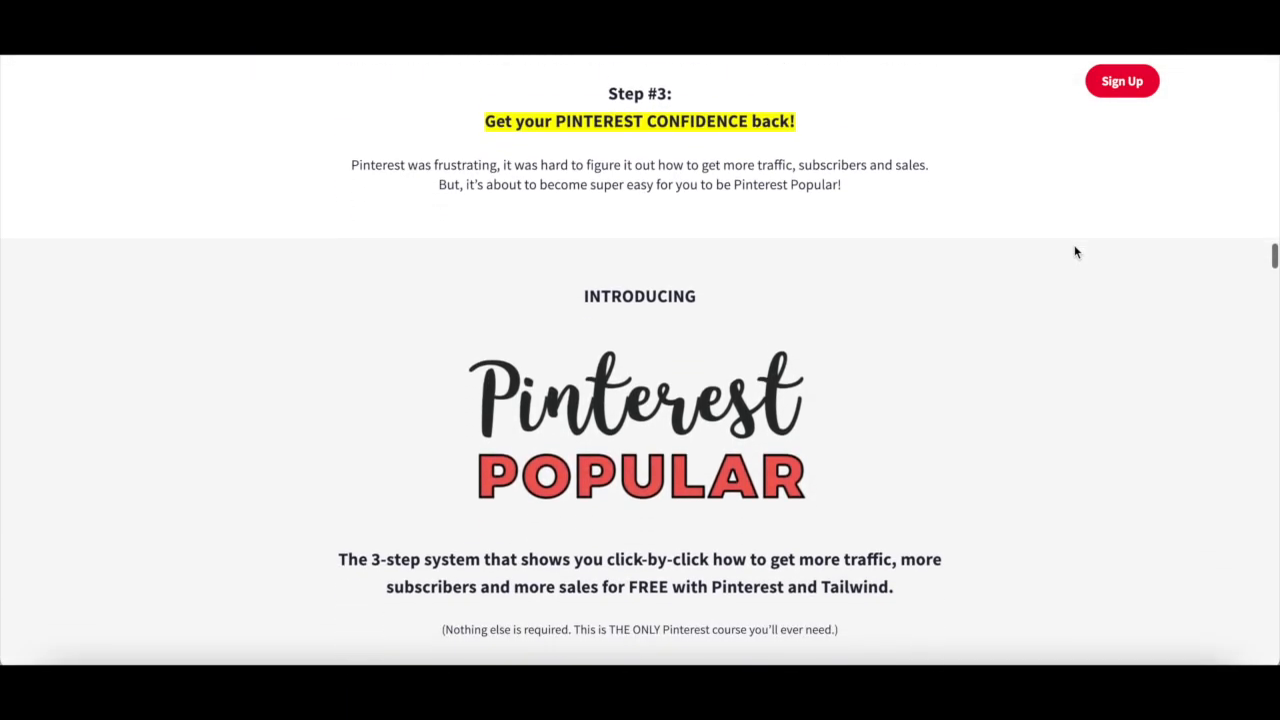
scroll(down, 3)
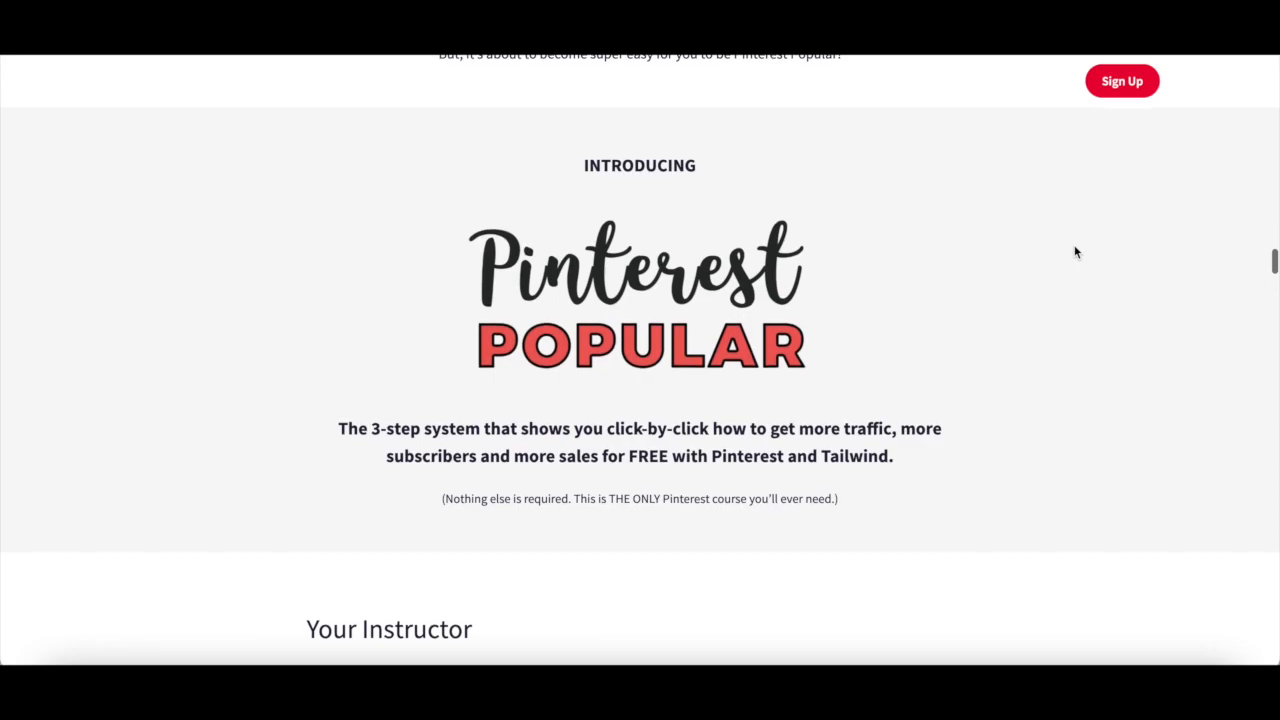
scroll(down, 3)
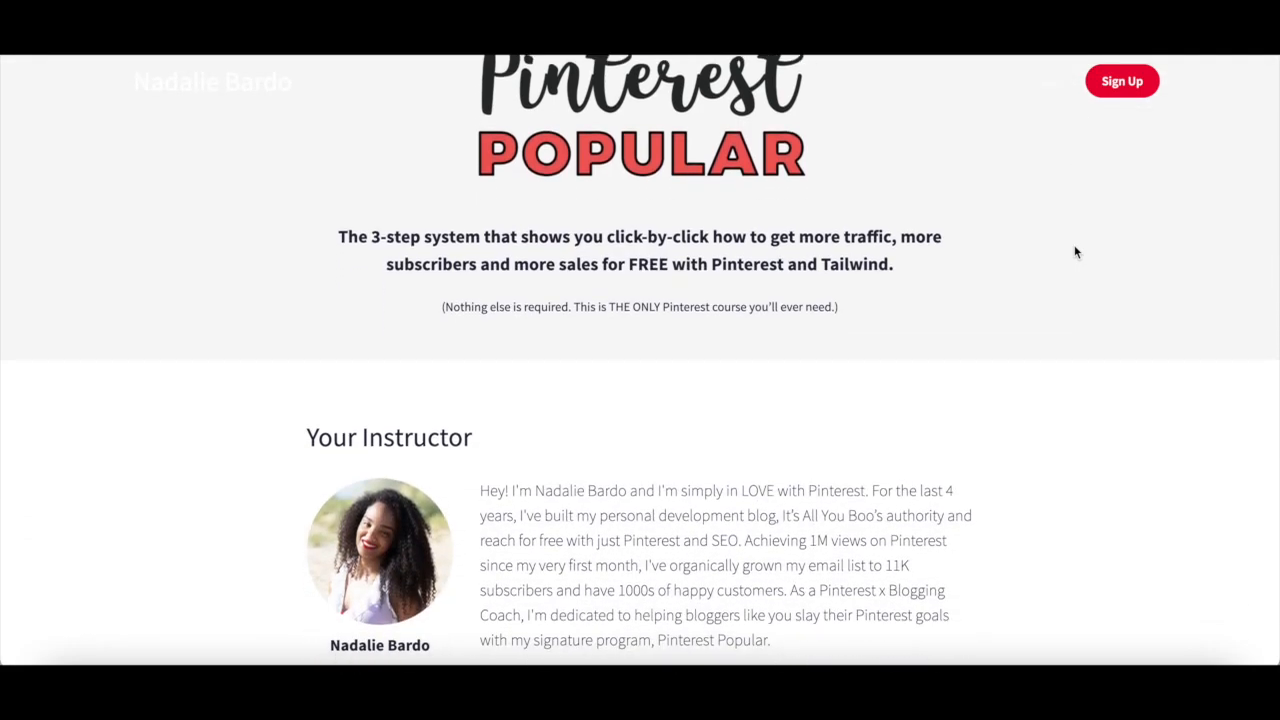
scroll(down, 3)
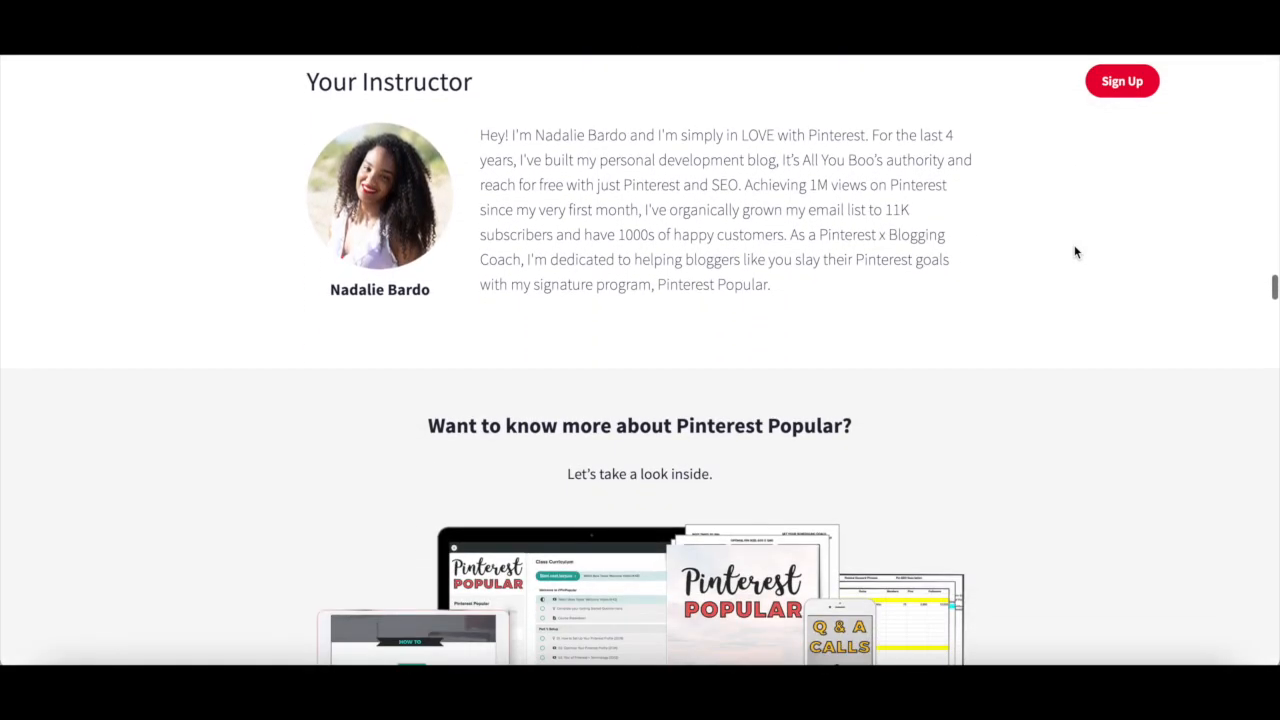
scroll(down, 3)
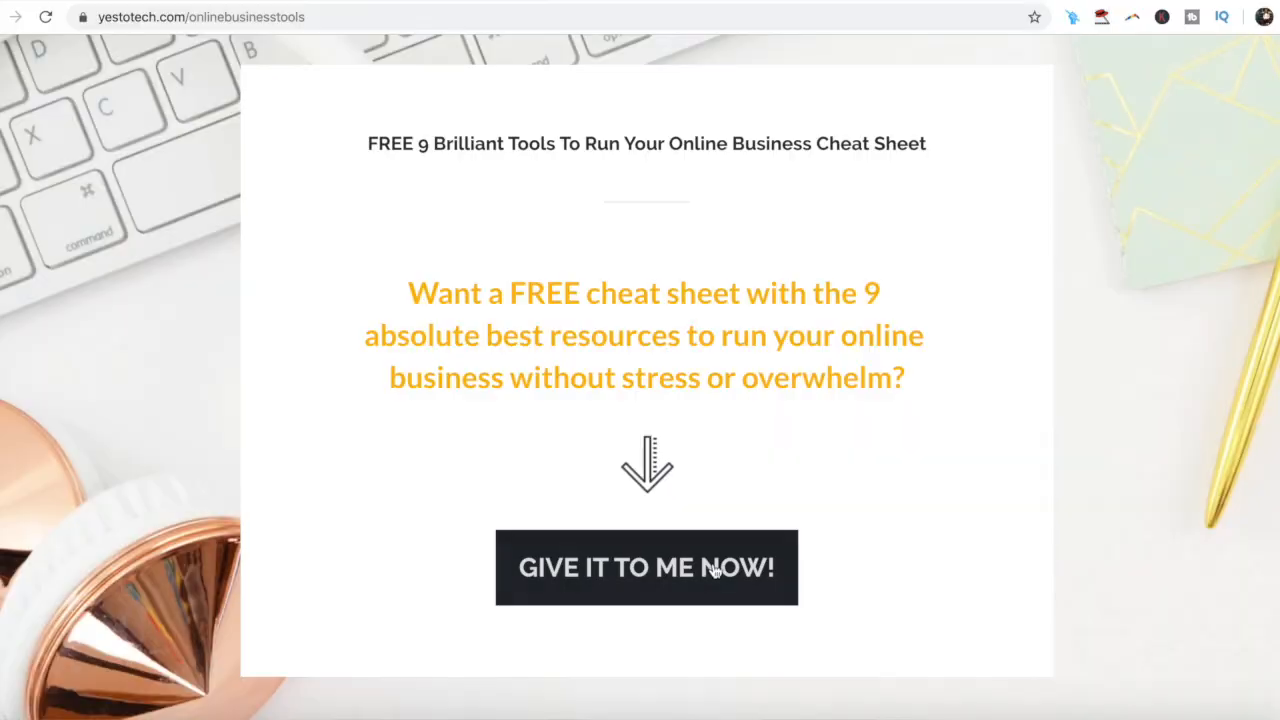
Step: Request the free cheat sheet and fill in the first name and email starting 'marina@'
click(644, 568)
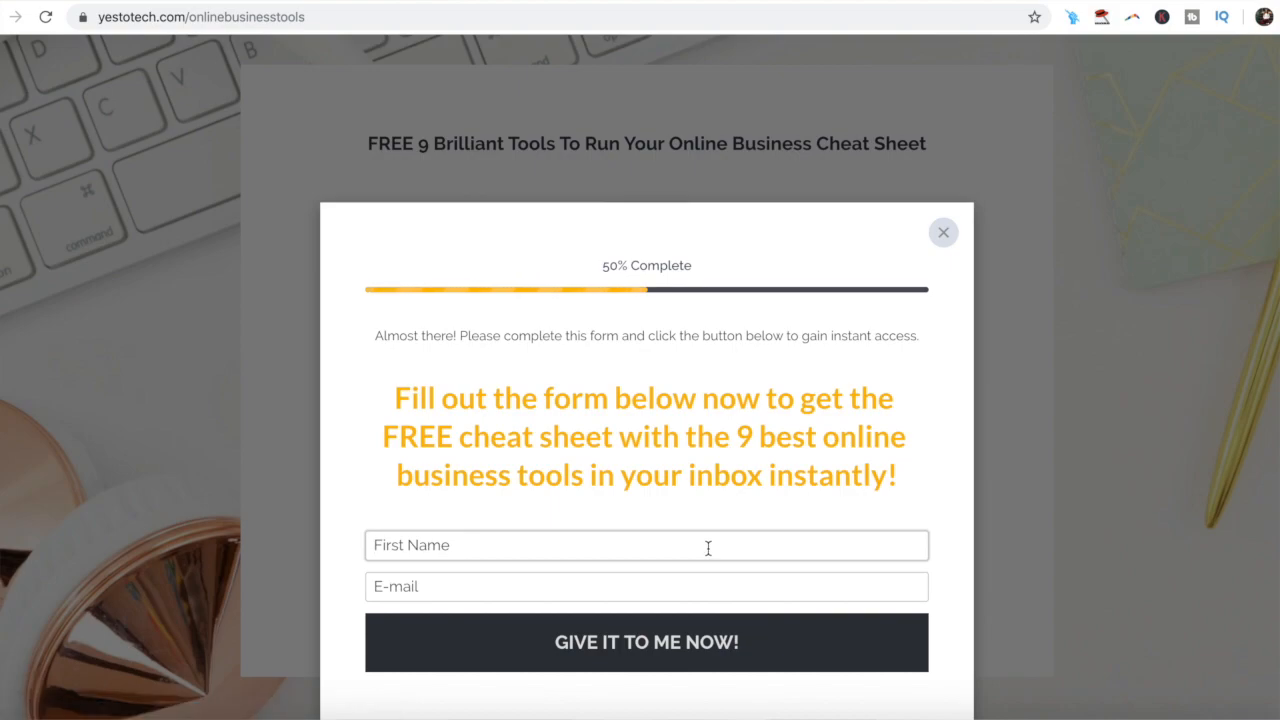
text(m)
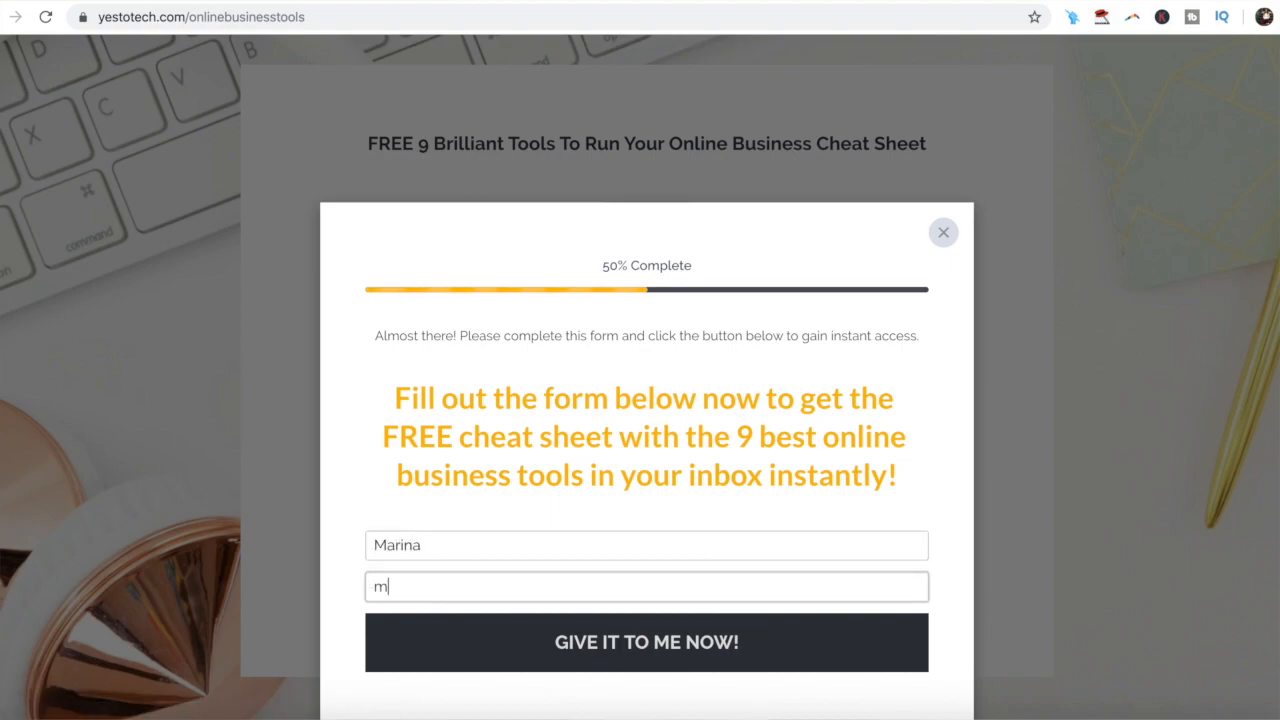
text(arina@)
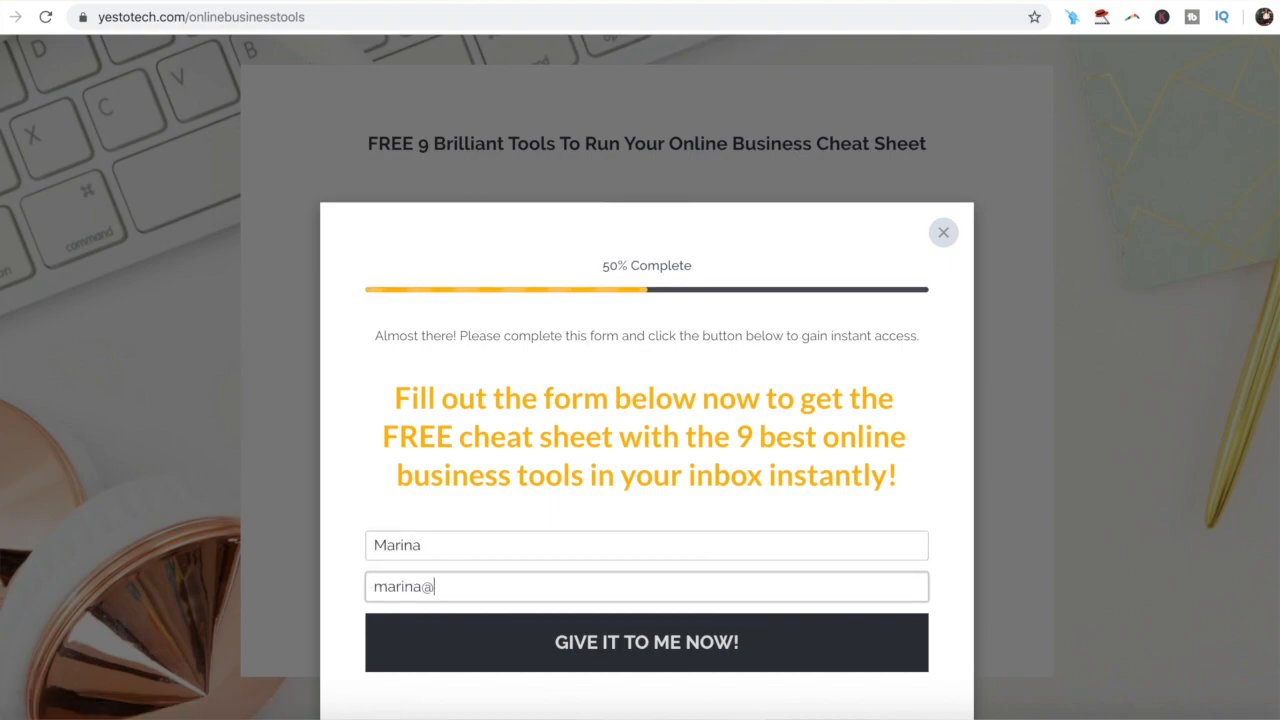